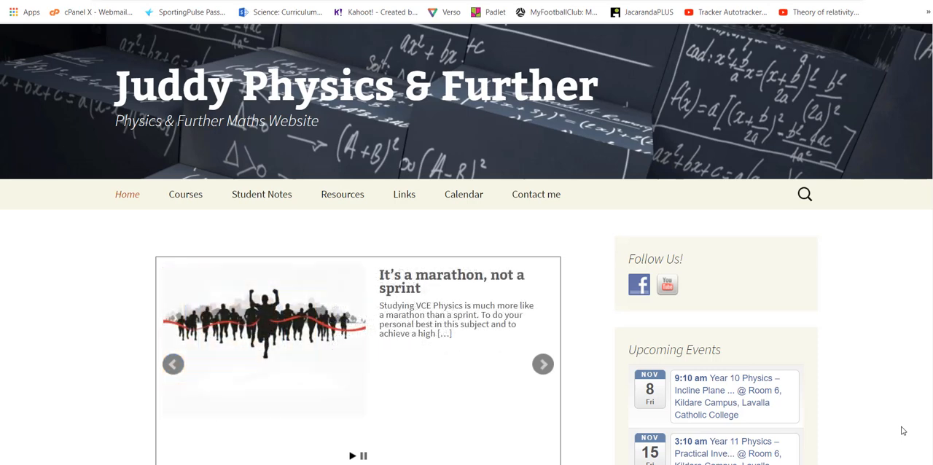
# Navigate Student Notes to Year 10 Physics Notes and scroll to the Energy Changes Hooke's Law link.
pyautogui.click(542, 365)
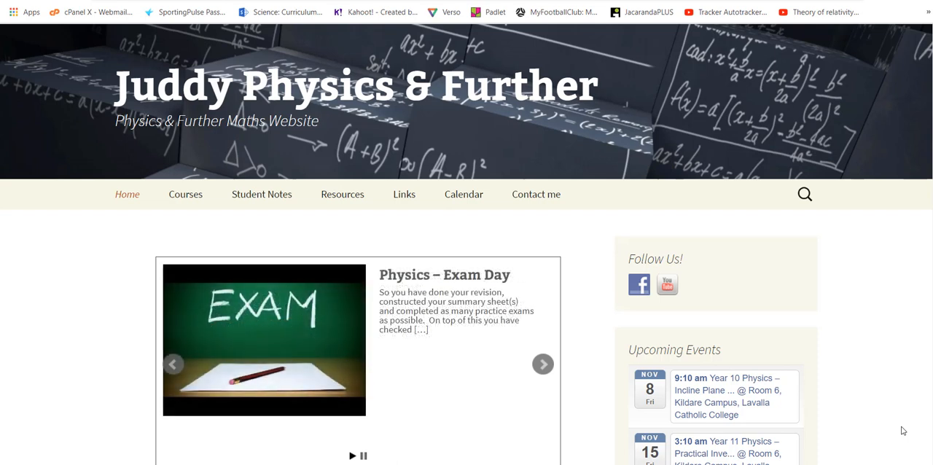
pyautogui.moveTo(261, 194)
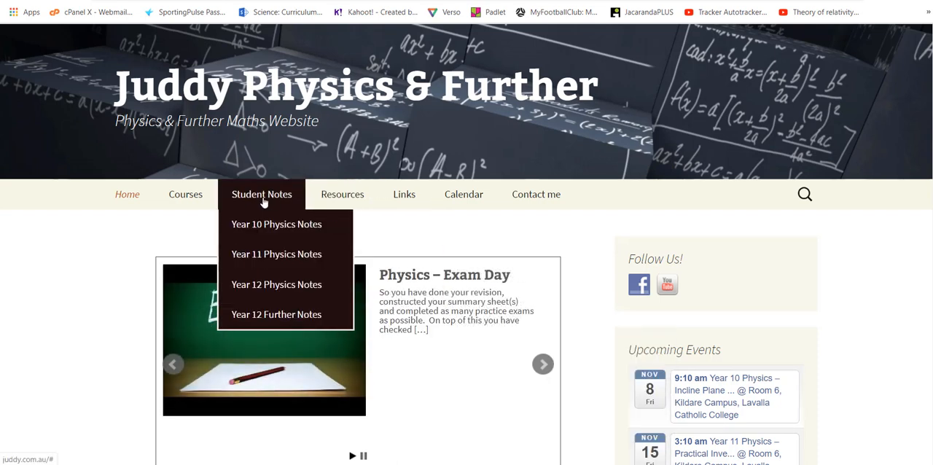
pyautogui.click(277, 224)
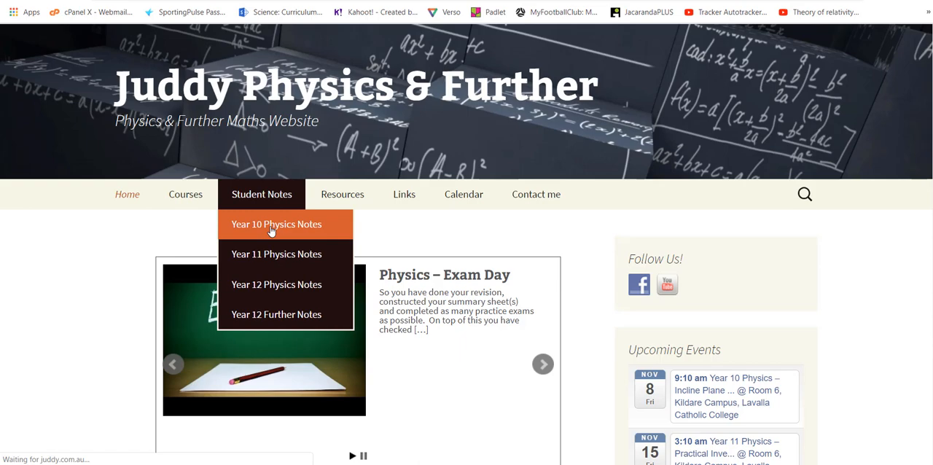
pyautogui.click(275, 224)
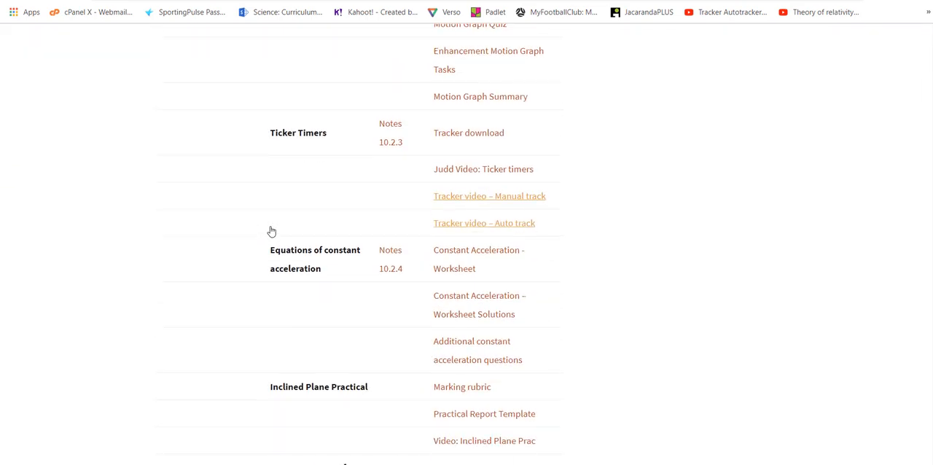
pyautogui.scroll(-3)
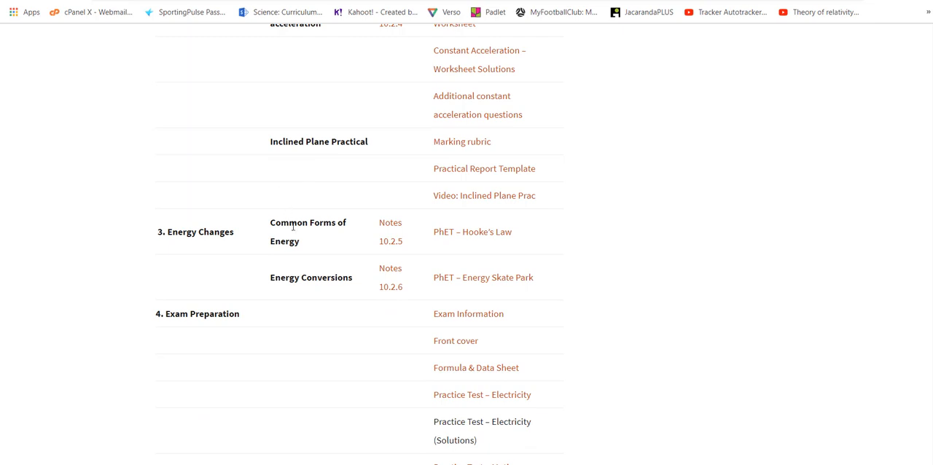
pyautogui.moveTo(452, 232)
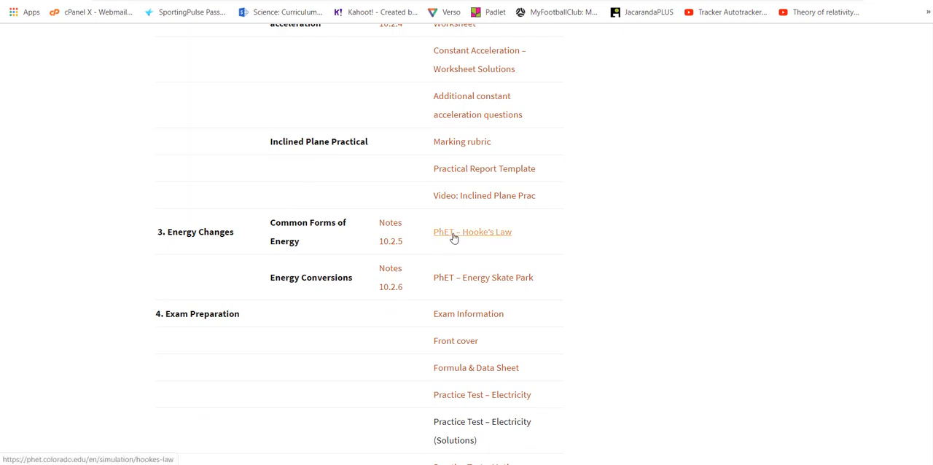
# Follow the PhET – Hooke's Law link and start the simulation from its preview.
pyautogui.click(472, 232)
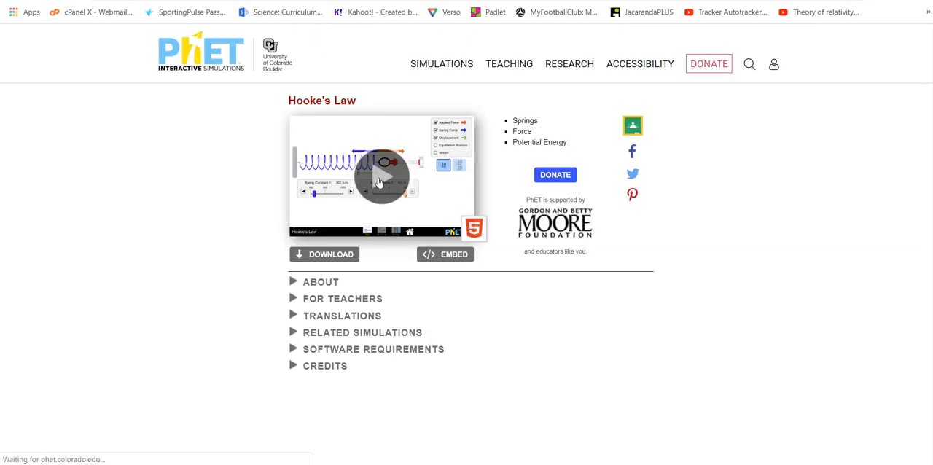
pyautogui.click(382, 175)
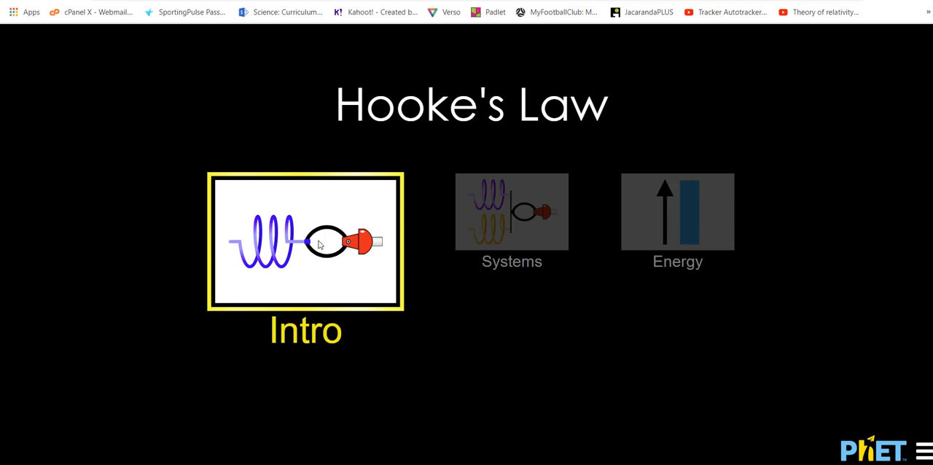
# On the Intro screen, stretch and compress the spring with the Applied Force slider, returning to 0 N.
pyautogui.click(306, 242)
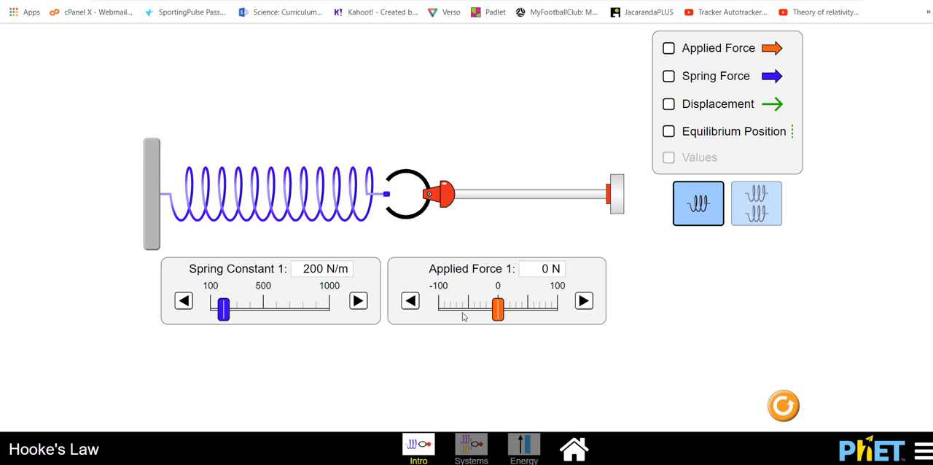
pyautogui.moveTo(499, 309); pyautogui.dragTo(501, 309)
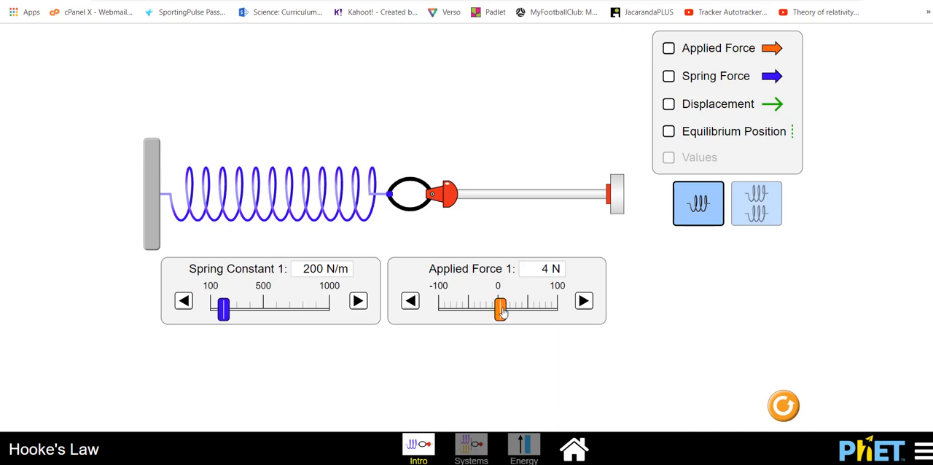
pyautogui.moveTo(500, 306); pyautogui.dragTo(547, 306)
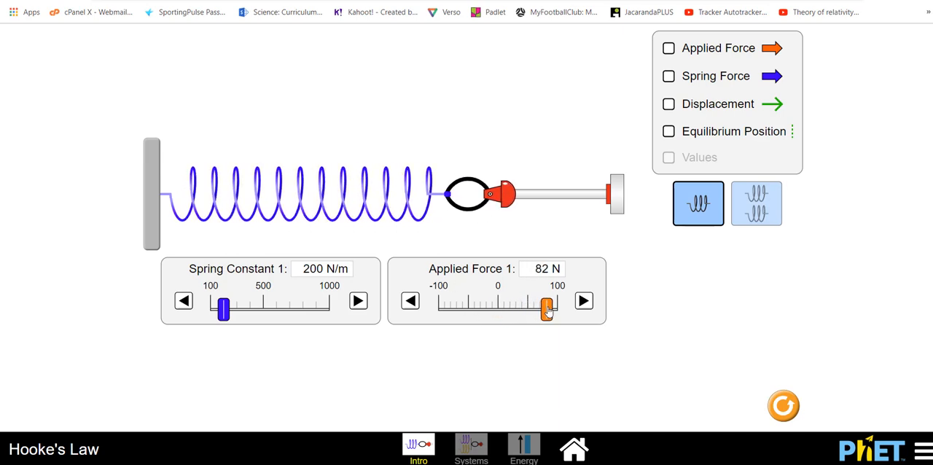
pyautogui.moveTo(547, 306); pyautogui.dragTo(498, 306)
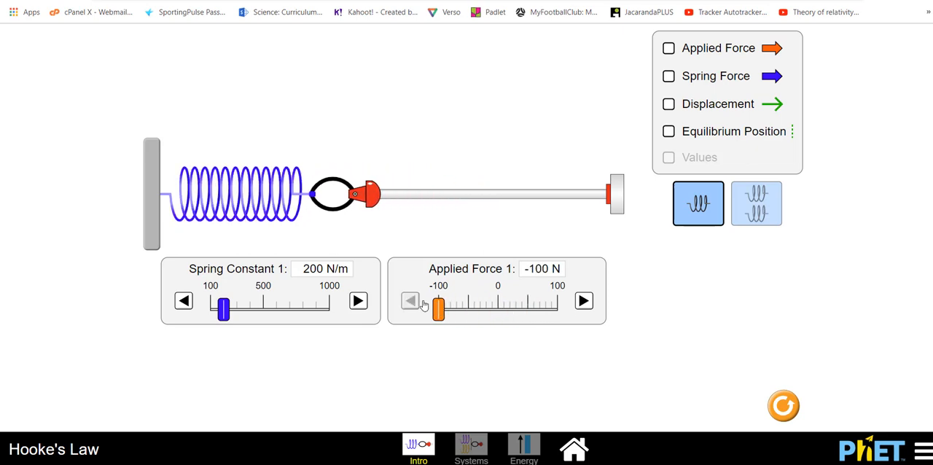
pyautogui.moveTo(437, 309); pyautogui.dragTo(493, 309)
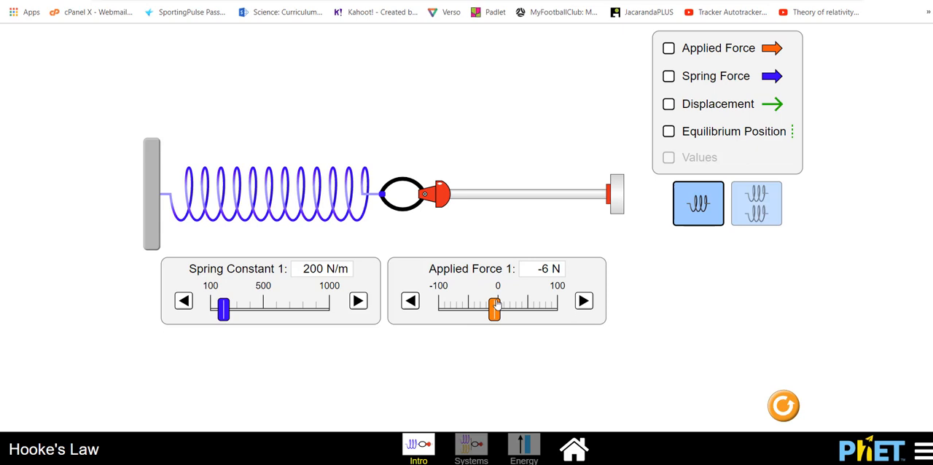
pyautogui.moveTo(495, 309); pyautogui.dragTo(464, 309)
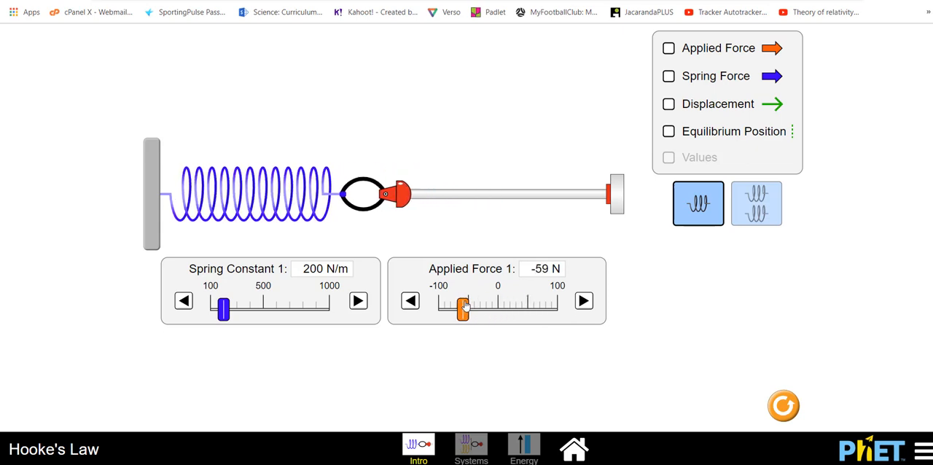
pyautogui.moveTo(463, 309); pyautogui.dragTo(499, 309)
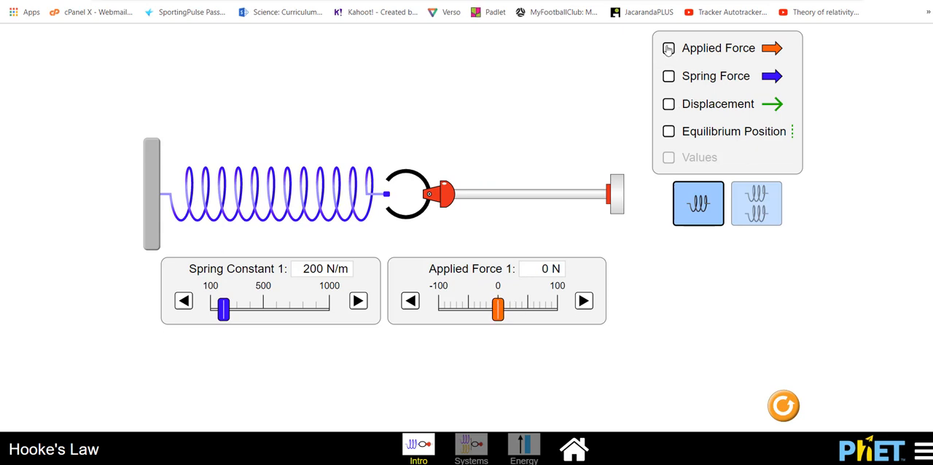
# Show the applied force arrow, stretch and release the spring, then show the spring force arrow too.
pyautogui.click(668, 46)
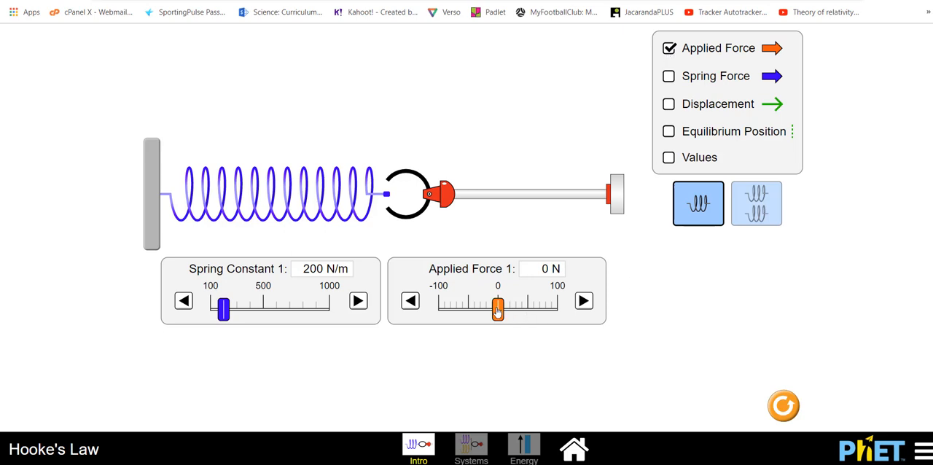
pyautogui.moveTo(498, 306); pyautogui.dragTo(548, 306)
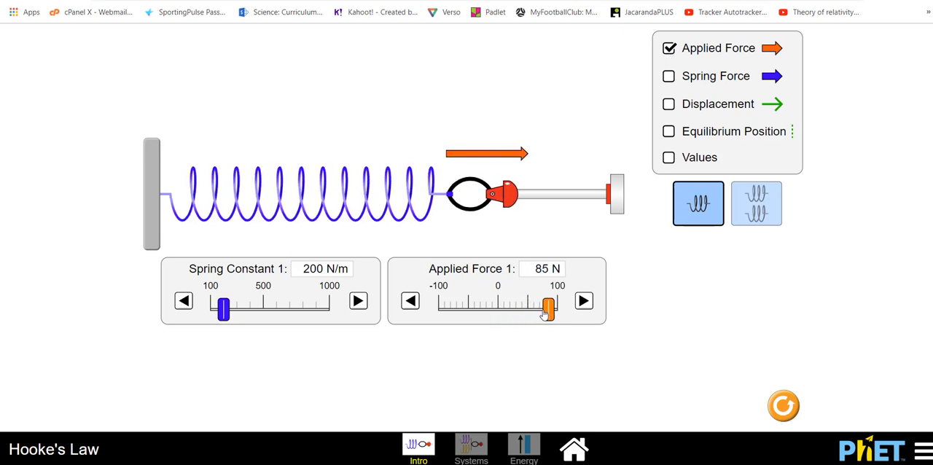
pyautogui.moveTo(548, 309); pyautogui.dragTo(498, 309)
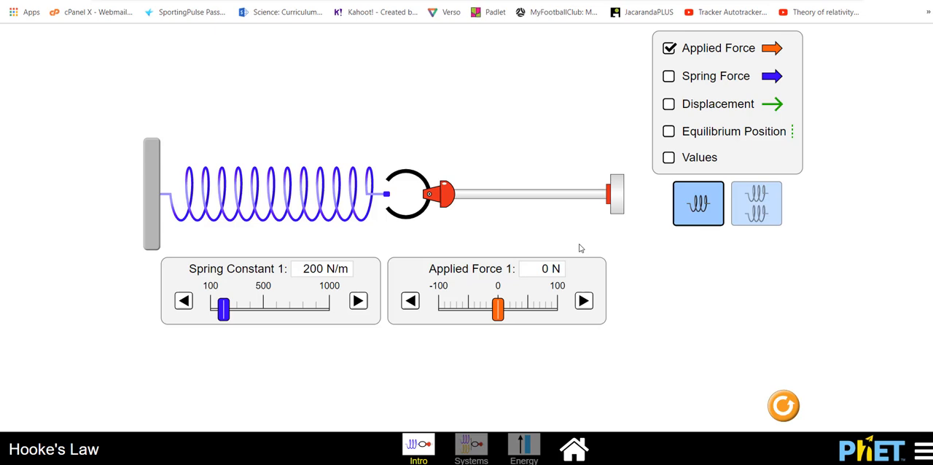
pyautogui.click(668, 76)
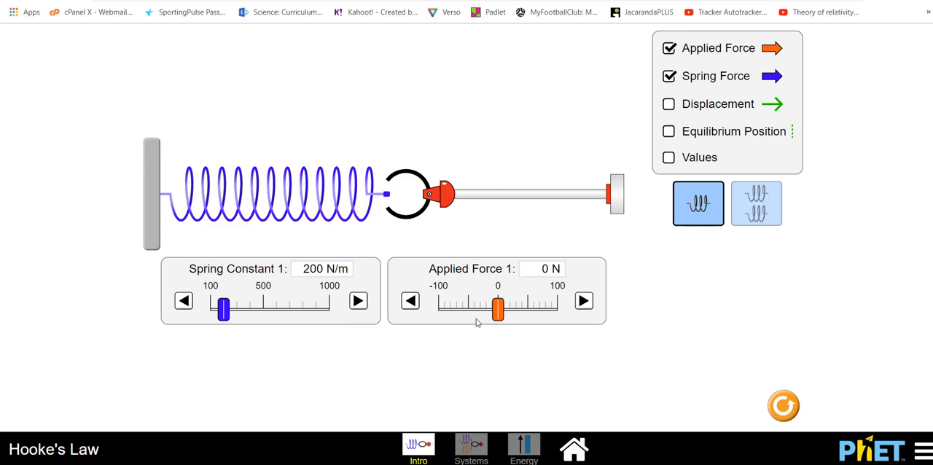
# Vary the applied force to compare the opposing arrows, ending near 1 N.
pyautogui.moveTo(499, 309); pyautogui.dragTo(524, 309)
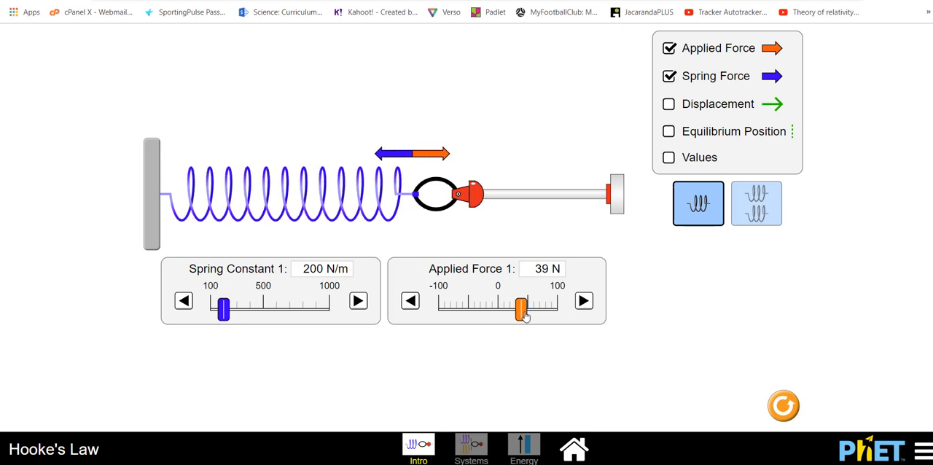
pyautogui.moveTo(522, 306); pyautogui.dragTo(534, 306)
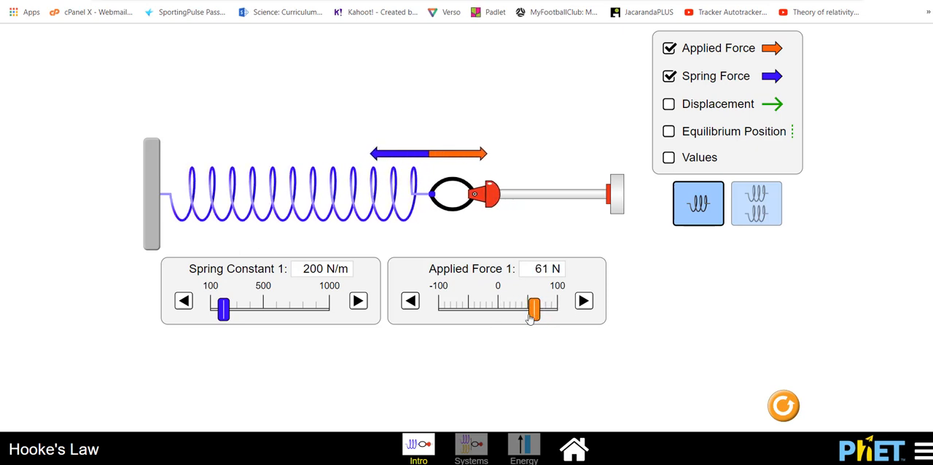
pyautogui.moveTo(534, 310); pyautogui.dragTo(497, 309)
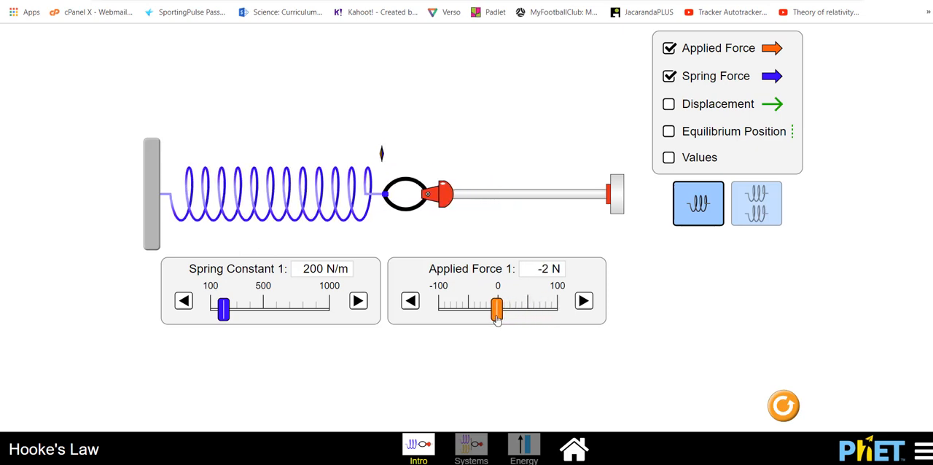
pyautogui.moveTo(497, 307); pyautogui.dragTo(536, 307)
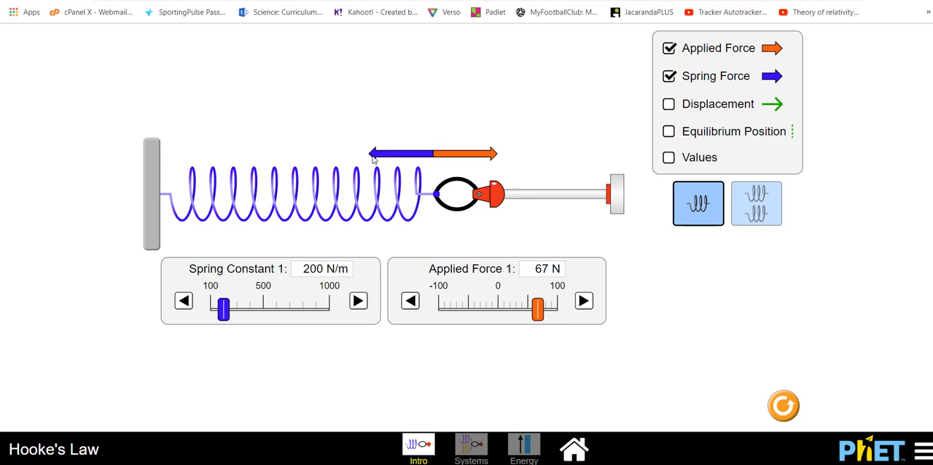
pyautogui.moveTo(346, 178)
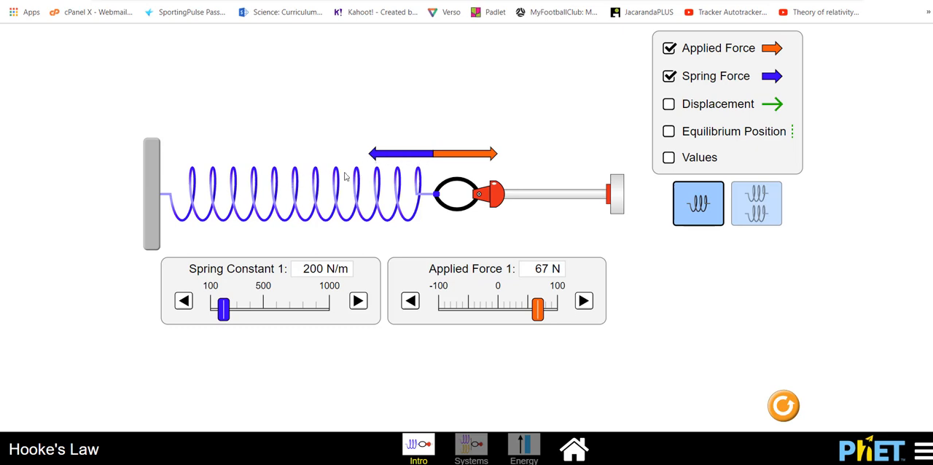
pyautogui.moveTo(424, 192)
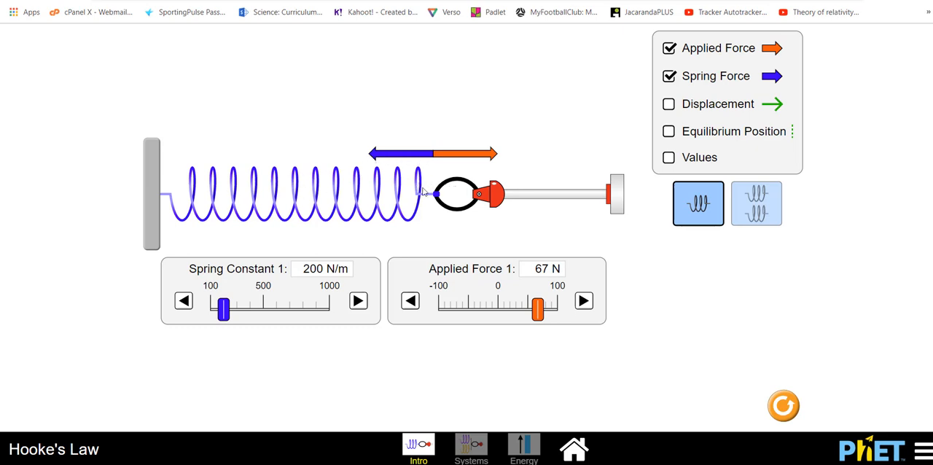
pyautogui.moveTo(537, 309); pyautogui.dragTo(518, 309)
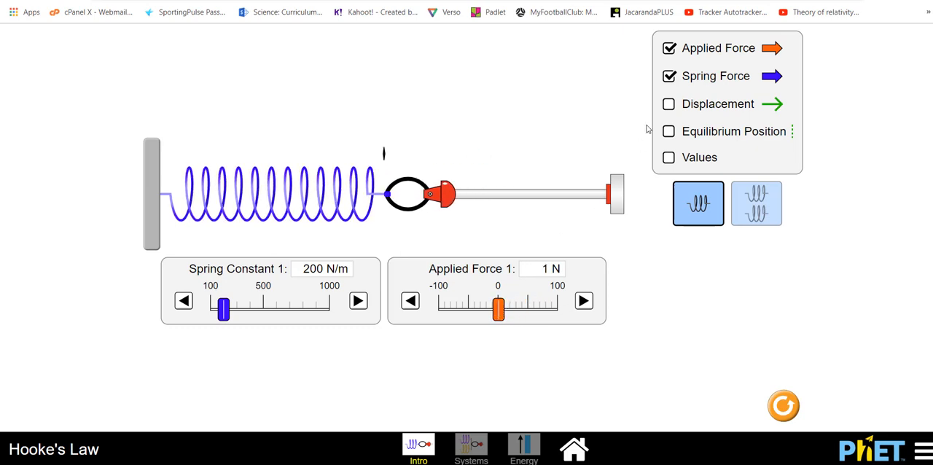
# Hide the spring force arrow and show displacement, equilibrium position and numeric values.
pyautogui.click(668, 76)
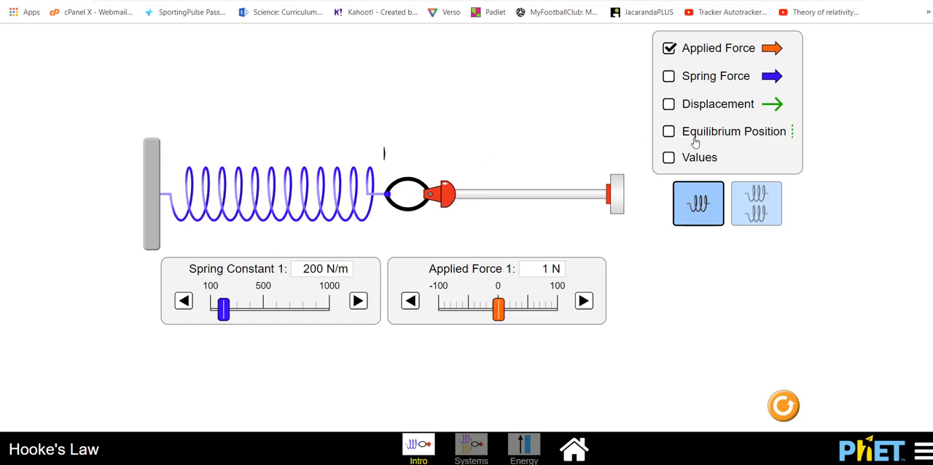
pyautogui.click(668, 131)
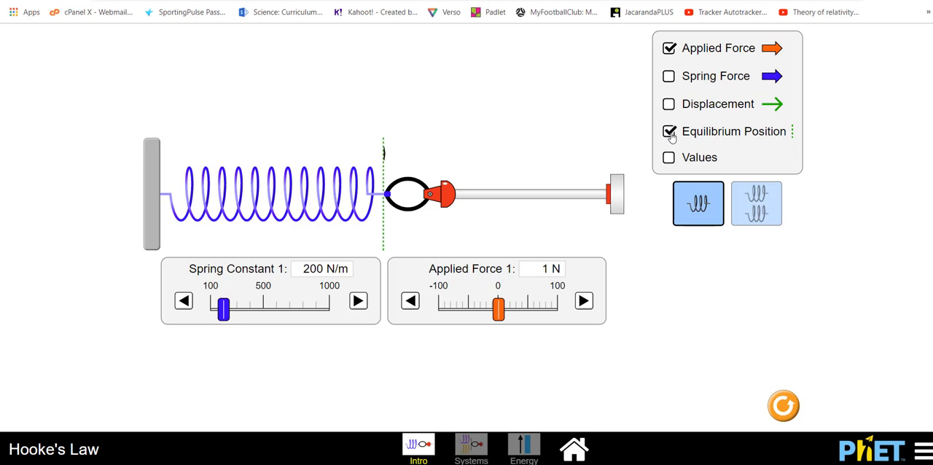
pyautogui.click(668, 104)
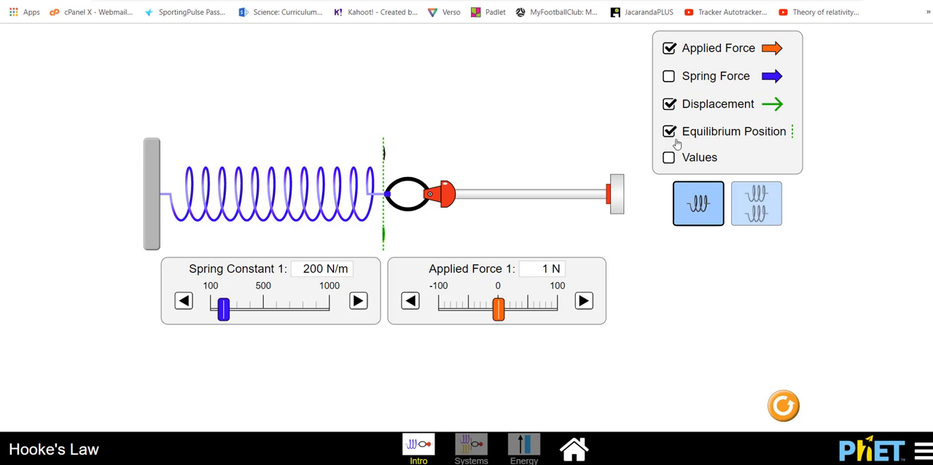
pyautogui.click(667, 157)
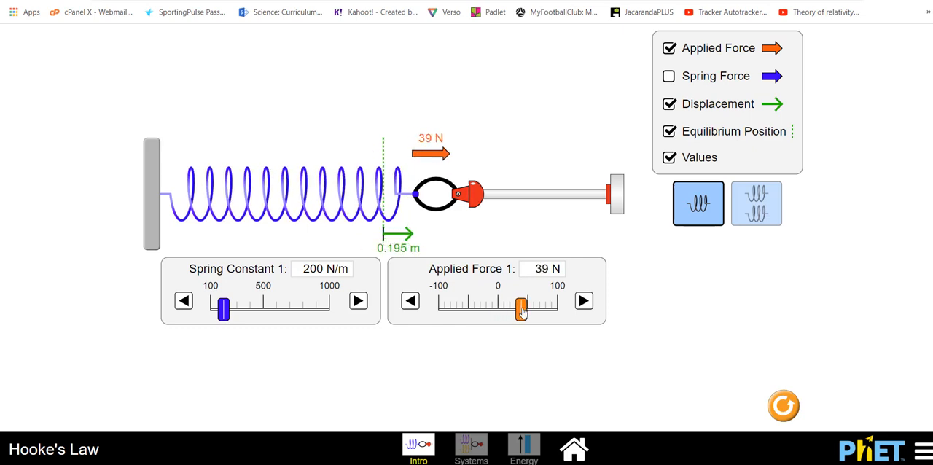
# Stretch the spring, compress it to 66 N, ease to 39 N, then stretch it with 64 N to 0.320 m.
pyautogui.moveTo(521, 309); pyautogui.dragTo(537, 309)
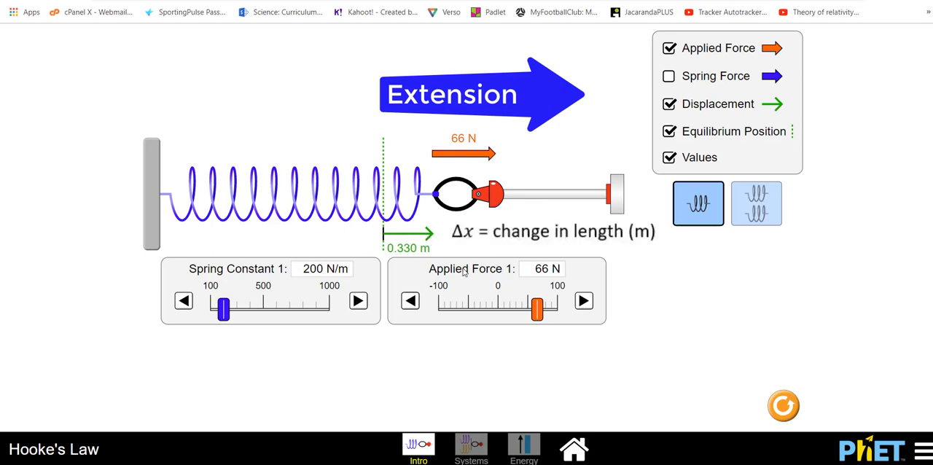
pyautogui.moveTo(537, 309); pyautogui.dragTo(493, 309)
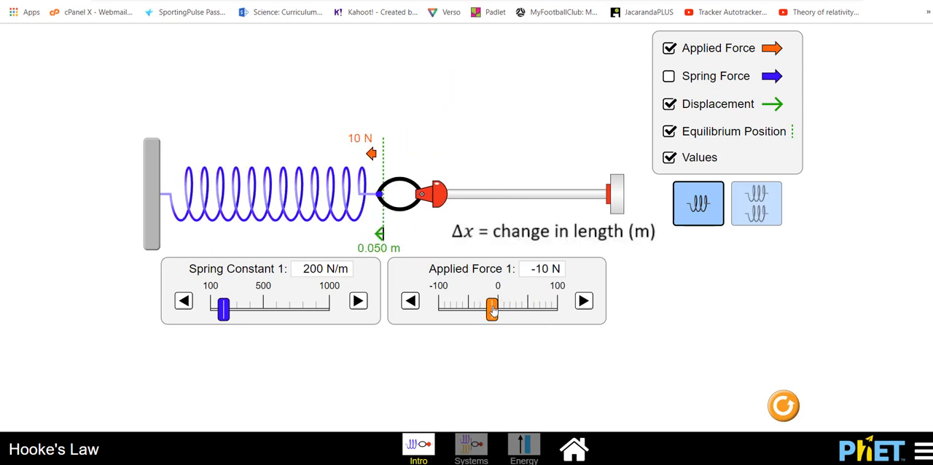
pyautogui.moveTo(493, 309); pyautogui.dragTo(461, 309)
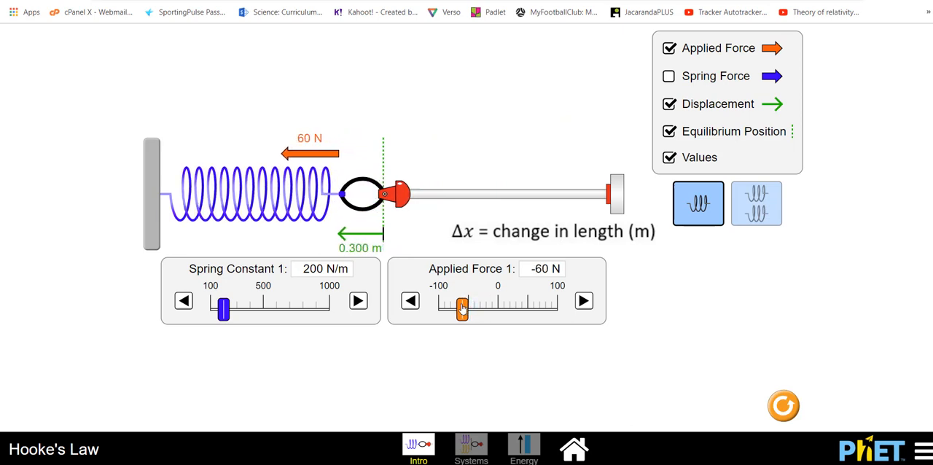
pyautogui.moveTo(461, 308); pyautogui.dragTo(458, 308)
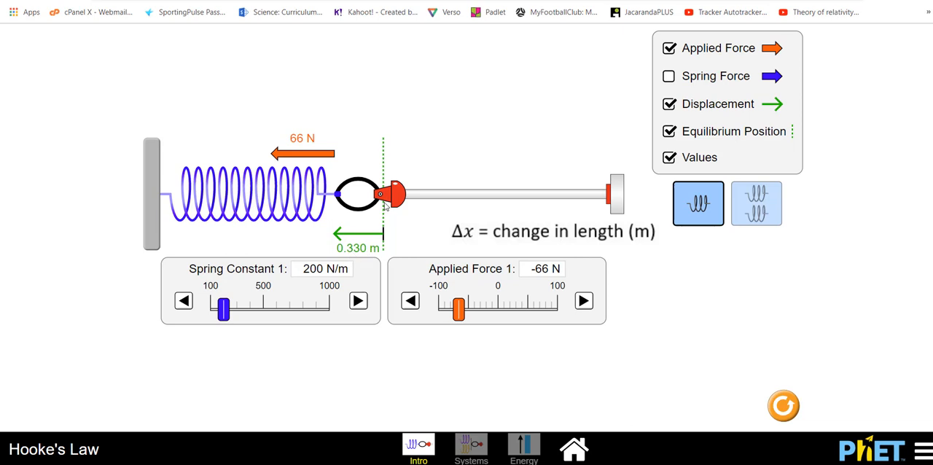
pyautogui.moveTo(303, 204)
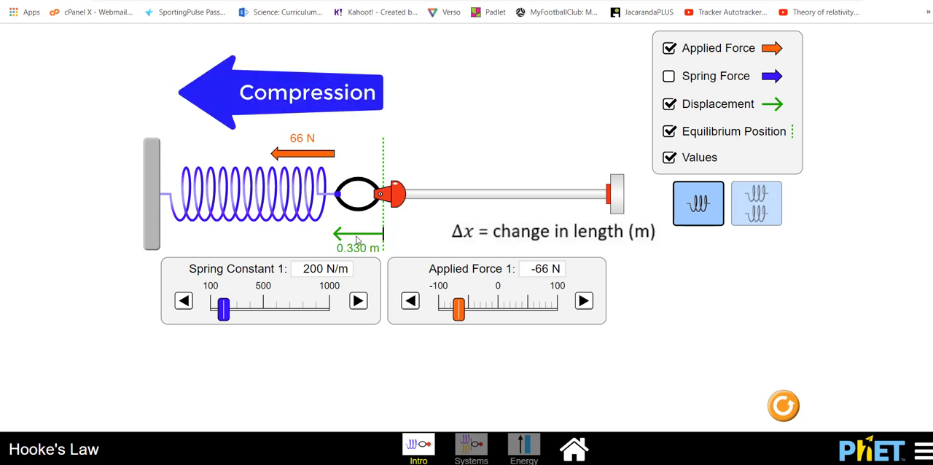
pyautogui.moveTo(382, 235)
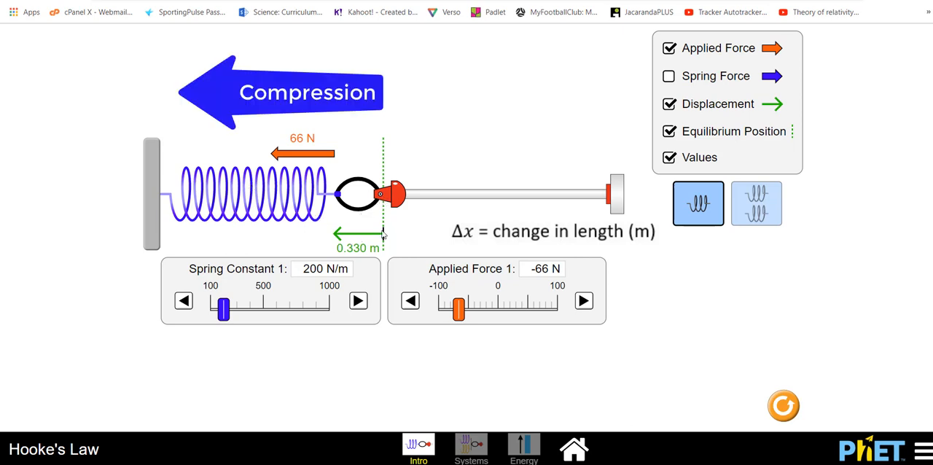
pyautogui.moveTo(335, 239)
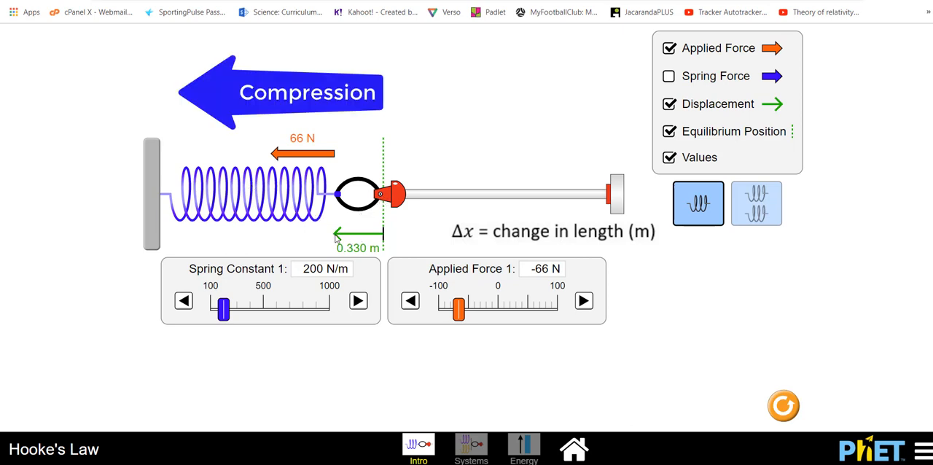
pyautogui.moveTo(458, 309); pyautogui.dragTo(473, 309)
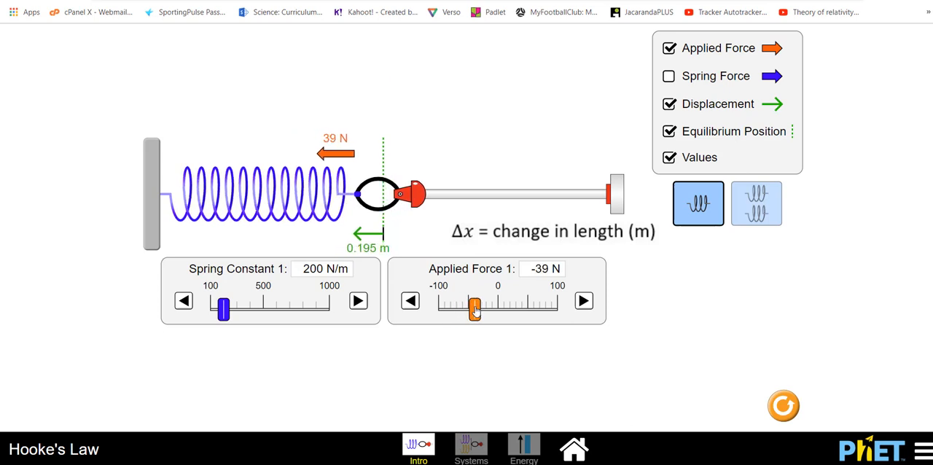
pyautogui.moveTo(472, 306); pyautogui.dragTo(536, 306)
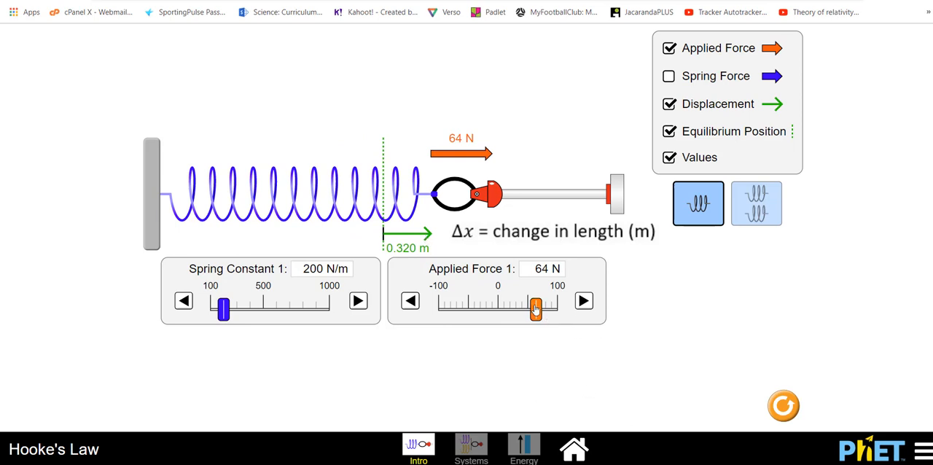
# Return applied force to 0 N and try spring constants 530 and 110 before settling on 200 N/m.
pyautogui.moveTo(536, 306); pyautogui.dragTo(499, 306)
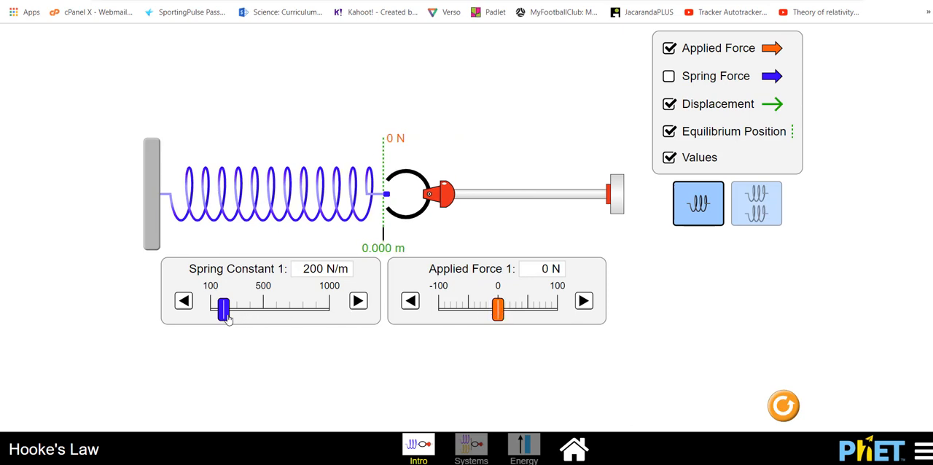
pyautogui.moveTo(222, 309); pyautogui.dragTo(266, 309)
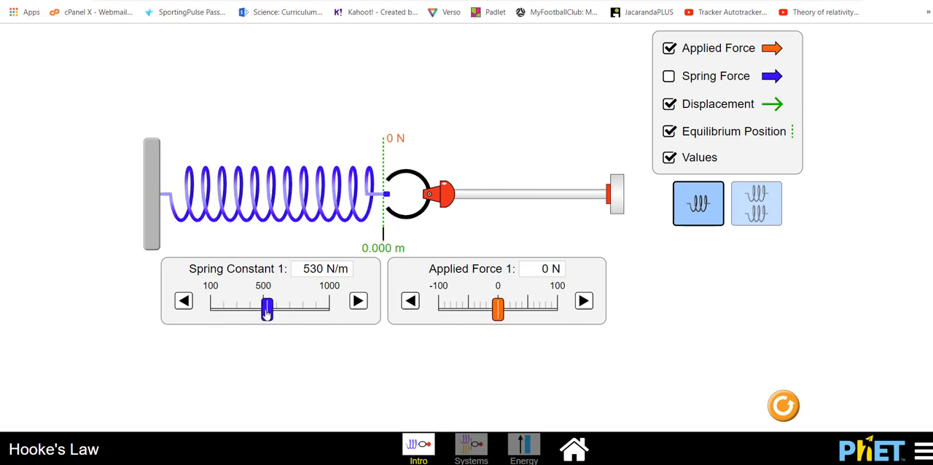
pyautogui.moveTo(265, 309); pyautogui.dragTo(211, 309)
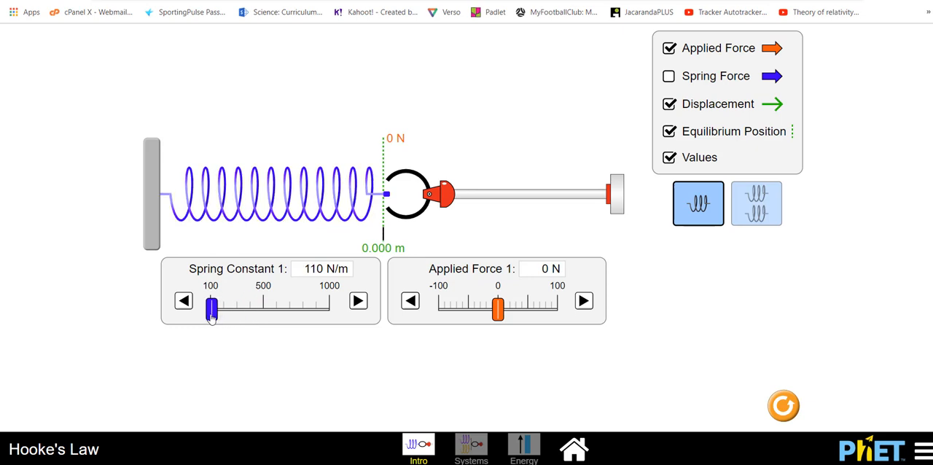
pyautogui.moveTo(210, 309); pyautogui.dragTo(222, 309)
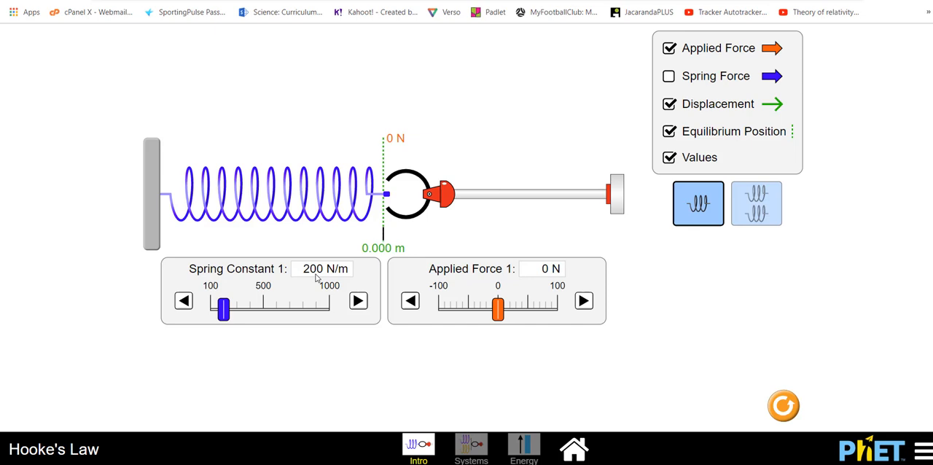
pyautogui.click(358, 300)
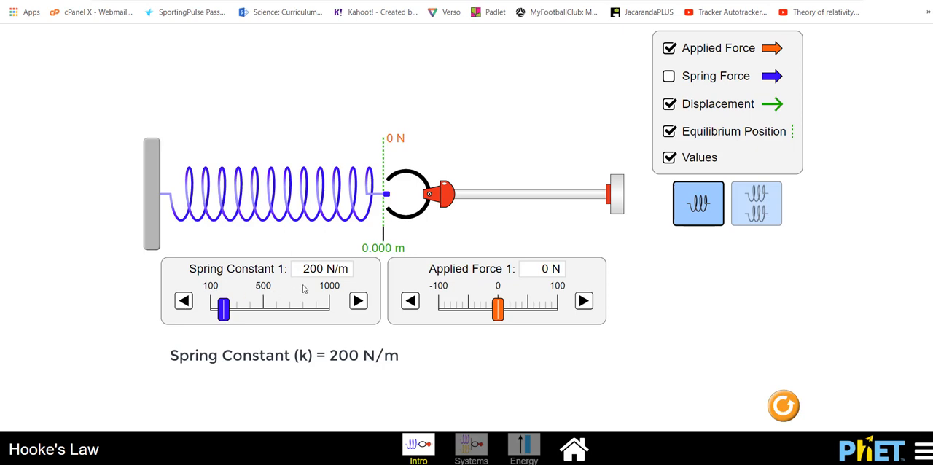
pyautogui.click(498, 306)
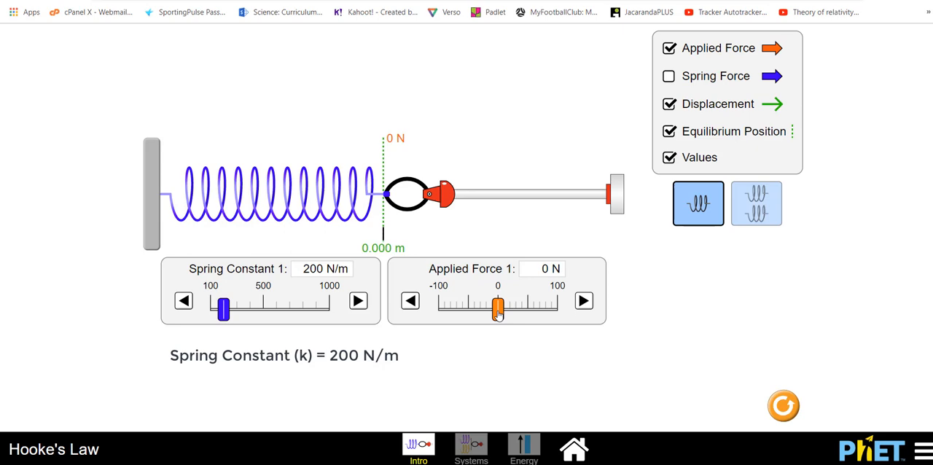
# Step the applied force through 10, 20, 30 and 40 N, recording each extension.
pyautogui.moveTo(498, 308); pyautogui.dragTo(503, 308)
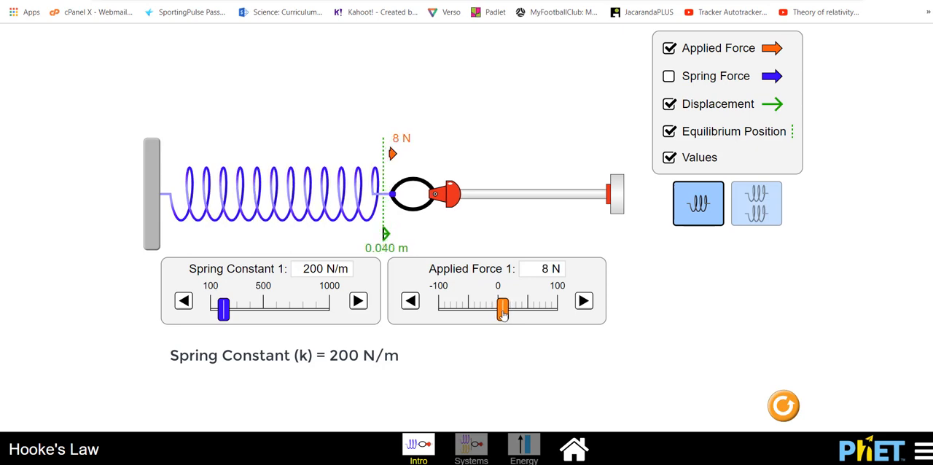
pyautogui.moveTo(501, 302); pyautogui.dragTo(505, 302)
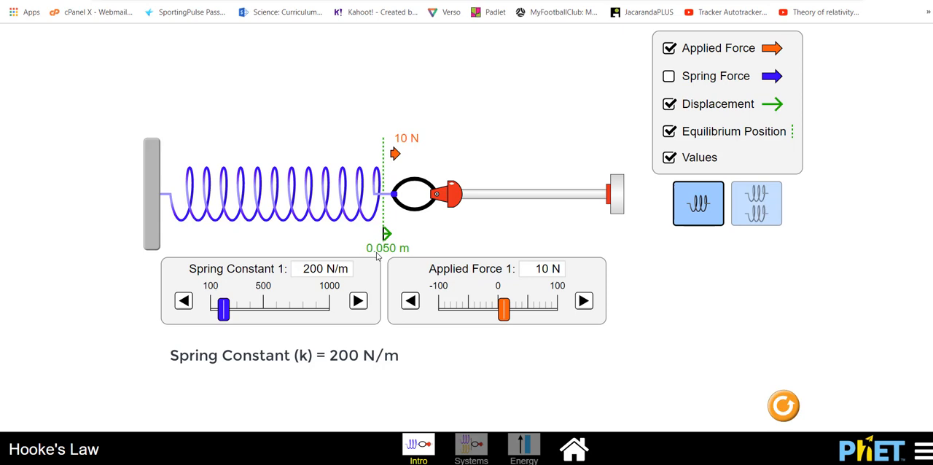
pyautogui.moveTo(493, 343)
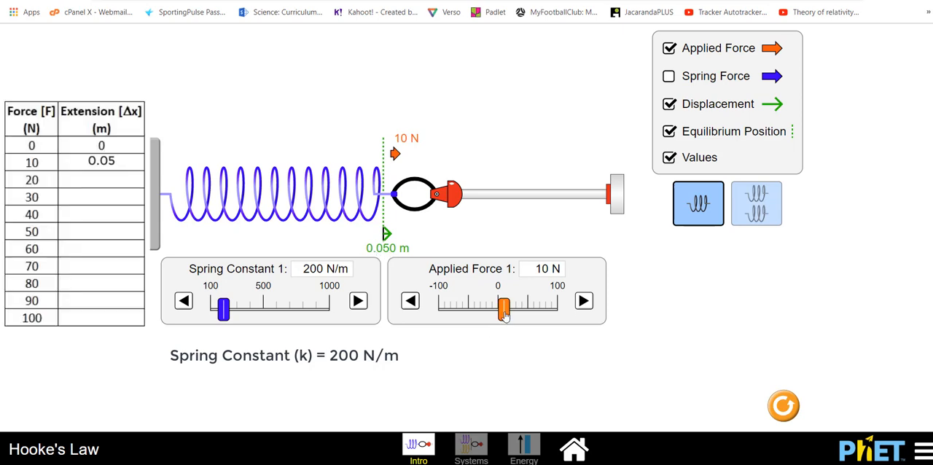
pyautogui.moveTo(501, 308); pyautogui.dragTo(511, 308)
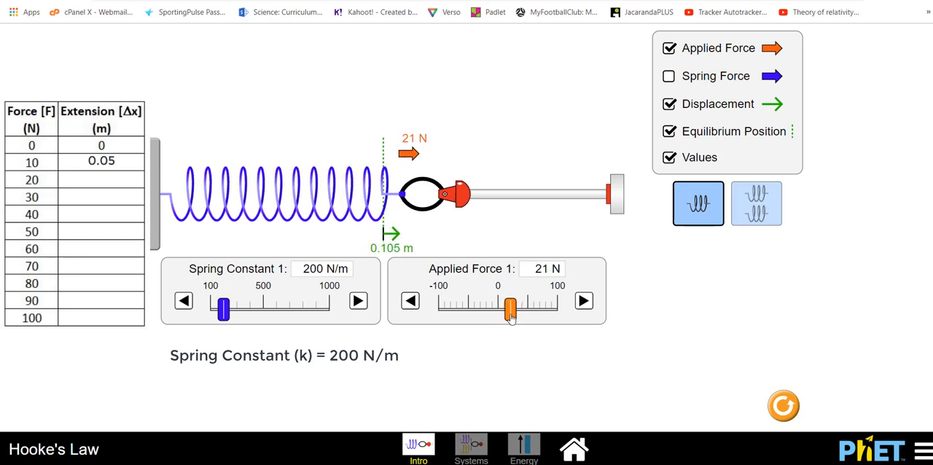
pyautogui.moveTo(511, 307); pyautogui.dragTo(509, 307)
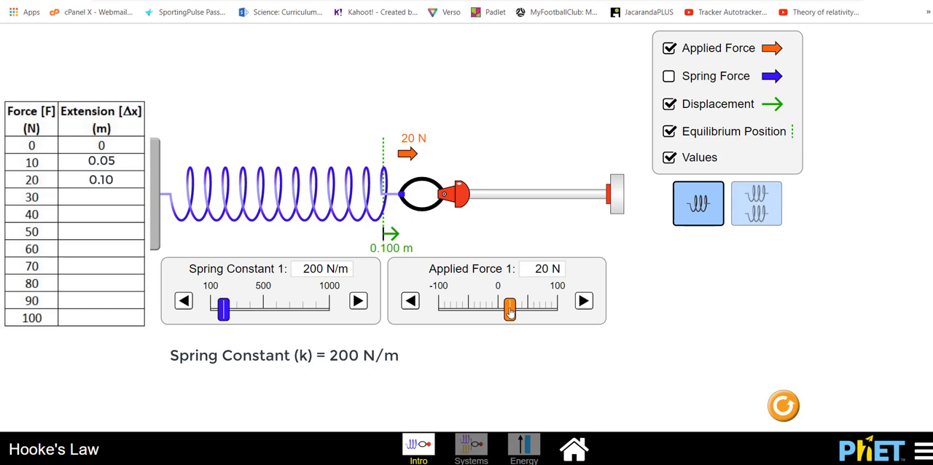
pyautogui.moveTo(509, 309); pyautogui.dragTo(516, 309)
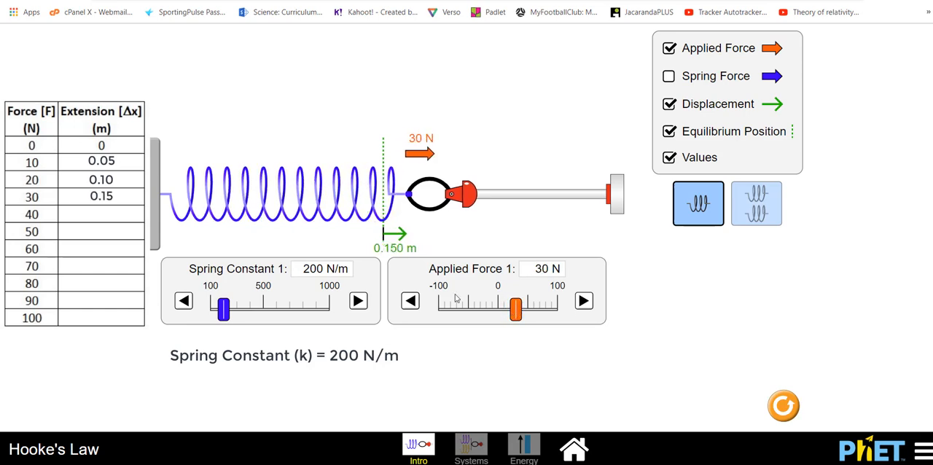
pyautogui.moveTo(516, 309); pyautogui.dragTo(519, 309)
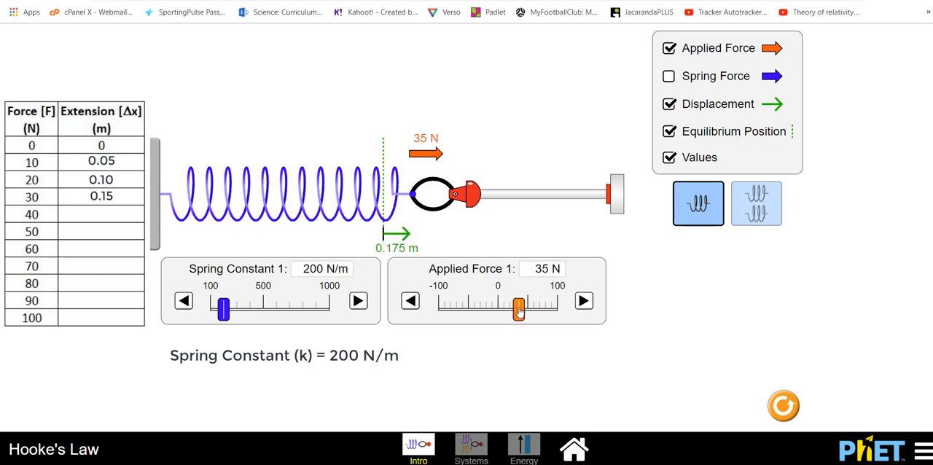
pyautogui.moveTo(519, 307); pyautogui.dragTo(523, 307)
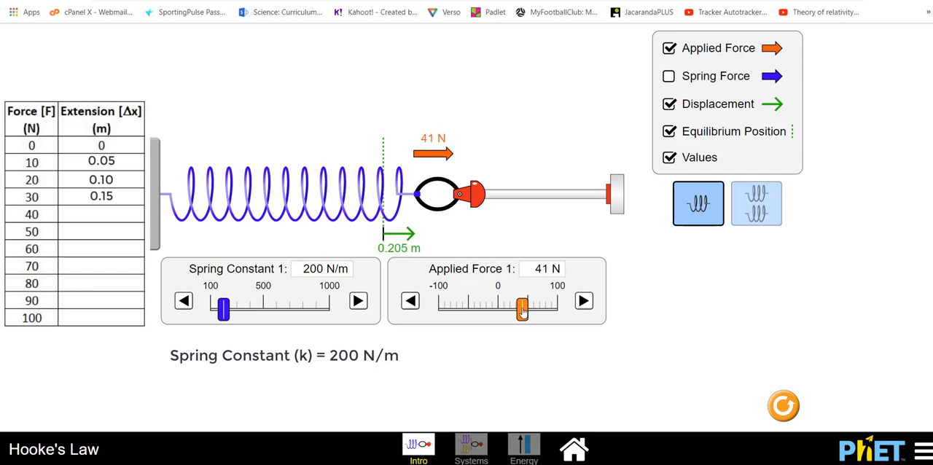
pyautogui.moveTo(522, 309); pyautogui.dragTo(521, 309)
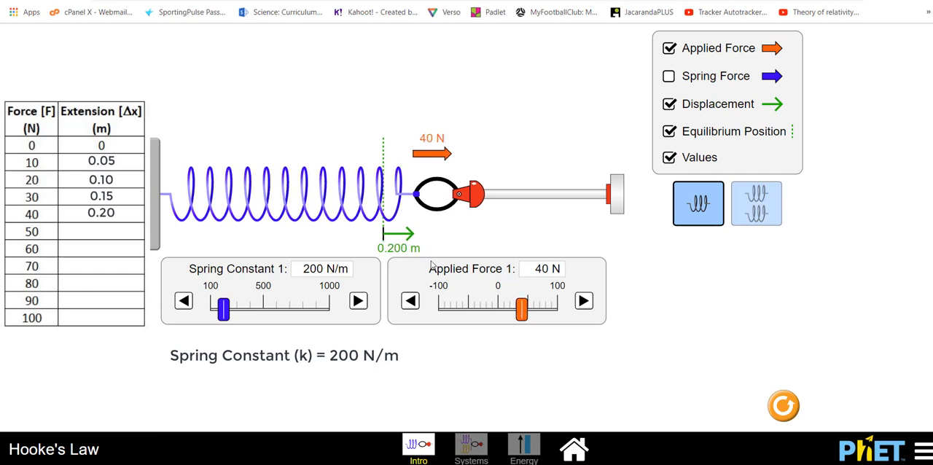
# Nudge the applied force up through 60, 70 to 100 N, reaching 0.500 m extension.
pyautogui.click(583, 301)
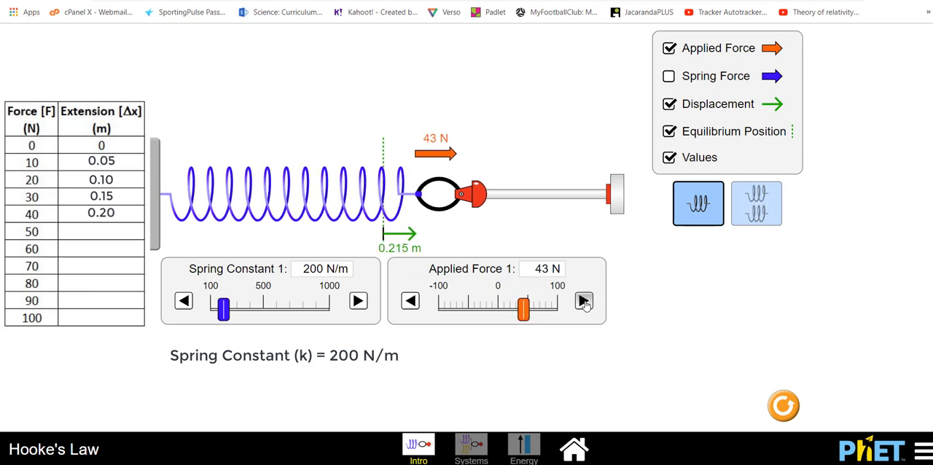
pyautogui.click(583, 300)
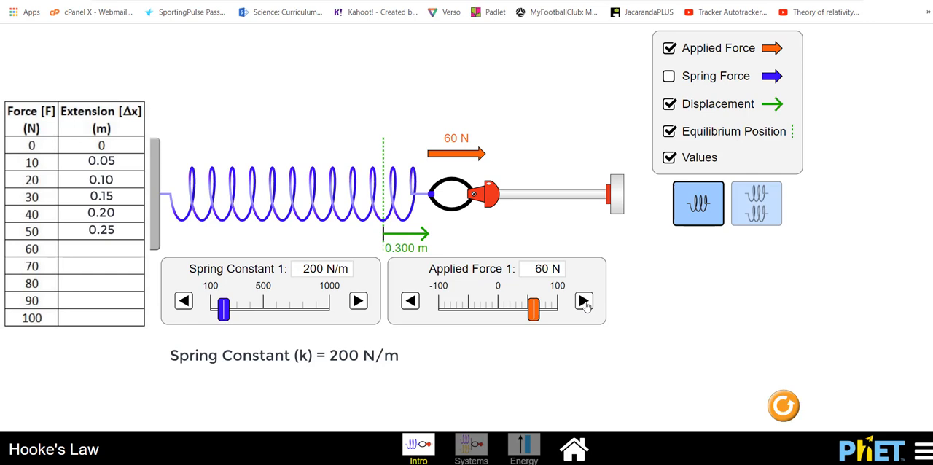
pyautogui.click(583, 301)
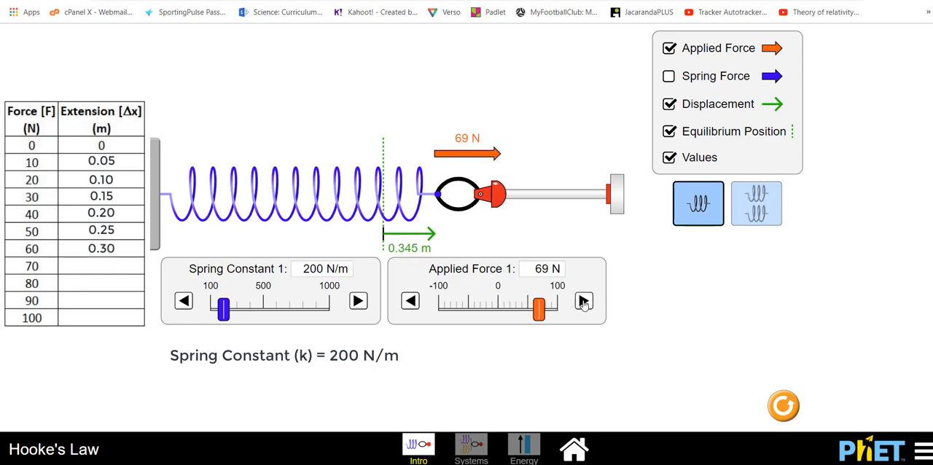
pyautogui.click(583, 300)
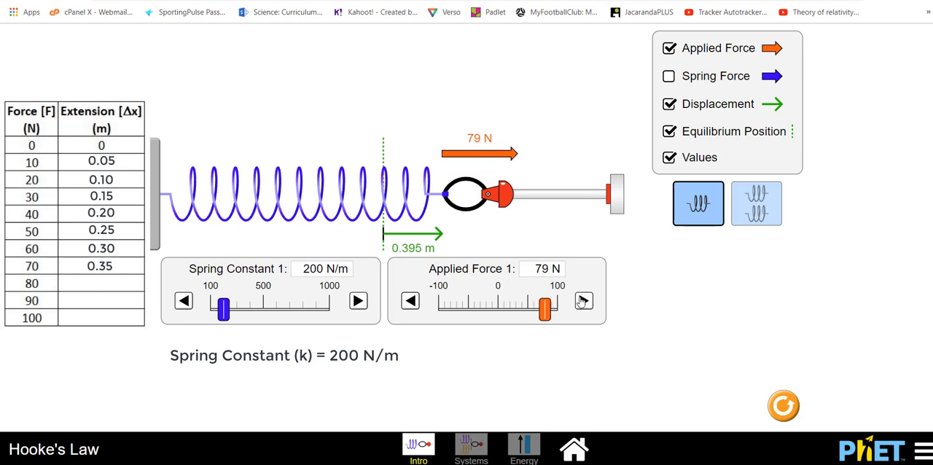
pyautogui.click(583, 300)
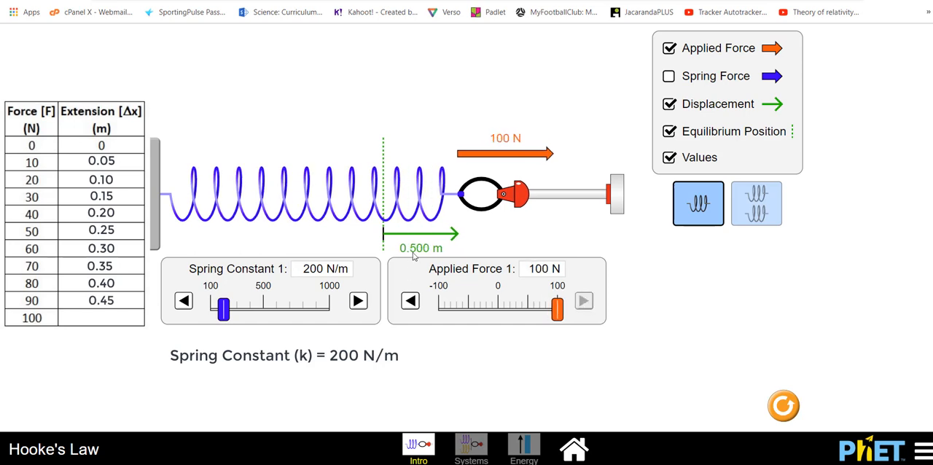
pyautogui.moveTo(437, 256)
pyautogui.write('0.5')
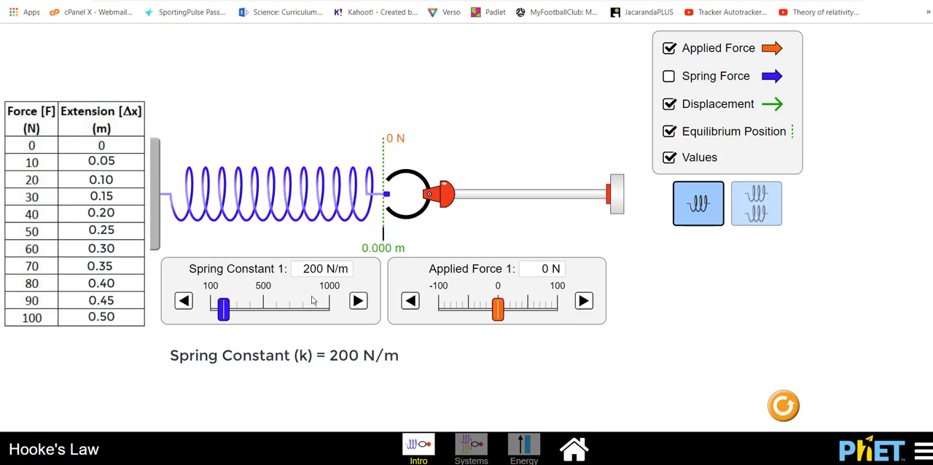
# Try spring constants of about 500 and 980 N/m, settle near 300 N/m, and set a -5 N applied force.
pyautogui.moveTo(221, 309); pyautogui.dragTo(239, 309)
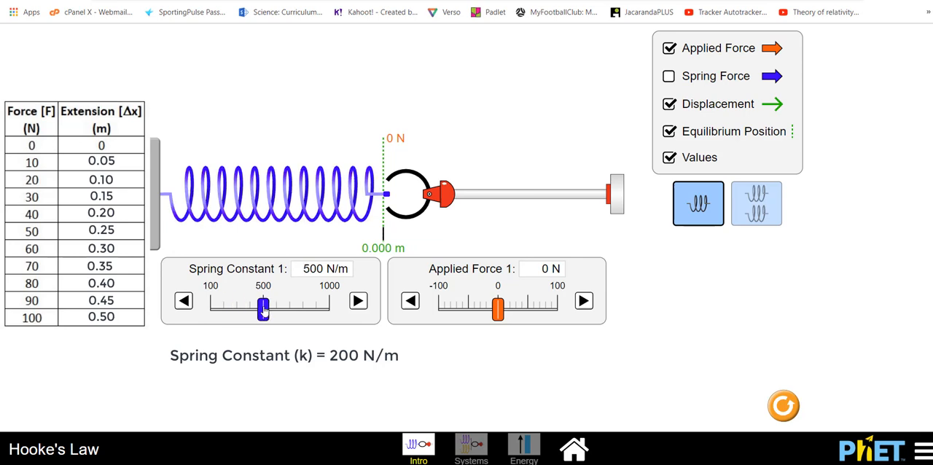
pyautogui.moveTo(262, 308); pyautogui.dragTo(326, 307)
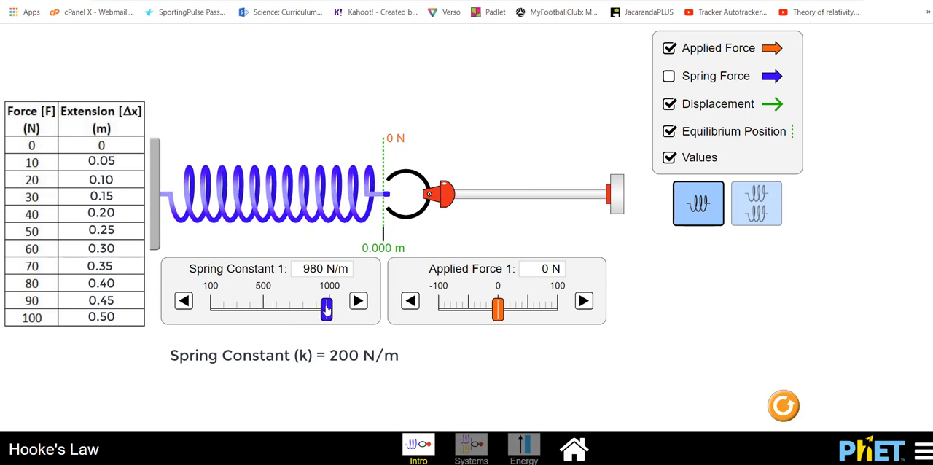
pyautogui.moveTo(327, 309); pyautogui.dragTo(235, 309)
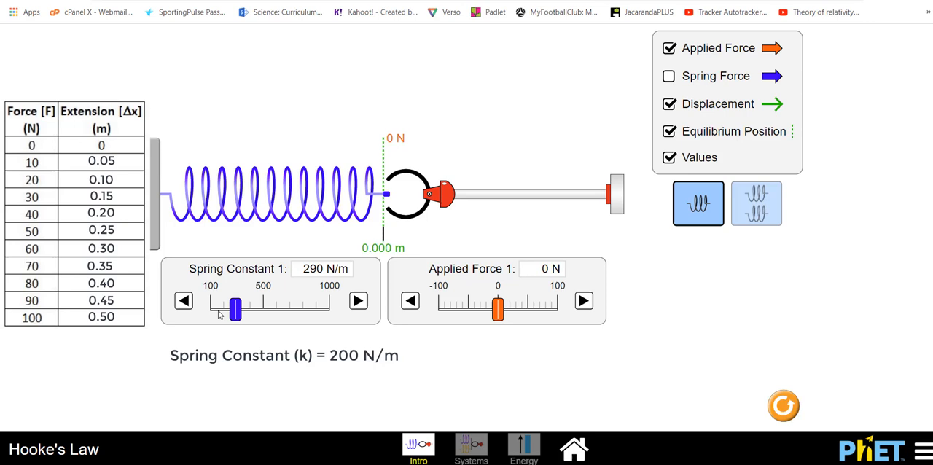
pyautogui.moveTo(233, 309); pyautogui.dragTo(254, 309)
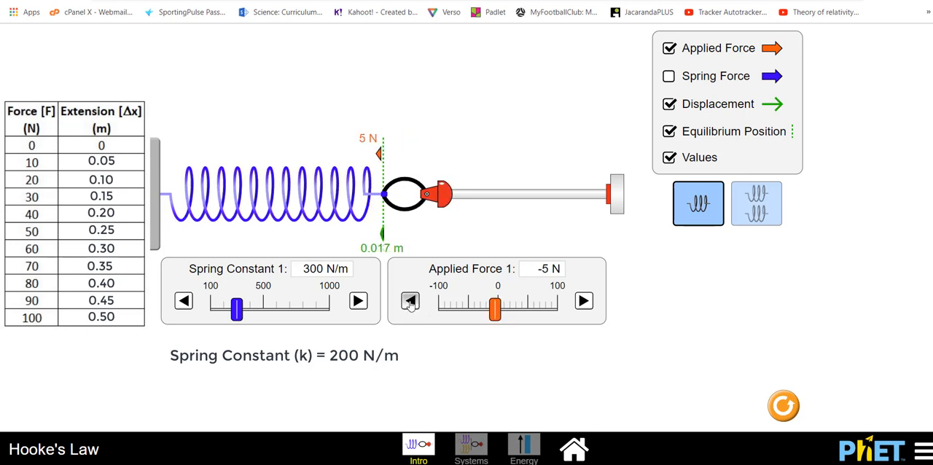
pyautogui.click(409, 301)
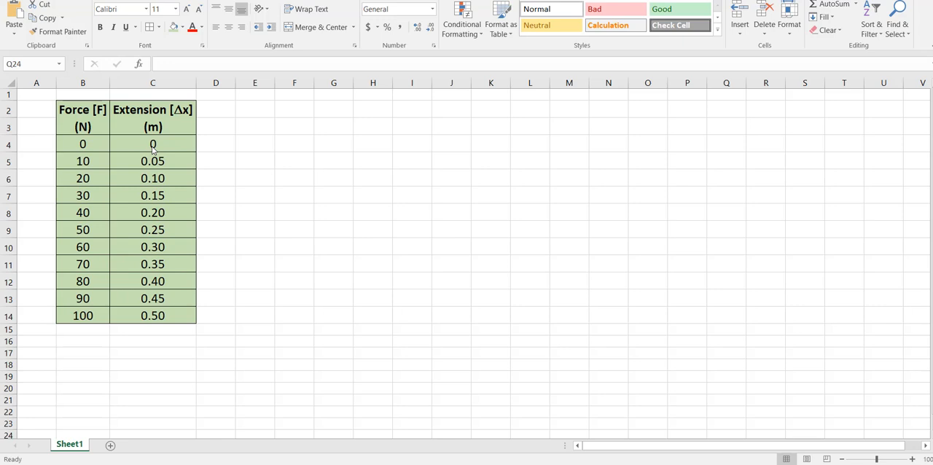
pyautogui.moveTo(160, 326)
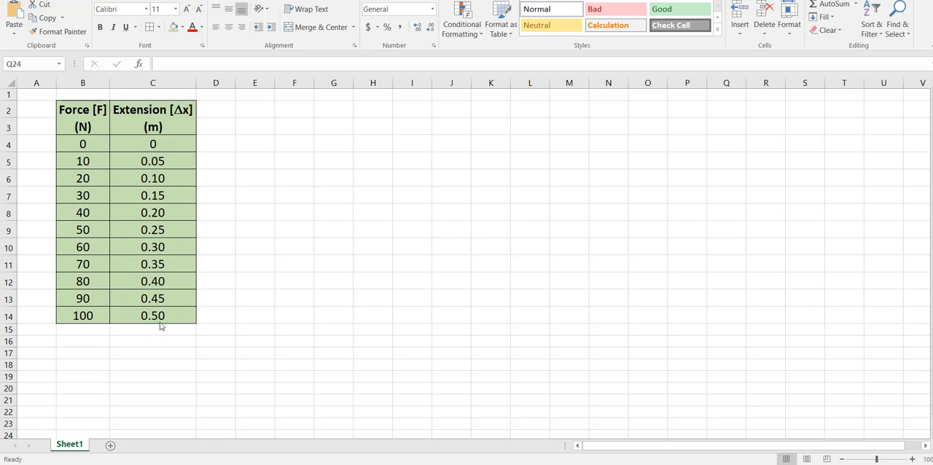
pyautogui.moveTo(326, 317)
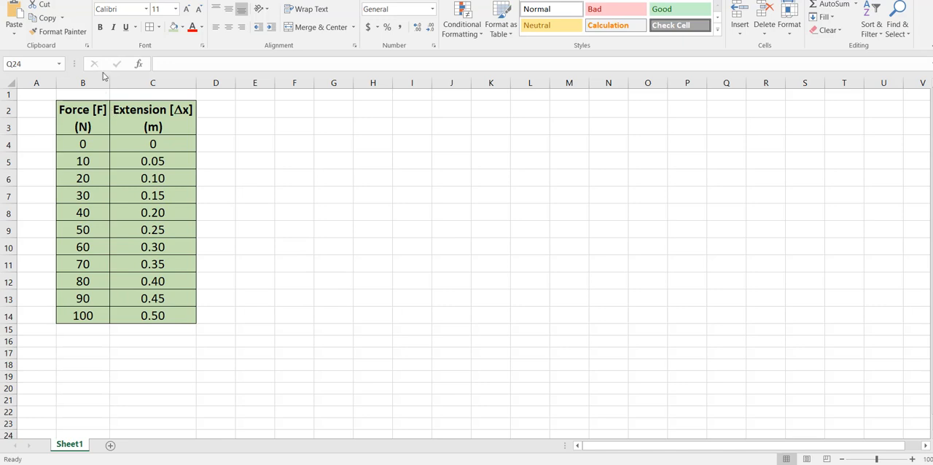
pyautogui.moveTo(89, 131)
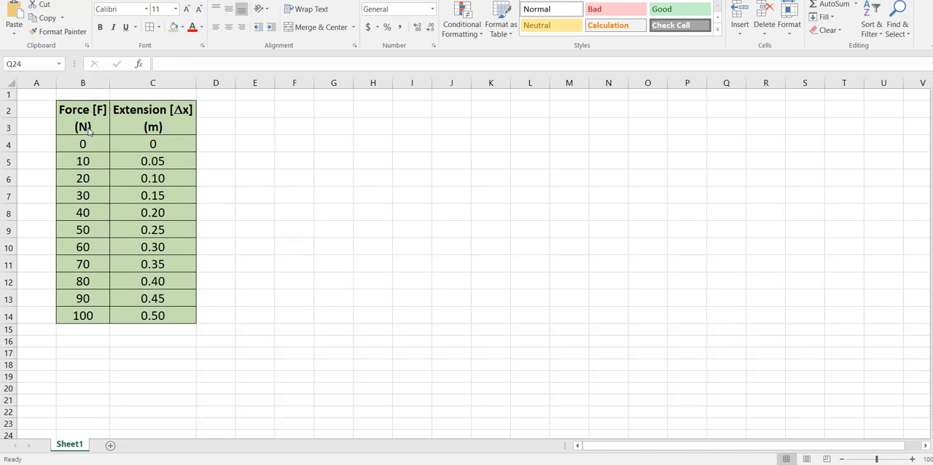
pyautogui.moveTo(86, 122)
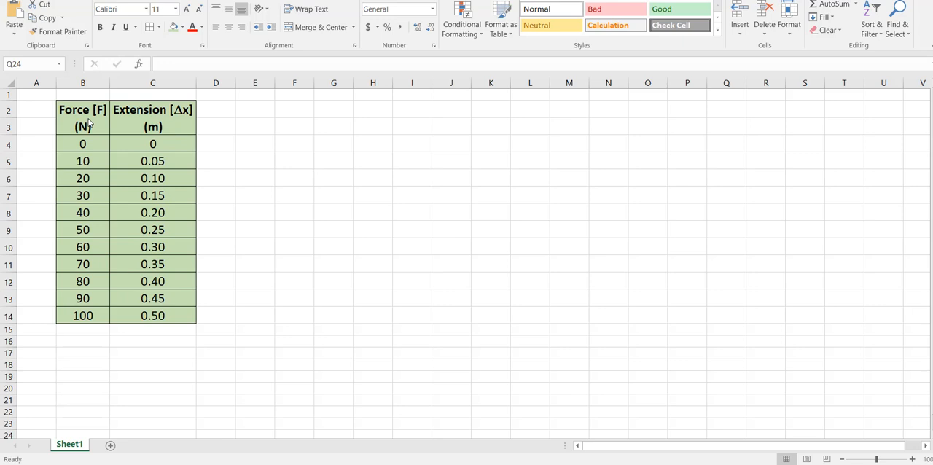
pyautogui.moveTo(157, 138)
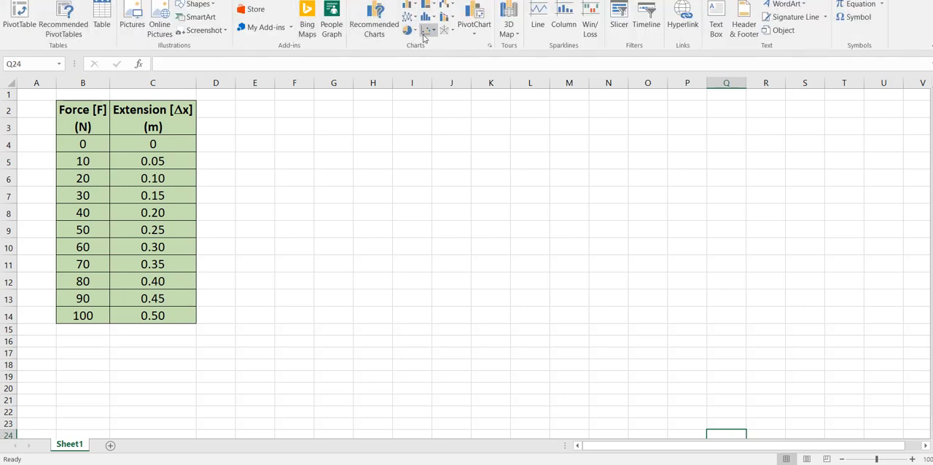
# Insert an empty markers-only scatter chart and add a new data series in Select Data.
pyautogui.click(428, 29)
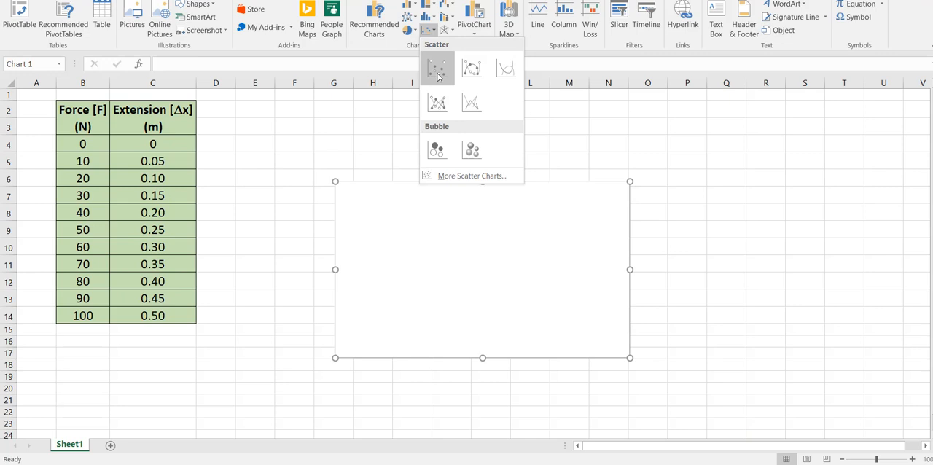
pyautogui.click(437, 69)
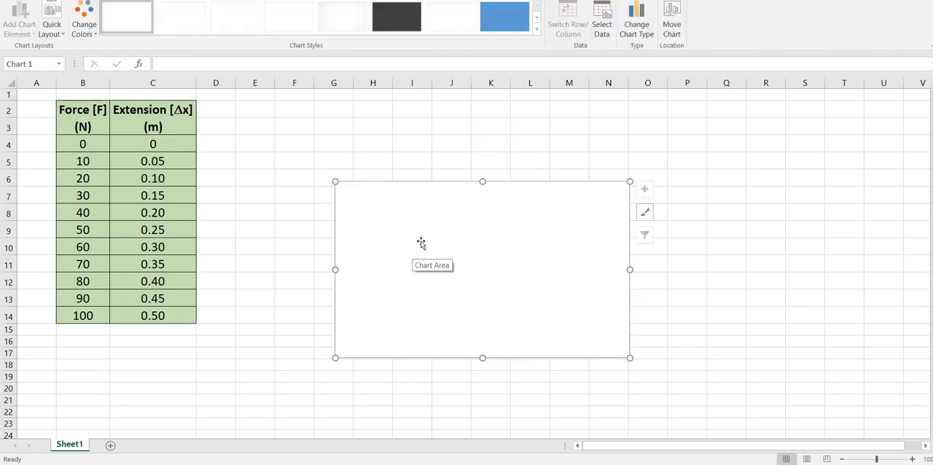
pyautogui.click(600, 19)
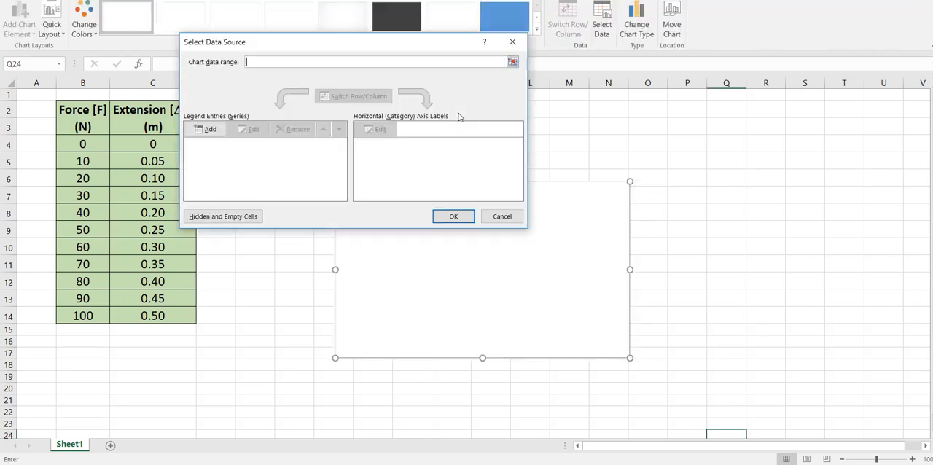
pyautogui.click(210, 128)
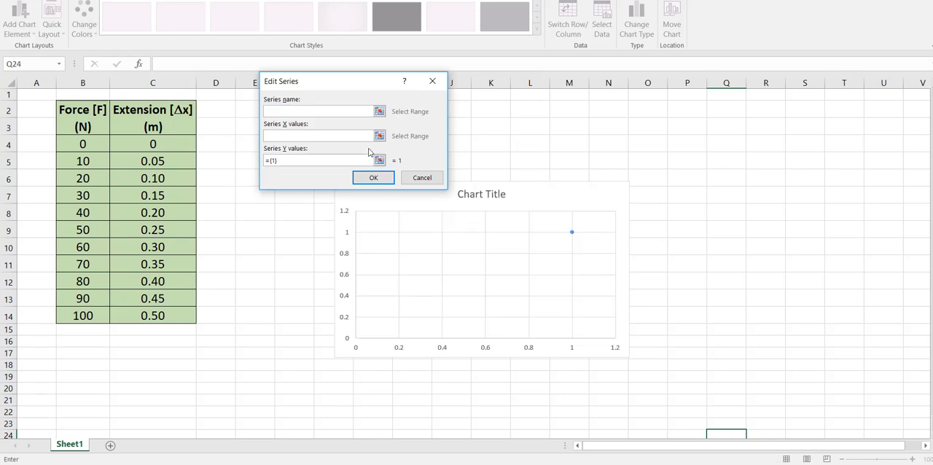
# Set the series to X = C4:C14 extension and Y = B4:B14 force and confirm to plot the points.
pyautogui.click(379, 110)
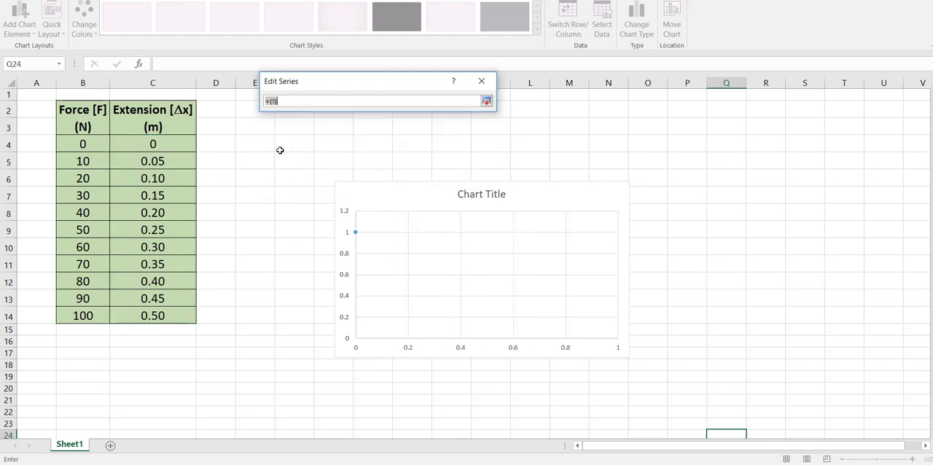
pyautogui.moveTo(81, 143); pyautogui.dragTo(81, 314)
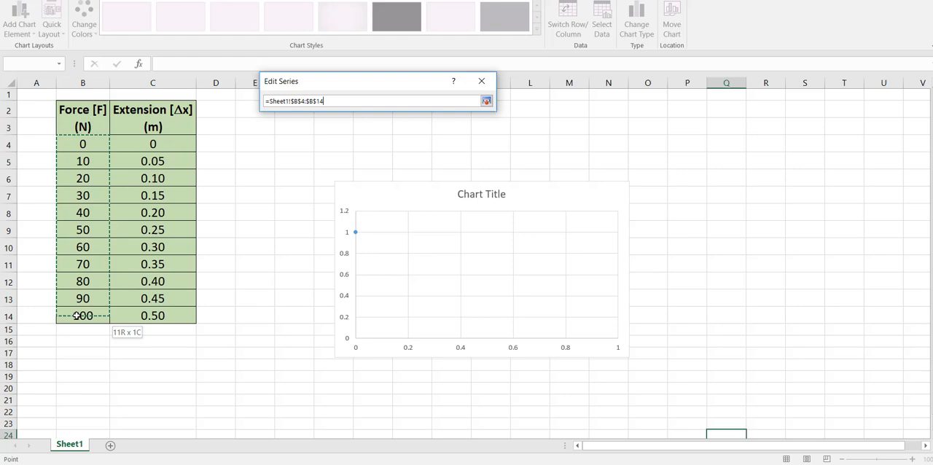
pyautogui.click(486, 100)
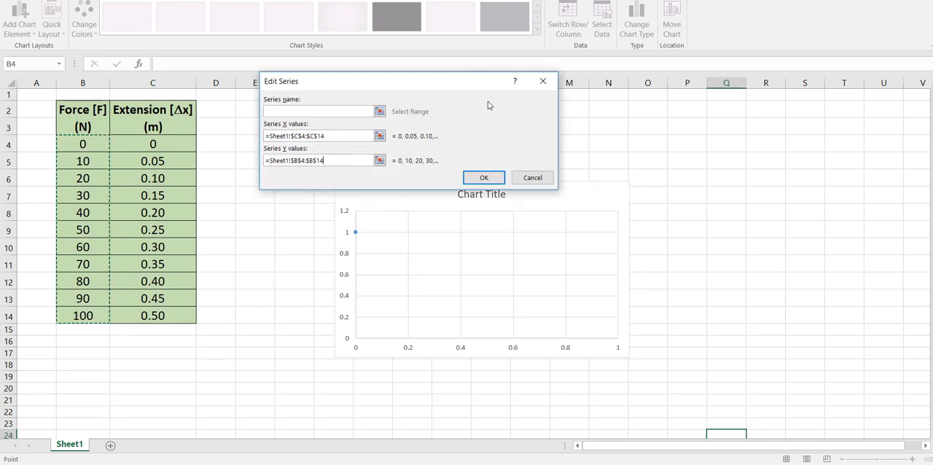
pyautogui.click(484, 177)
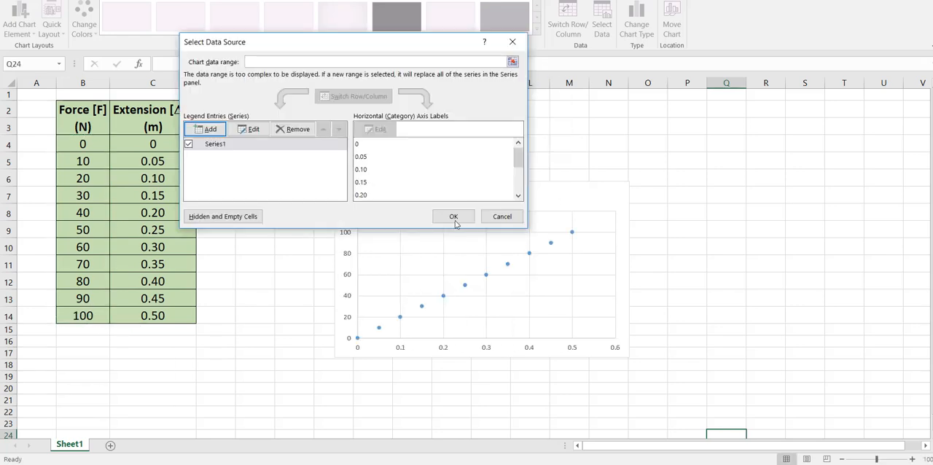
pyautogui.click(453, 216)
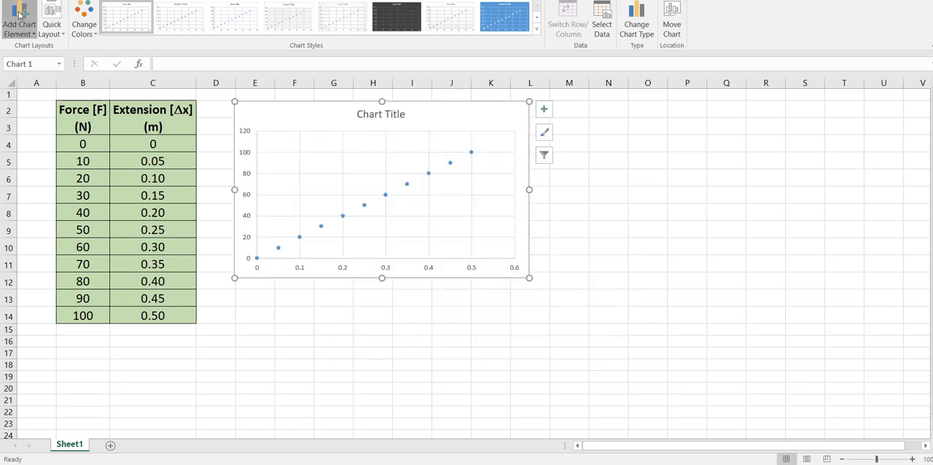
# Add axis titles Force (N) and Δx (m) via the symbol picker and title the chart Hooke's Law Graph.
pyautogui.click(19, 19)
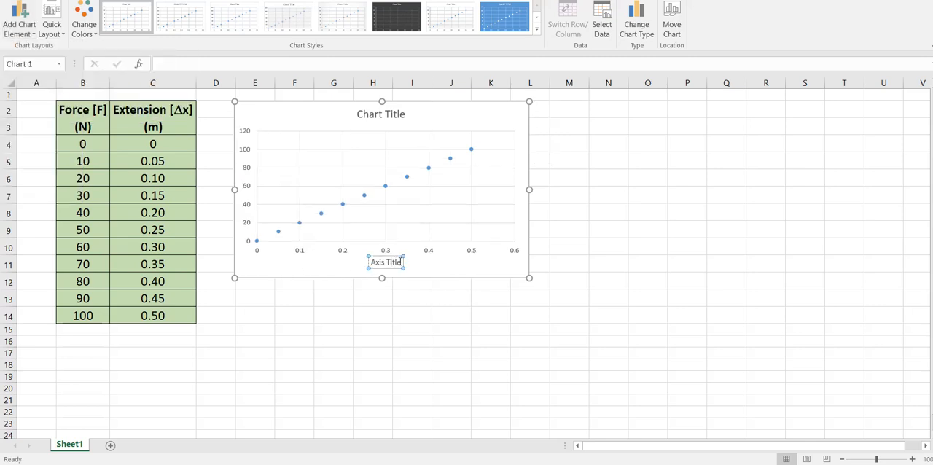
pyautogui.click(385, 263)
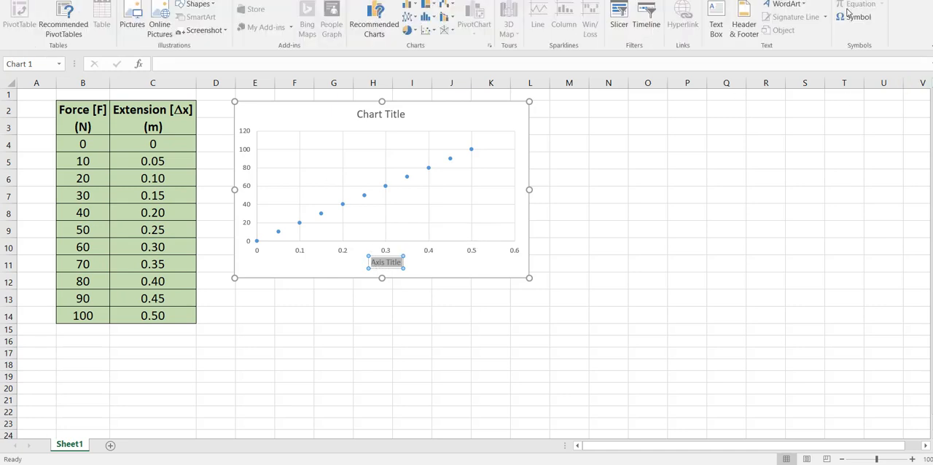
pyautogui.click(859, 16)
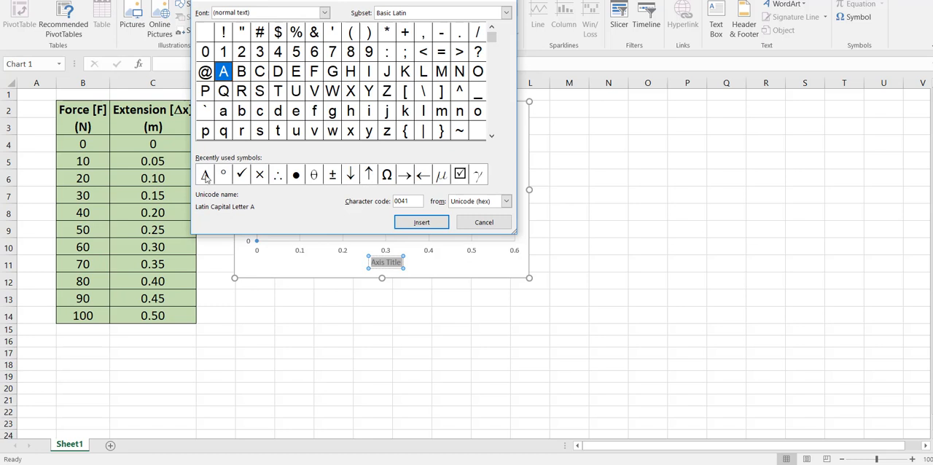
pyautogui.click(484, 222)
pyautogui.write('Δx (m')
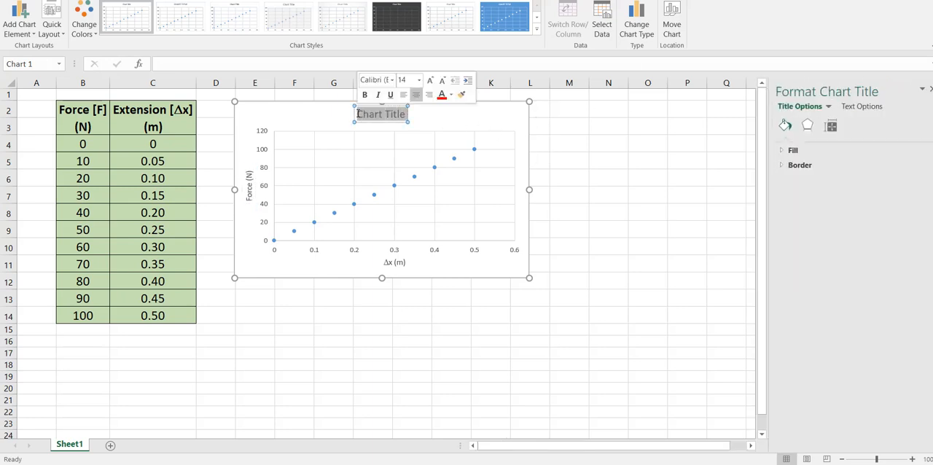
pyautogui.write("Hooke's Law Graph")
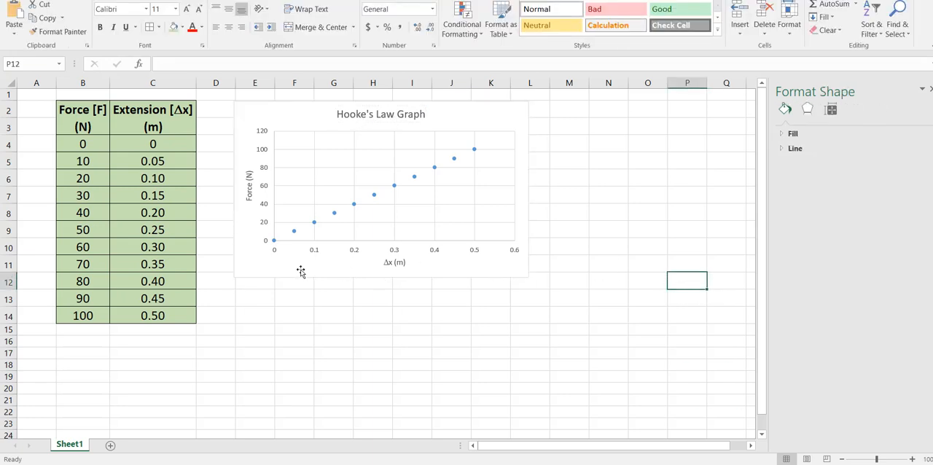
pyautogui.moveTo(513, 254)
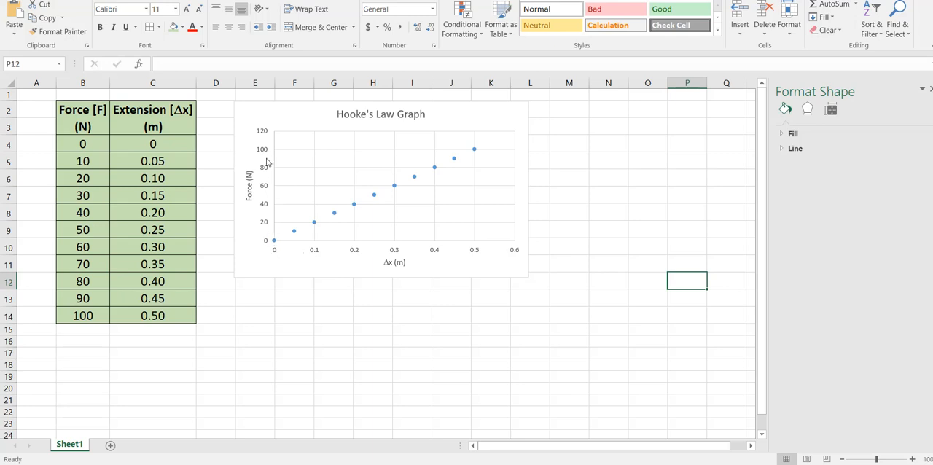
pyautogui.moveTo(263, 143)
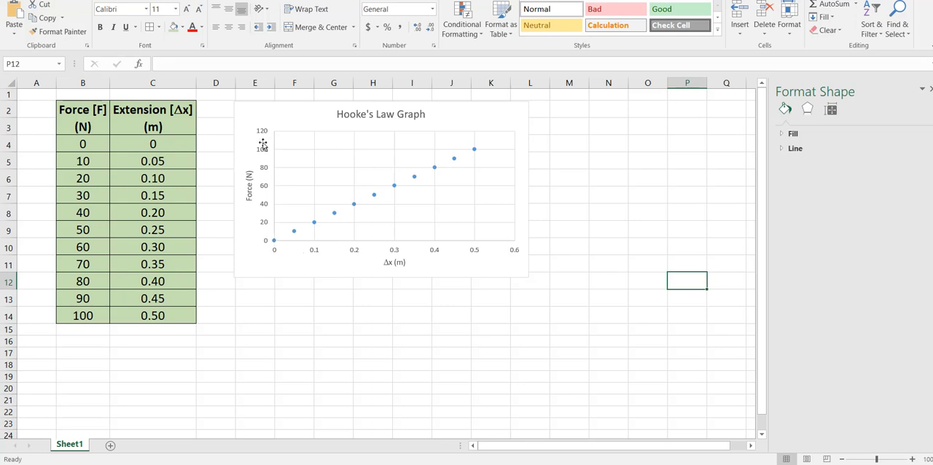
pyautogui.moveTo(354, 213)
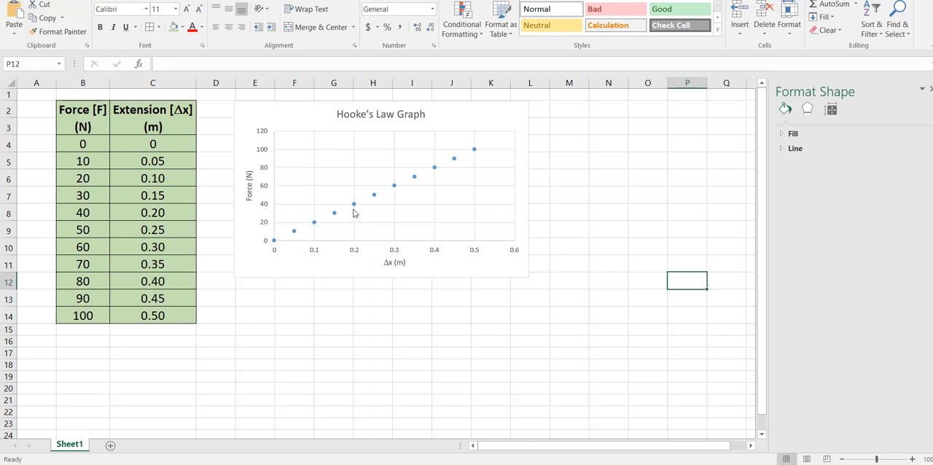
# Add a Linear trendline to the data series with intercept set at 0 and its equation displayed.
pyautogui.rightClick(353, 204)
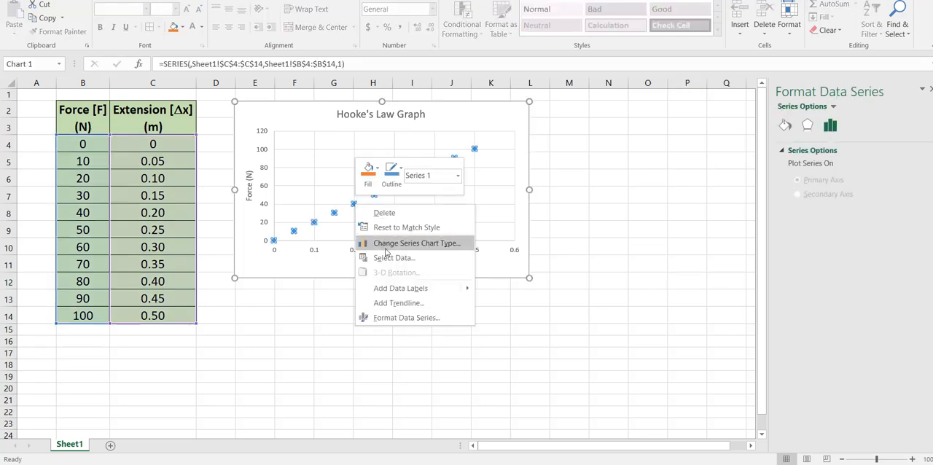
pyautogui.click(398, 304)
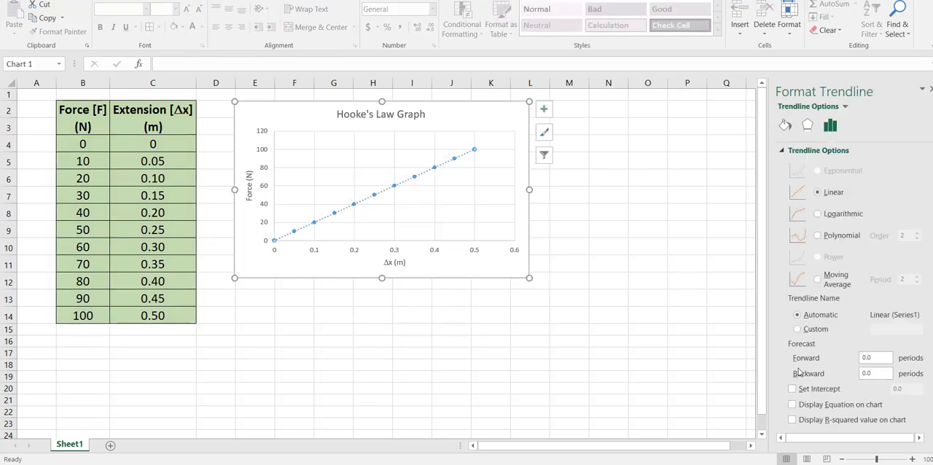
pyautogui.click(793, 388)
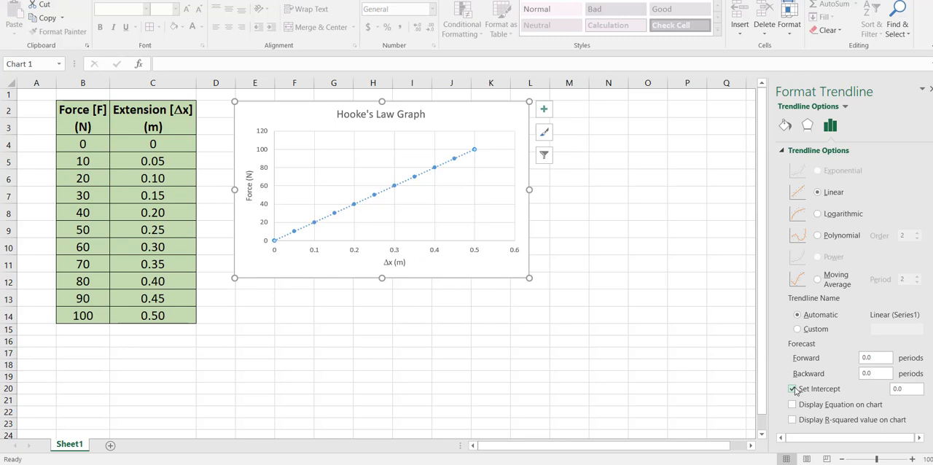
pyautogui.click(793, 388)
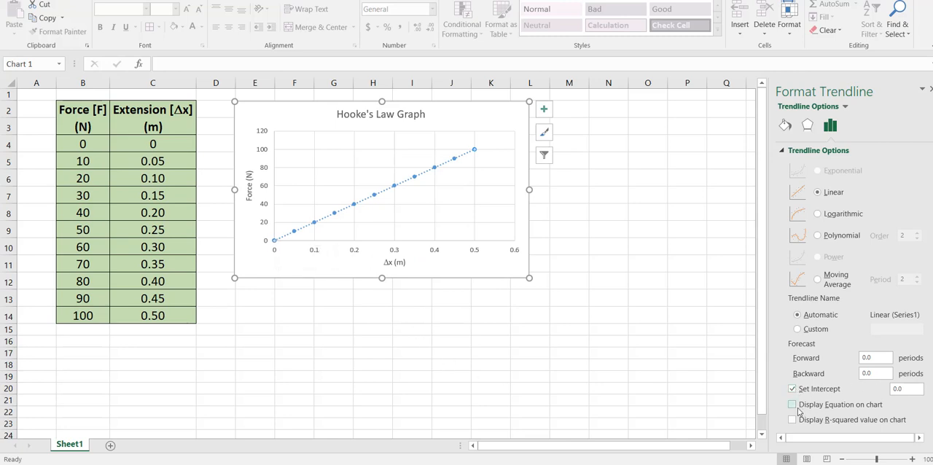
pyautogui.click(793, 405)
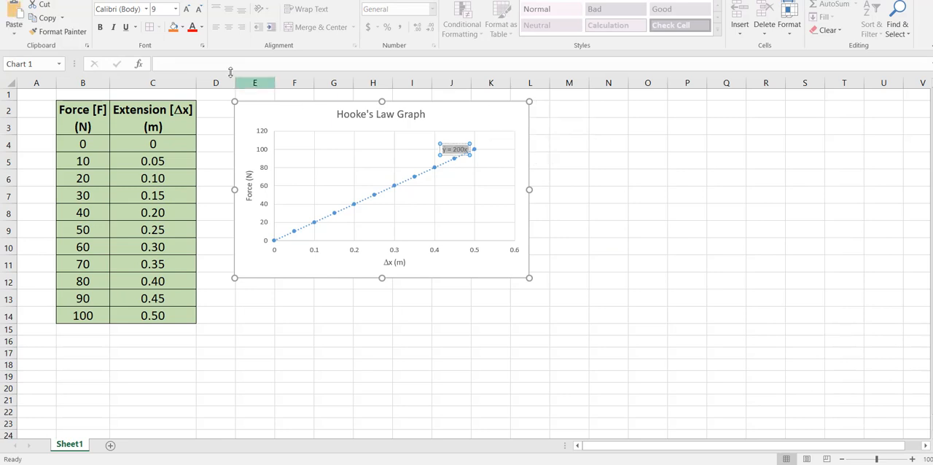
# Set the y = 200x equation label to font size 20 and drag it to the plot's upper left.
pyautogui.click(174, 8)
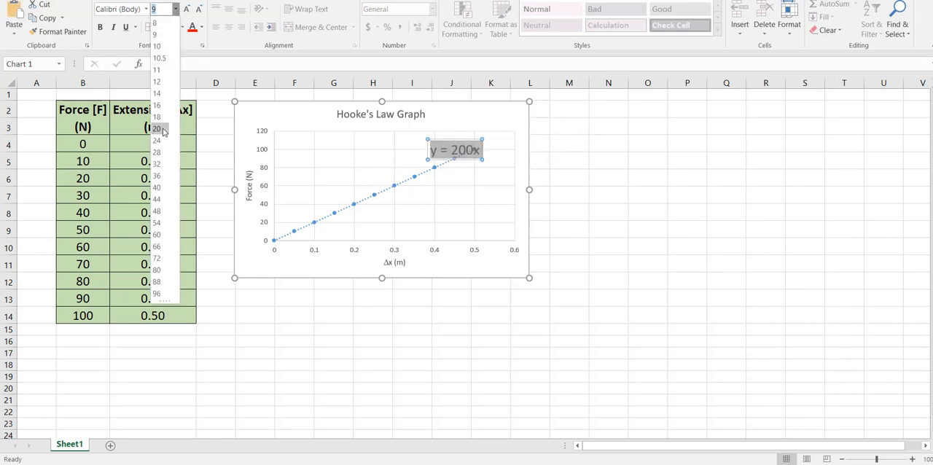
pyautogui.click(155, 128)
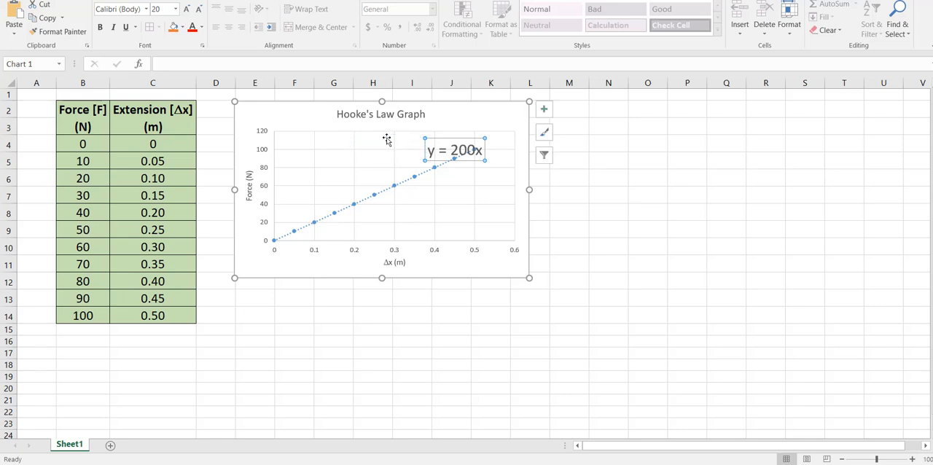
pyautogui.moveTo(455, 150); pyautogui.dragTo(363, 155)
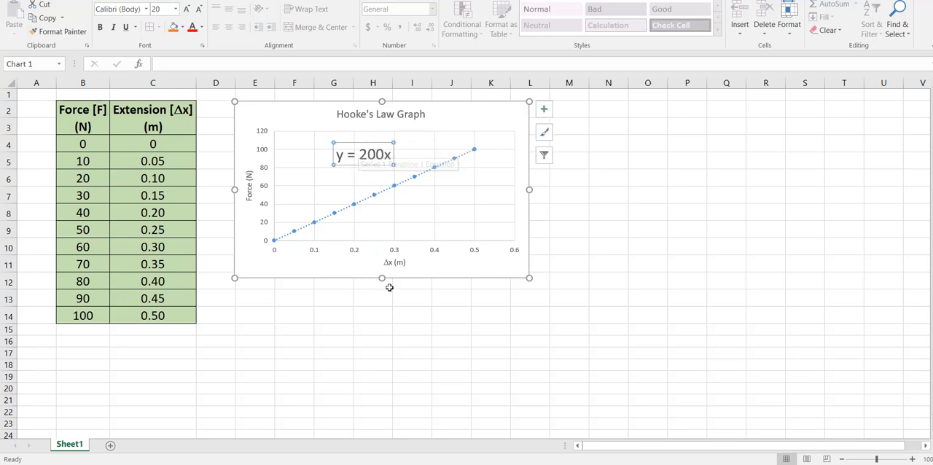
pyautogui.click(647, 297)
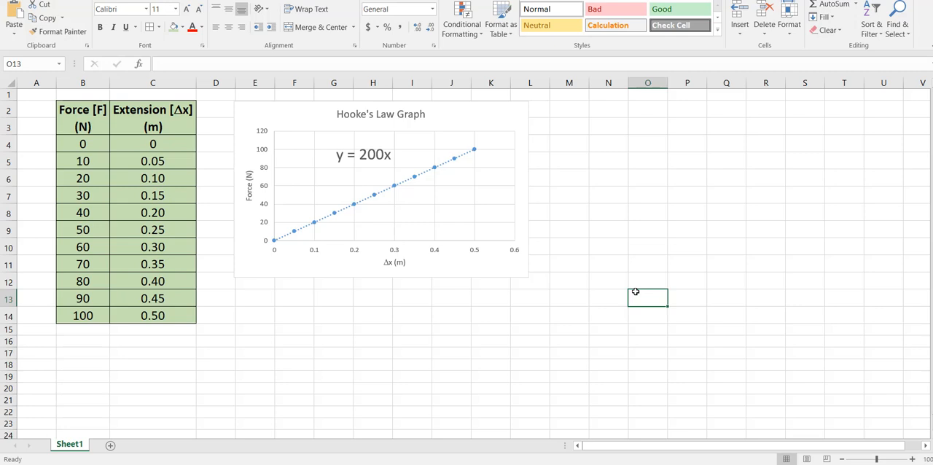
pyautogui.moveTo(385, 205)
pyautogui.write('Force')
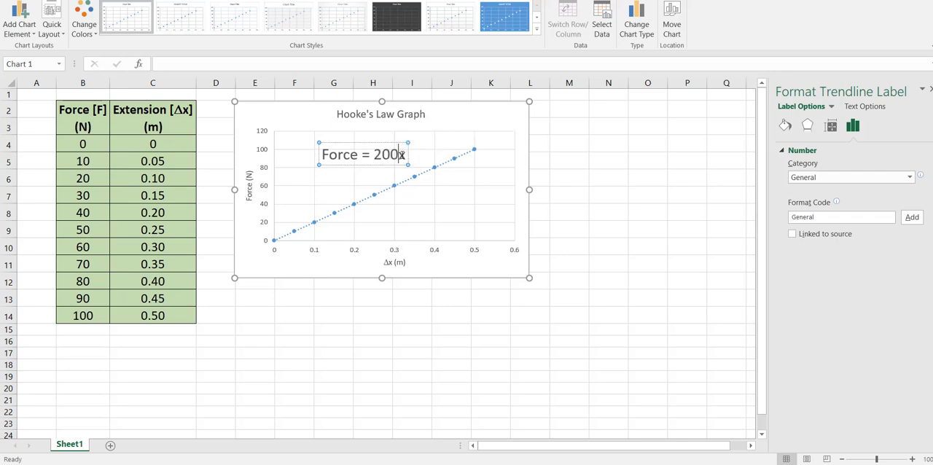
# Edit the equation label to F = 200×Δx, inserting Δ and × from the Symbol picker.
pyautogui.press('backspace')
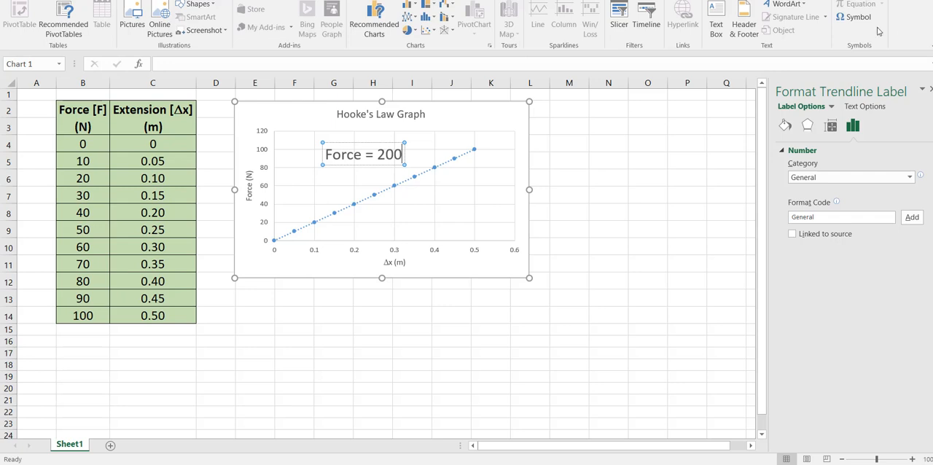
pyautogui.click(859, 12)
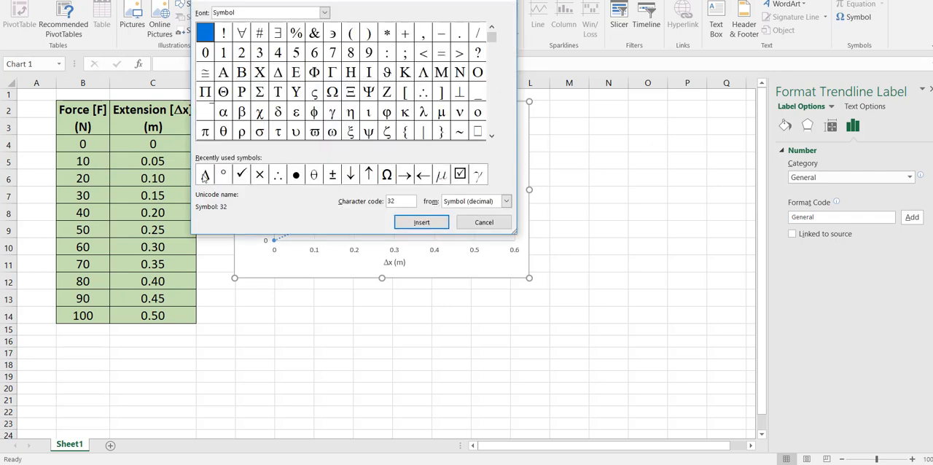
pyautogui.click(422, 221)
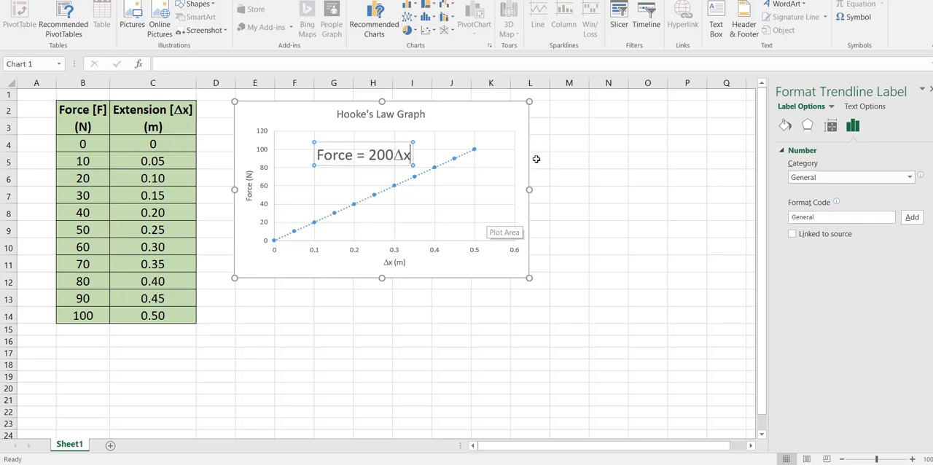
pyautogui.moveTo(318, 179)
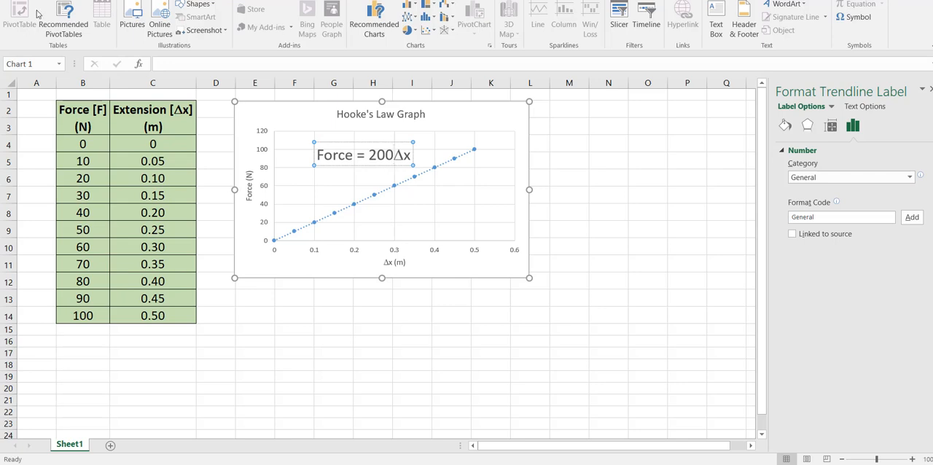
pyautogui.click(857, 17)
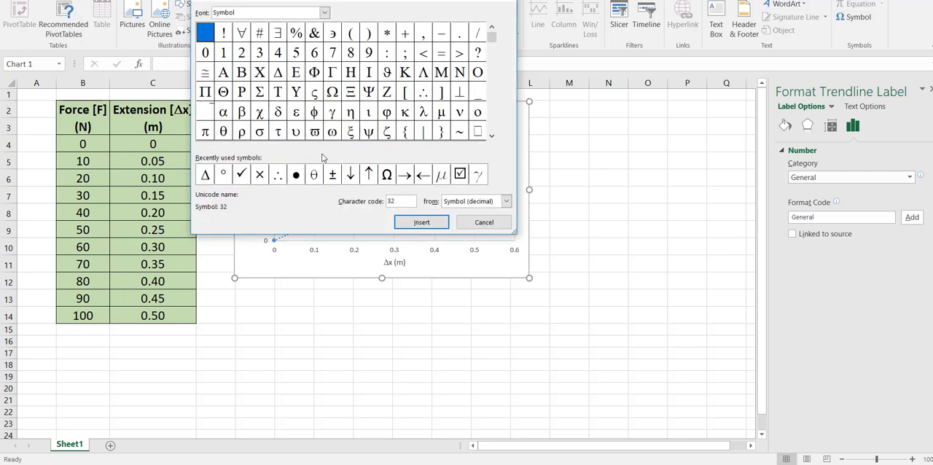
pyautogui.click(259, 174)
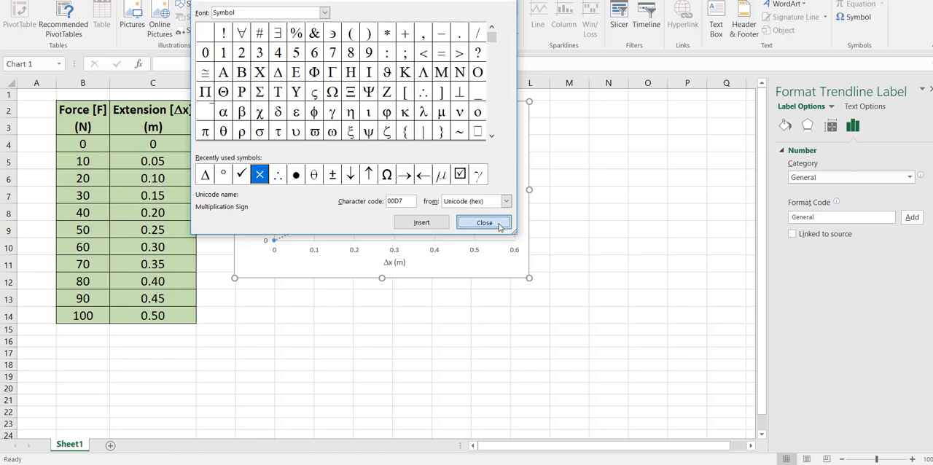
pyautogui.click(484, 221)
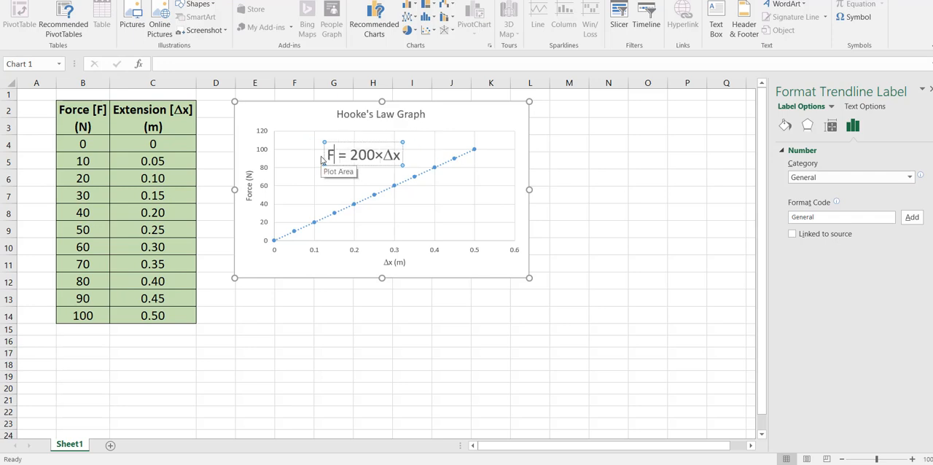
pyautogui.click(624, 229)
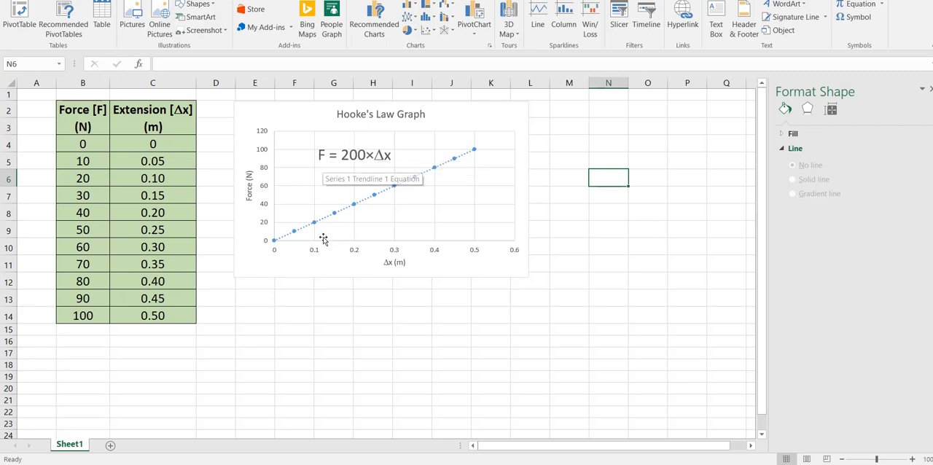
pyautogui.moveTo(315, 297)
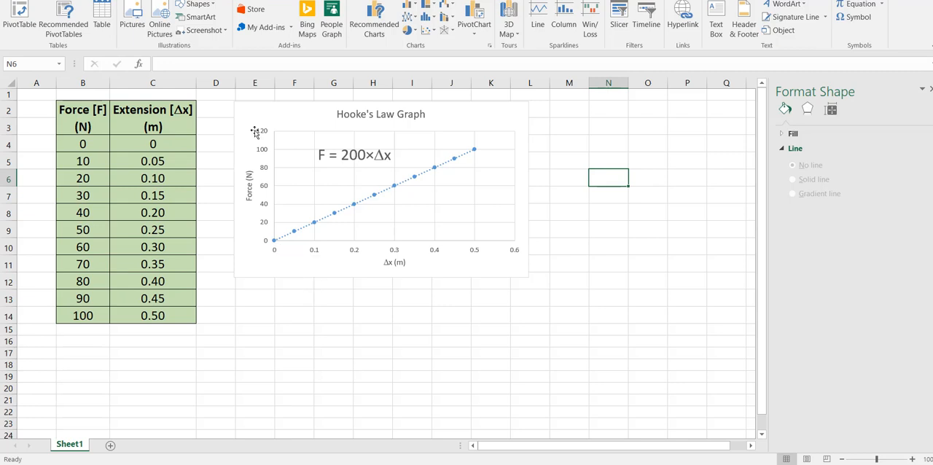
pyautogui.moveTo(332, 227)
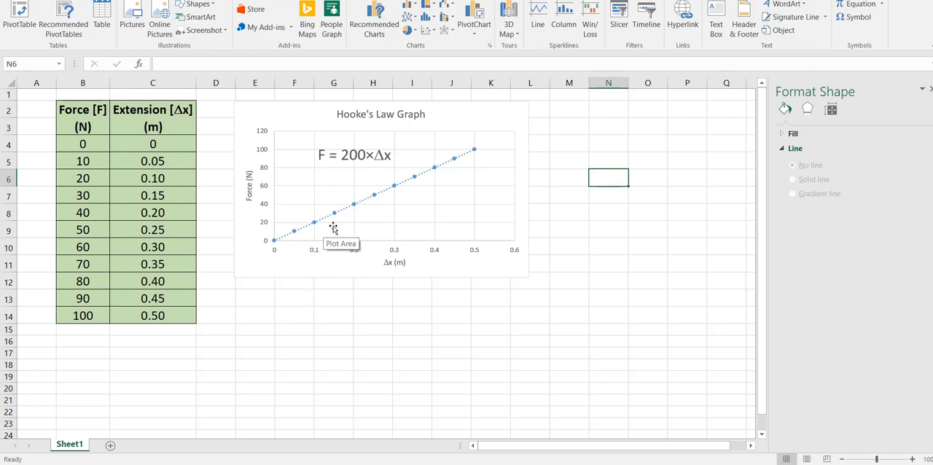
pyautogui.moveTo(318, 225)
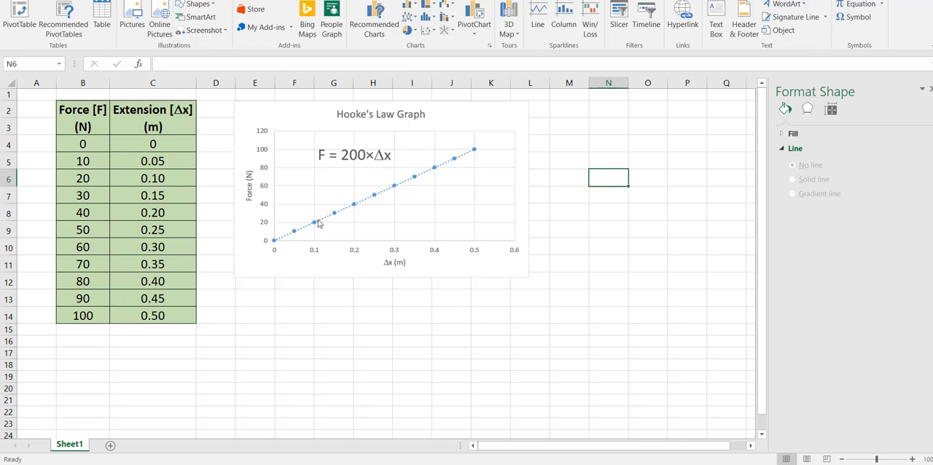
pyautogui.moveTo(297, 236)
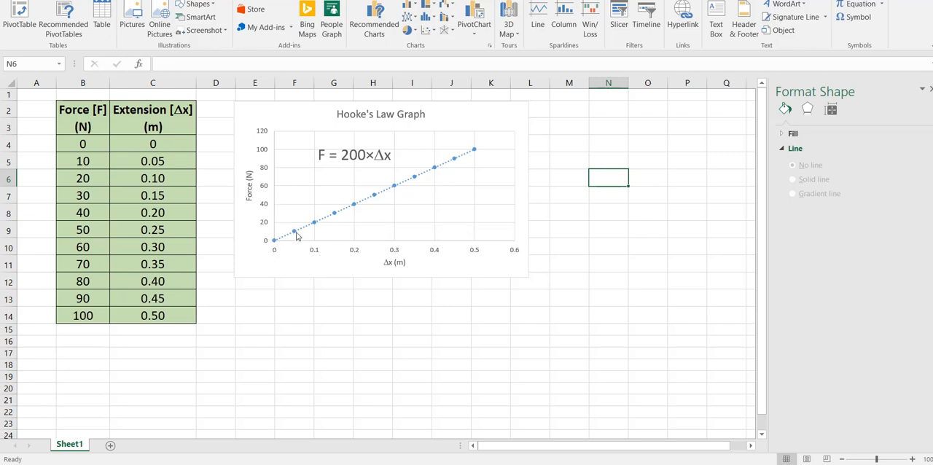
pyautogui.moveTo(275, 242)
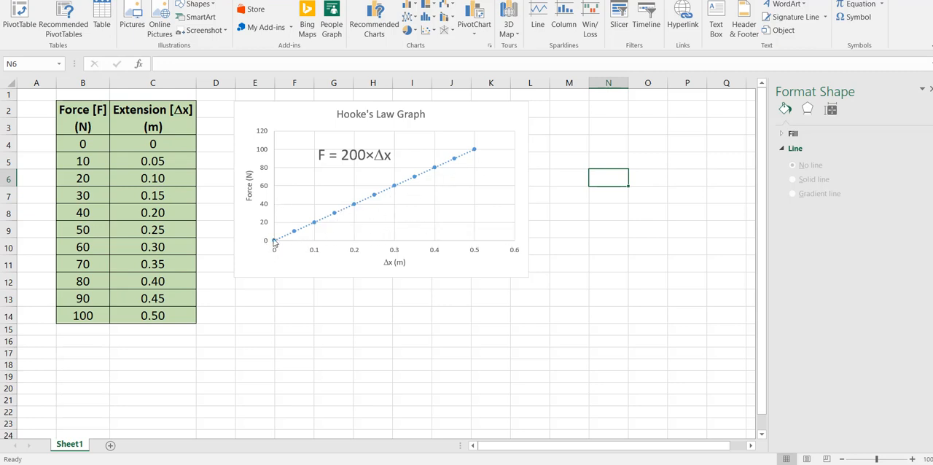
pyautogui.moveTo(316, 253)
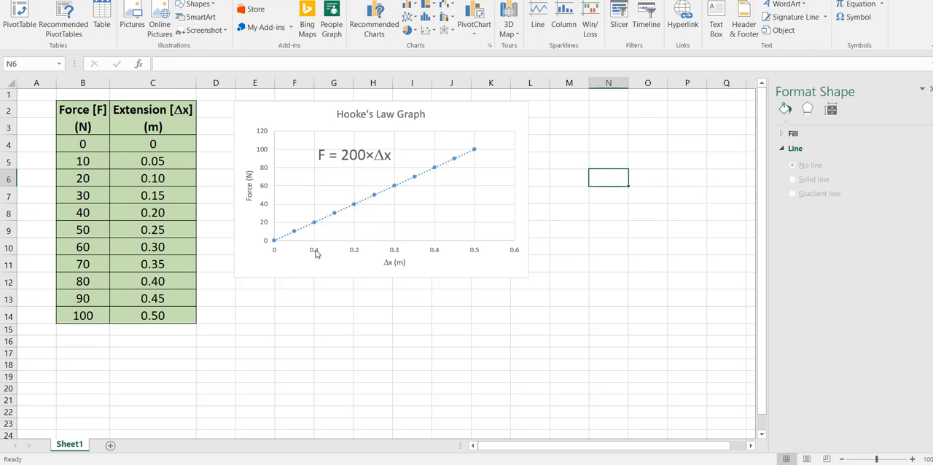
pyautogui.moveTo(358, 245)
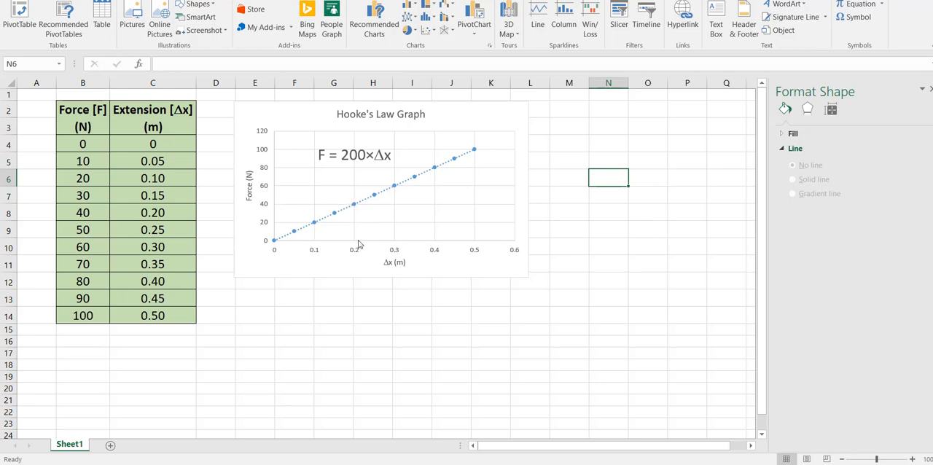
pyautogui.moveTo(394, 188)
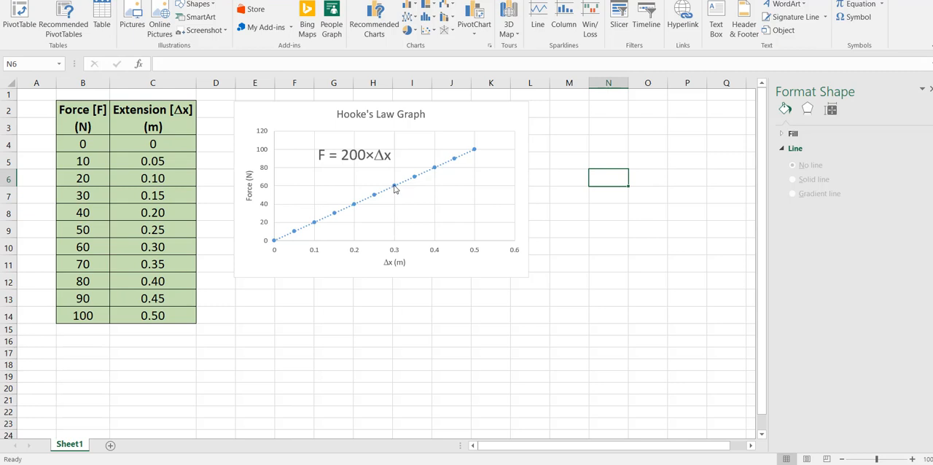
pyautogui.moveTo(396, 256)
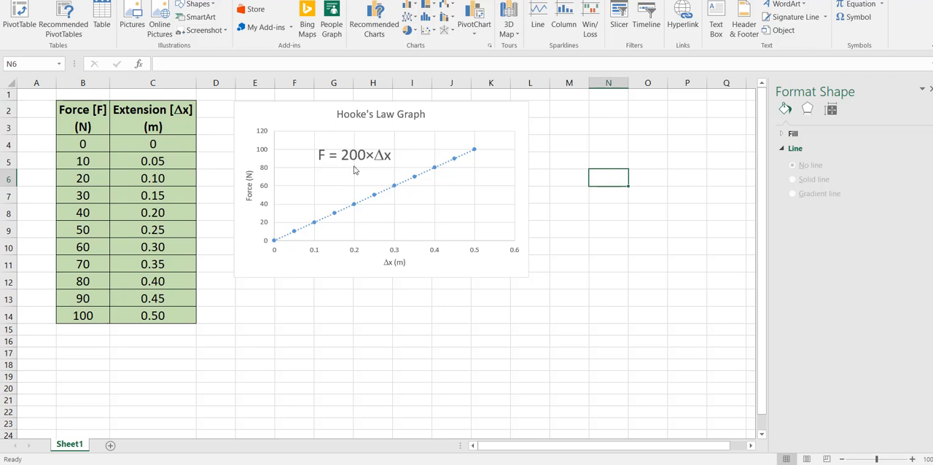
pyautogui.moveTo(350, 163)
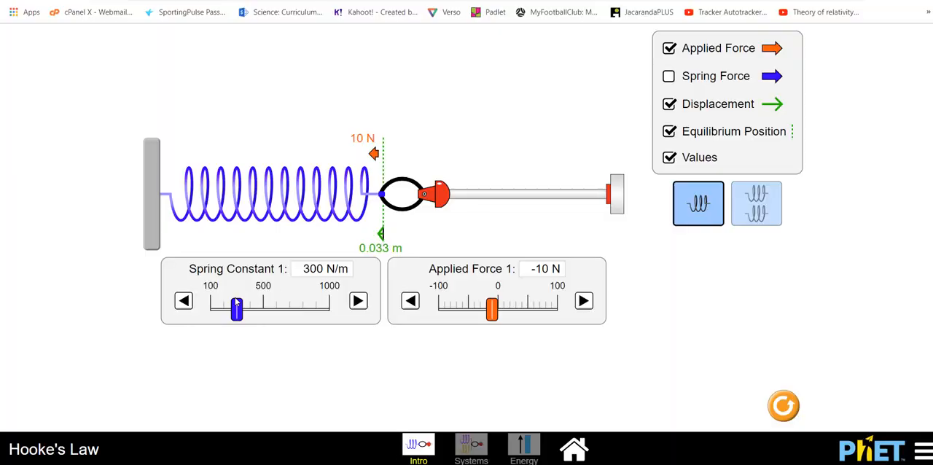
# Nudge the spring constant to 270 N/m and drag the Applied Force slider to see 0.037 m.
pyautogui.click(184, 301)
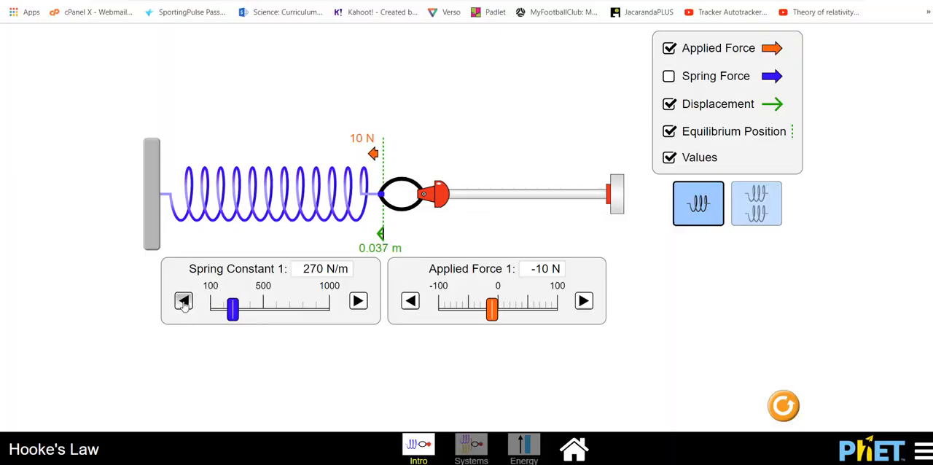
pyautogui.moveTo(232, 309); pyautogui.dragTo(222, 309)
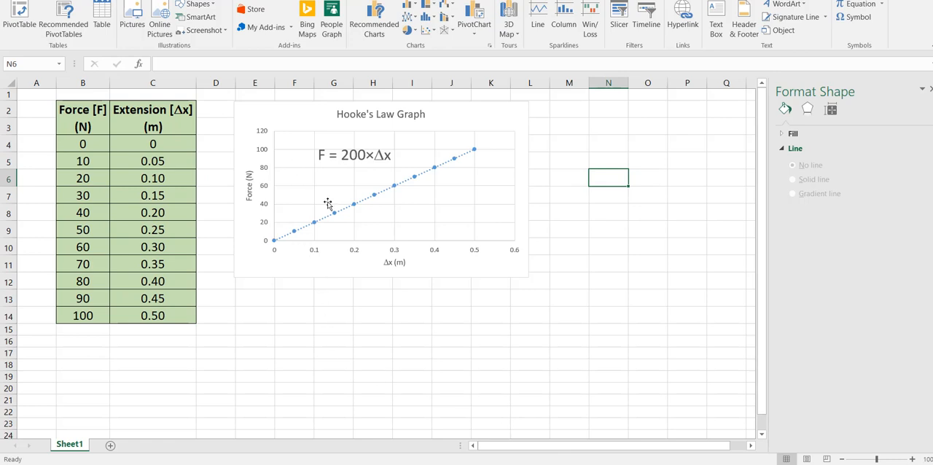
pyautogui.moveTo(468, 164)
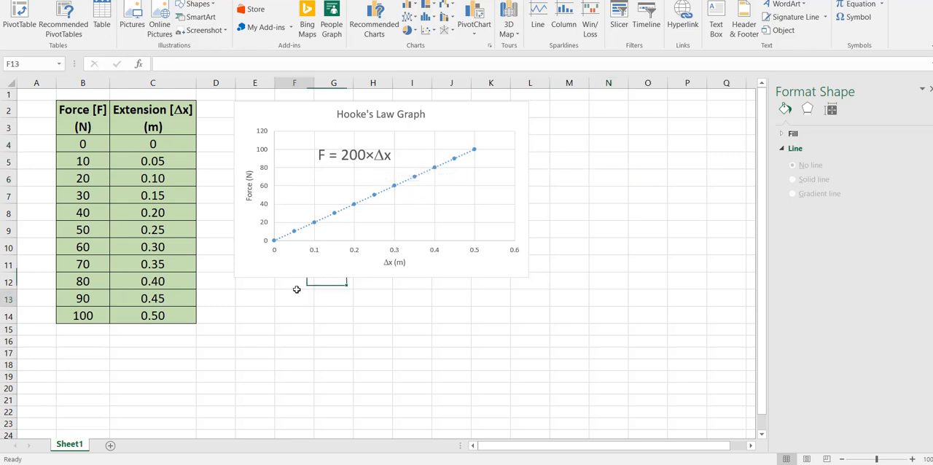
# Enter the note 'Spring constant (k)' in F13 with '200 N/m' in H13.
pyautogui.write('Spring constant')
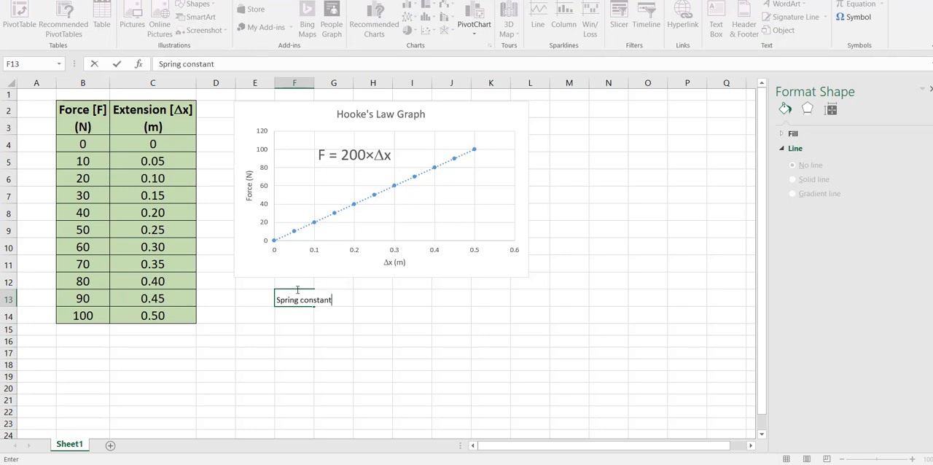
pyautogui.write('(k)')
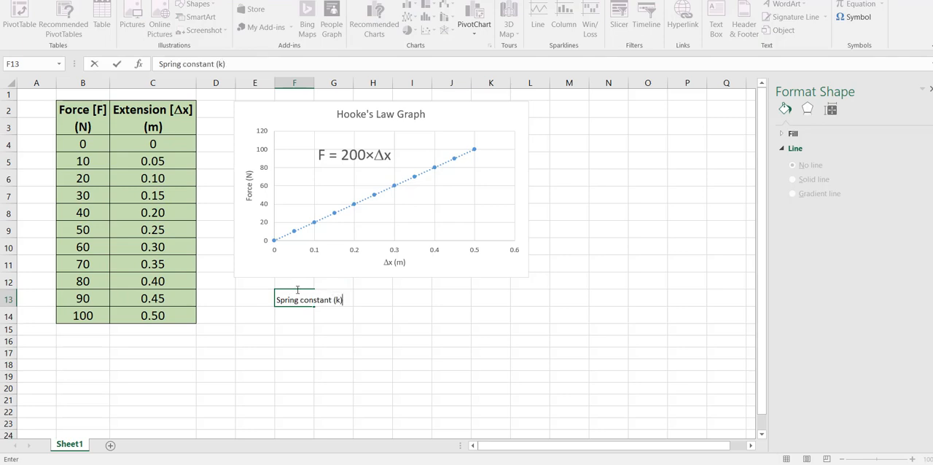
pyautogui.click(373, 299)
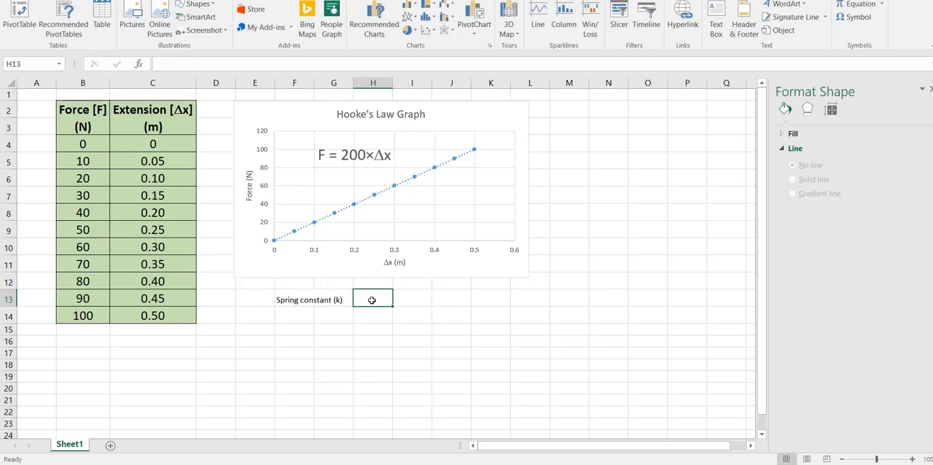
pyautogui.write('200')
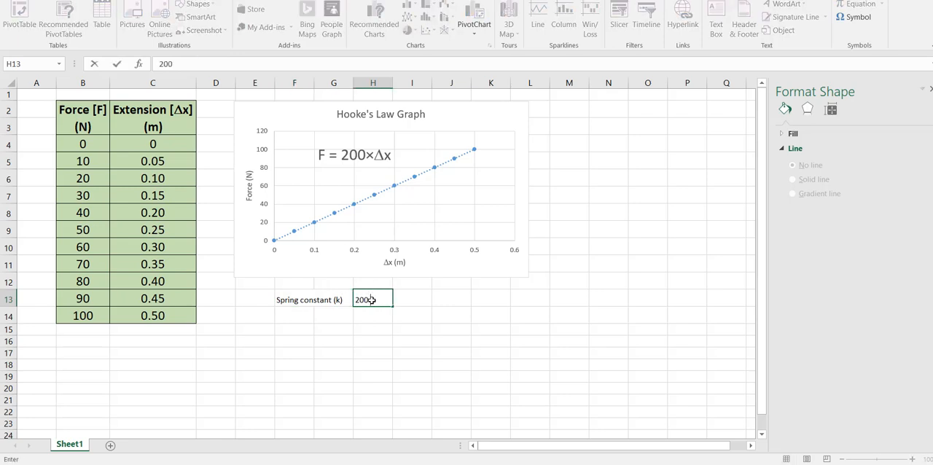
pyautogui.write('N/m')
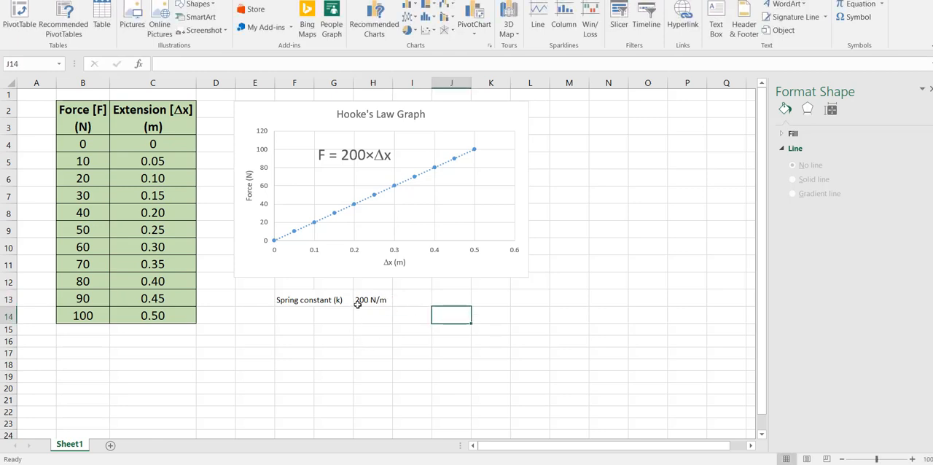
pyautogui.moveTo(376, 313)
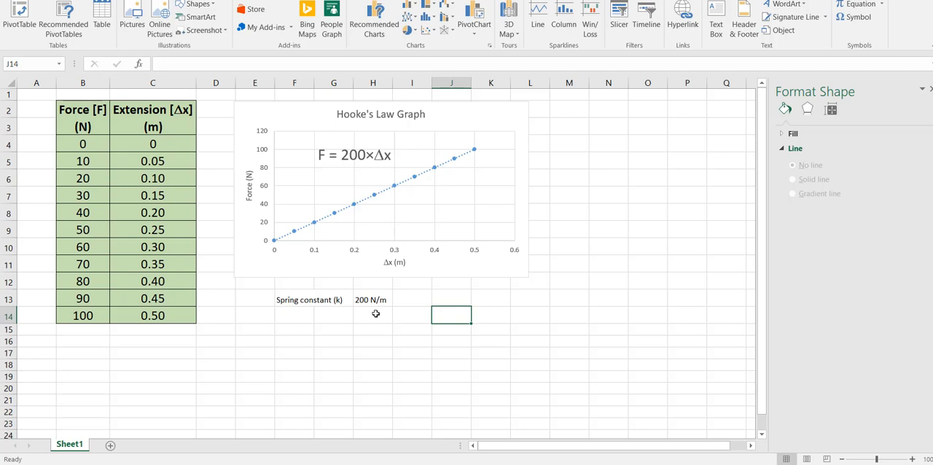
pyautogui.moveTo(300, 237)
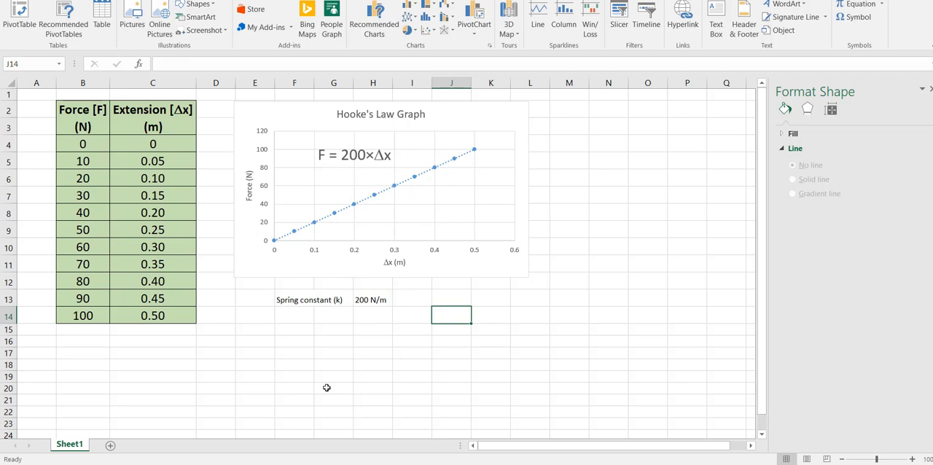
# Enter 'Hooke's' in F14 and 'F=kΔx' in G14, inserting Δ from the Symbol picker.
pyautogui.click(294, 315)
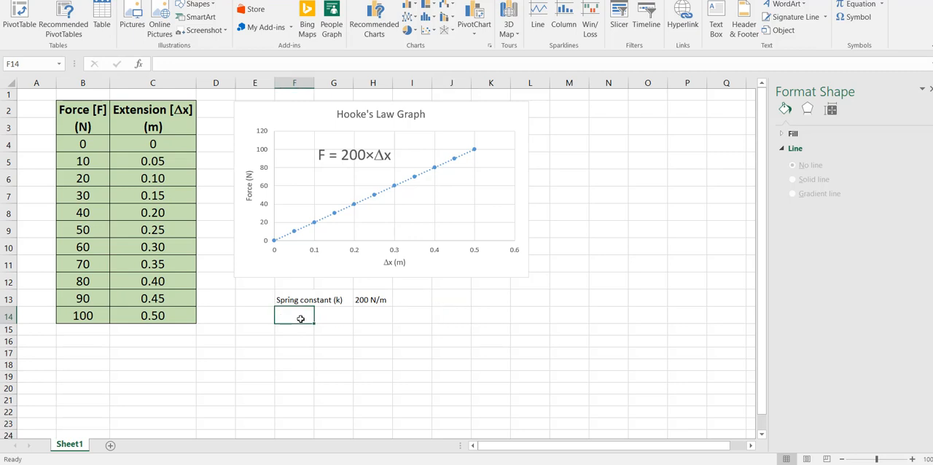
pyautogui.write('Ho')
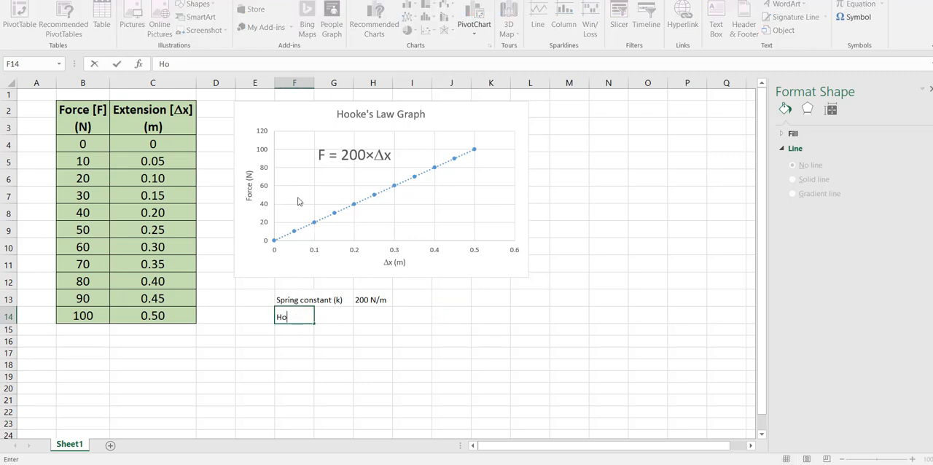
pyautogui.write("oke's")
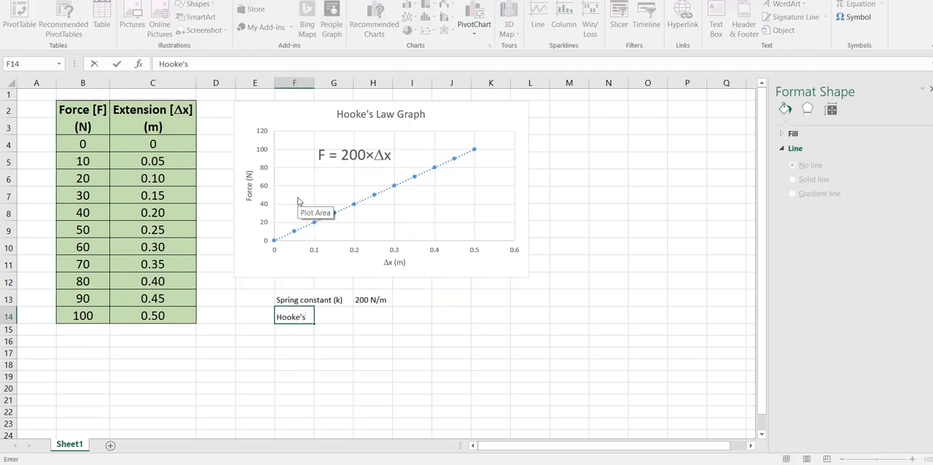
pyautogui.write('F')
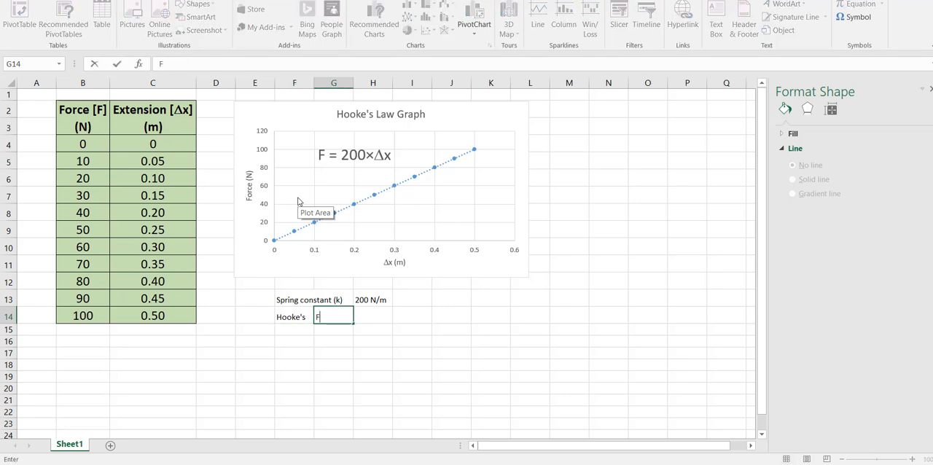
pyautogui.write('=k')
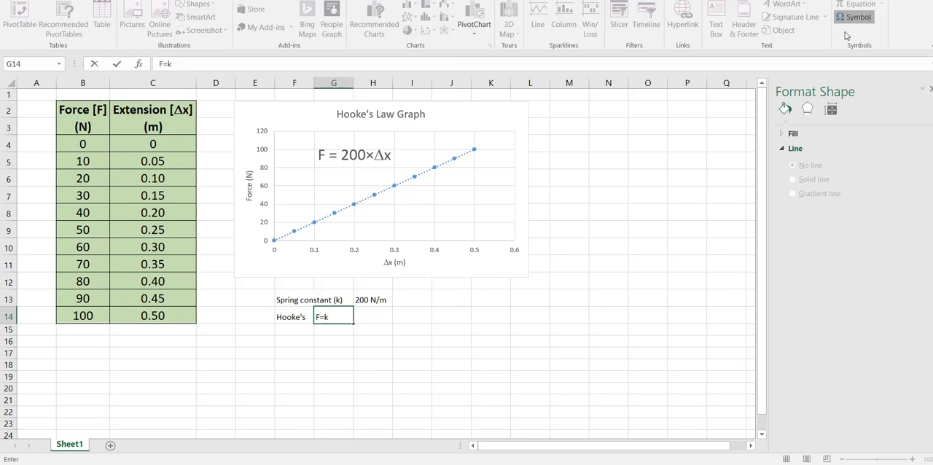
pyautogui.click(854, 18)
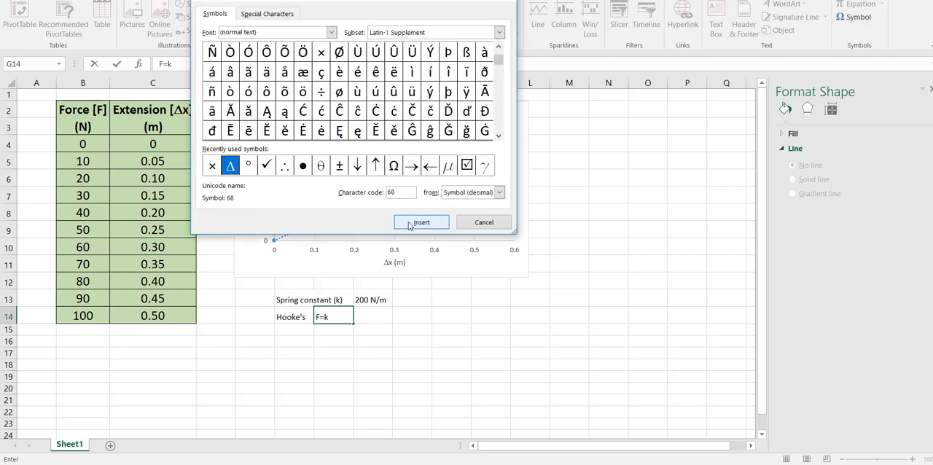
pyautogui.click(422, 222)
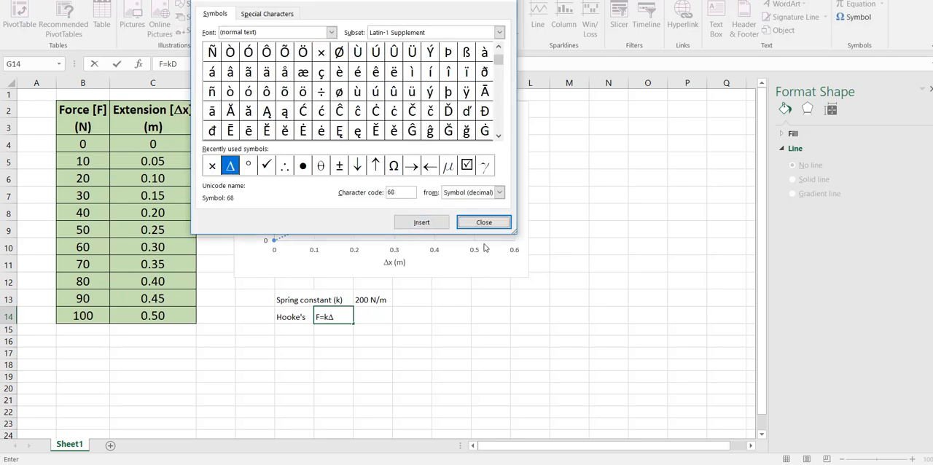
pyautogui.click(484, 221)
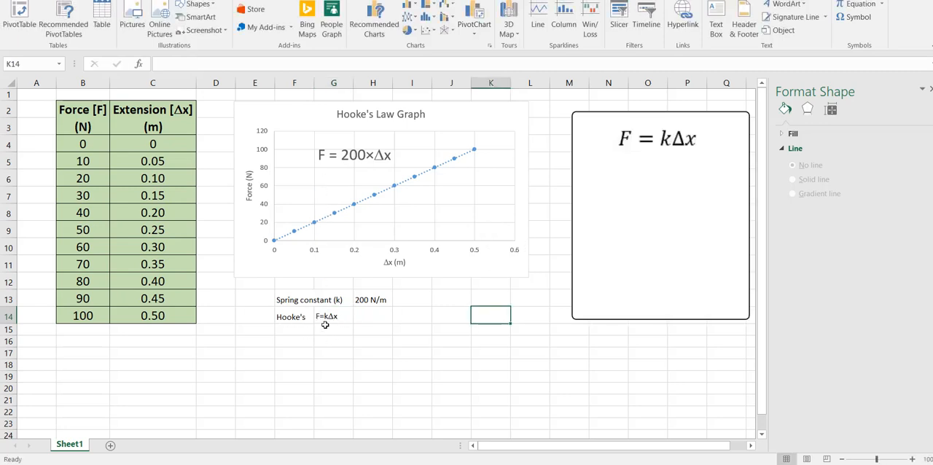
pyautogui.moveTo(355, 162)
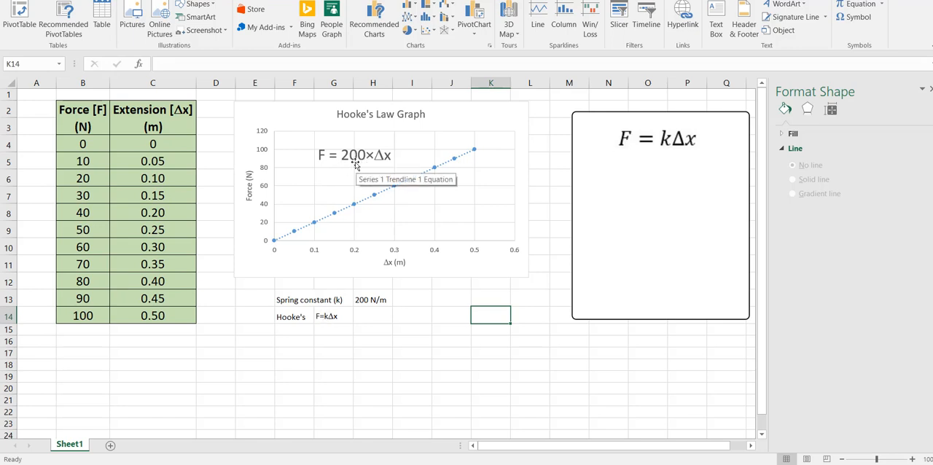
pyautogui.moveTo(382, 264)
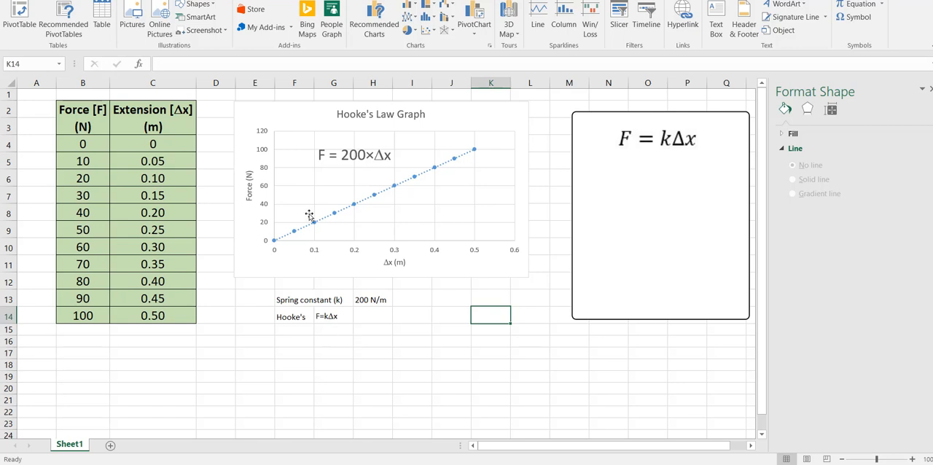
pyautogui.moveTo(274, 241)
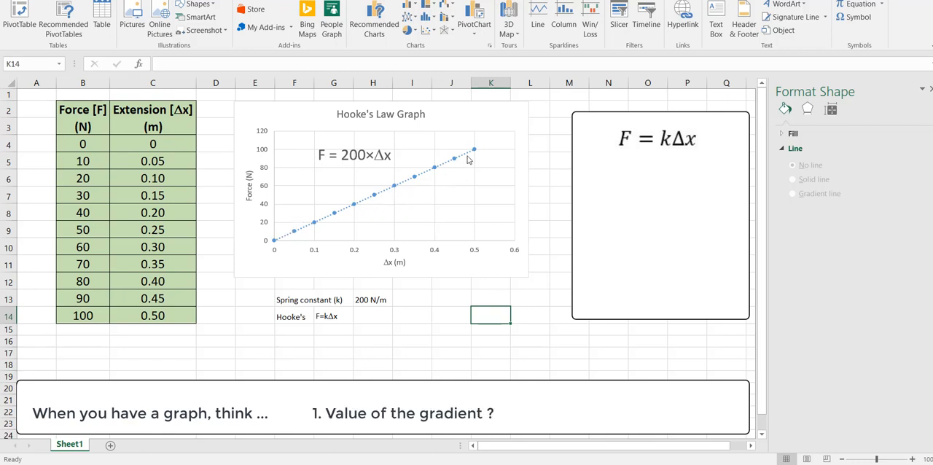
pyautogui.moveTo(371, 306)
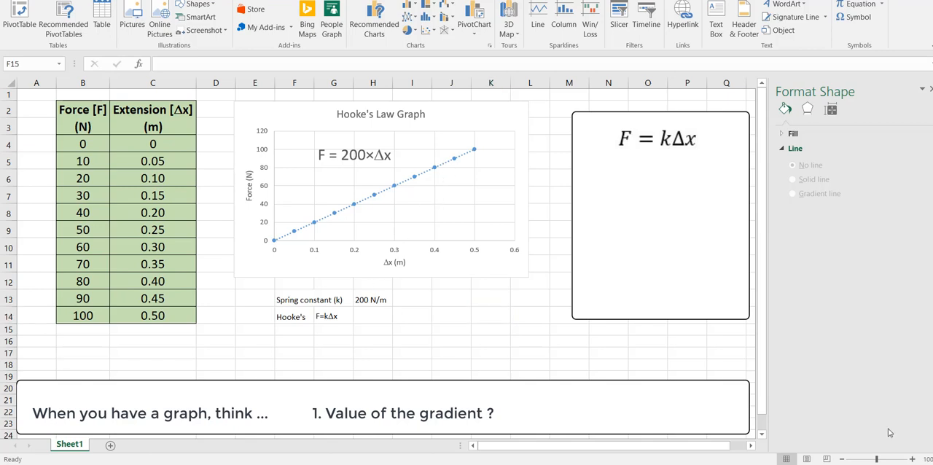
pyautogui.moveTo(481, 154)
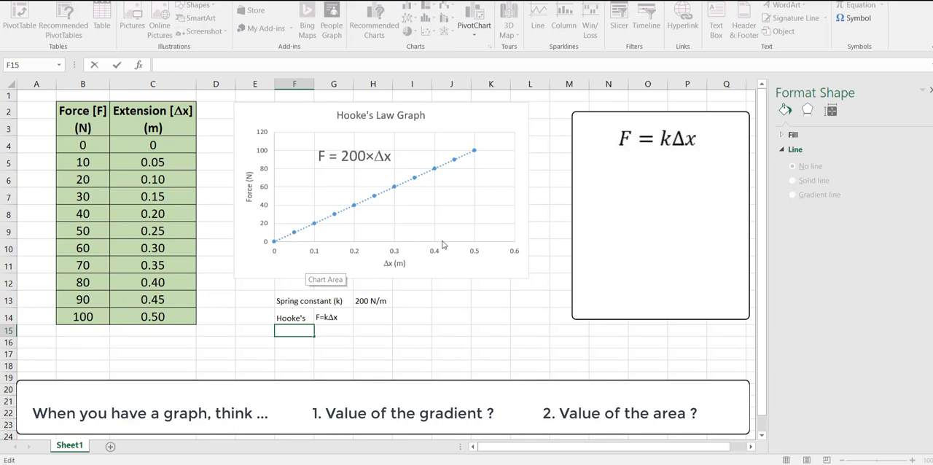
pyautogui.moveTo(408, 245)
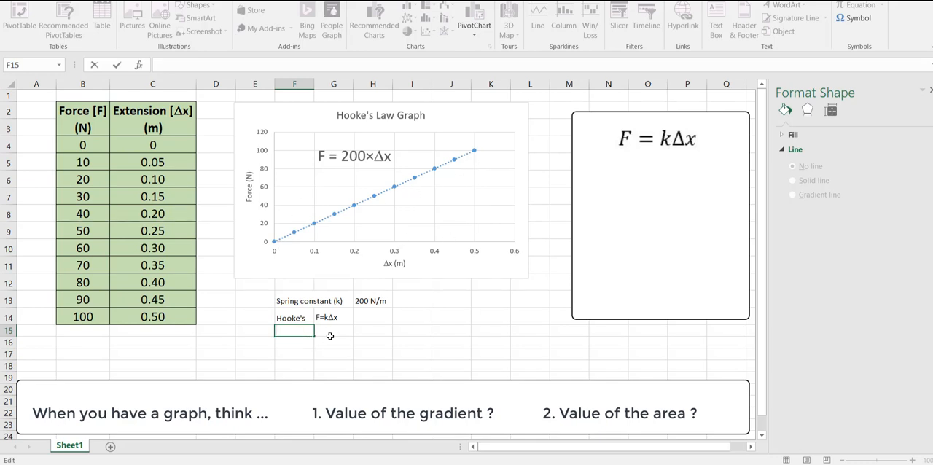
# Enter 'Area = 1/2ΔxF' in cell F16, with Δ inserted from the Symbol picker.
pyautogui.write('Area =')
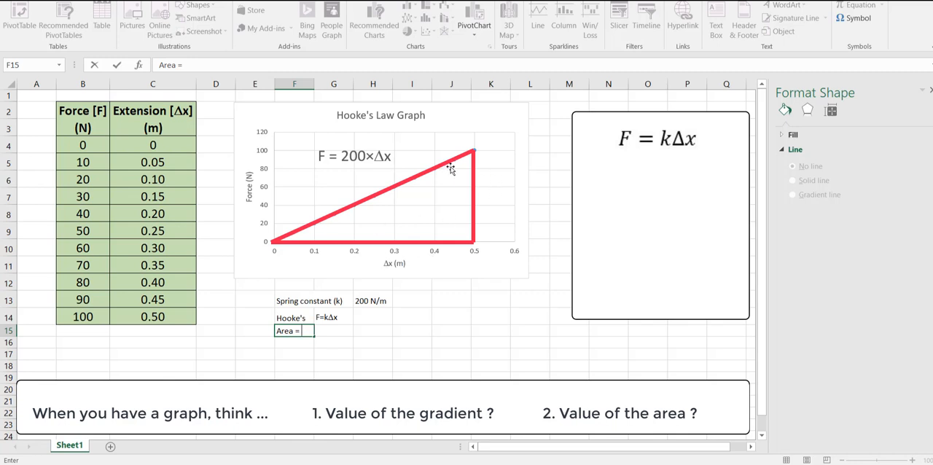
pyautogui.moveTo(318, 310)
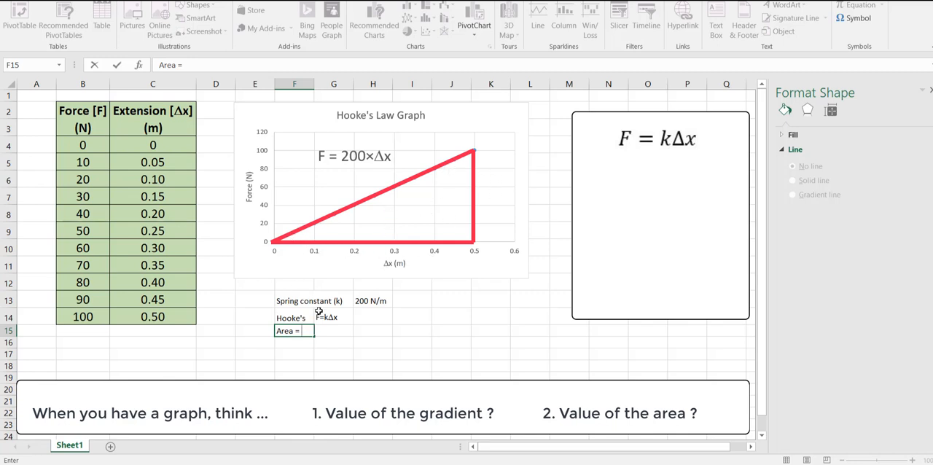
pyautogui.write('1/2Δ')
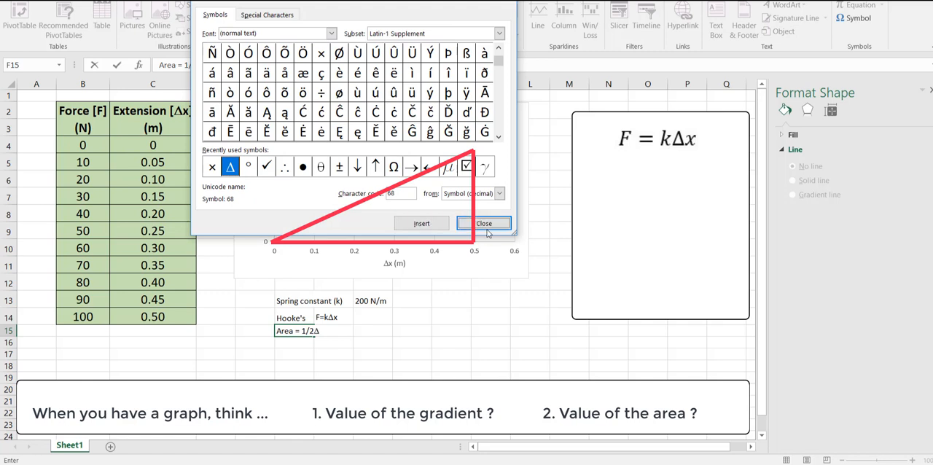
pyautogui.click(484, 223)
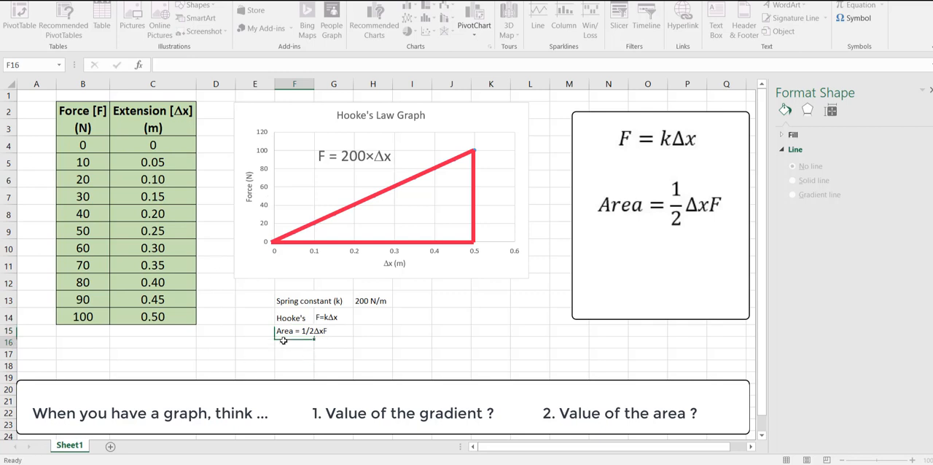
pyautogui.write('Area = 1/2DxF')
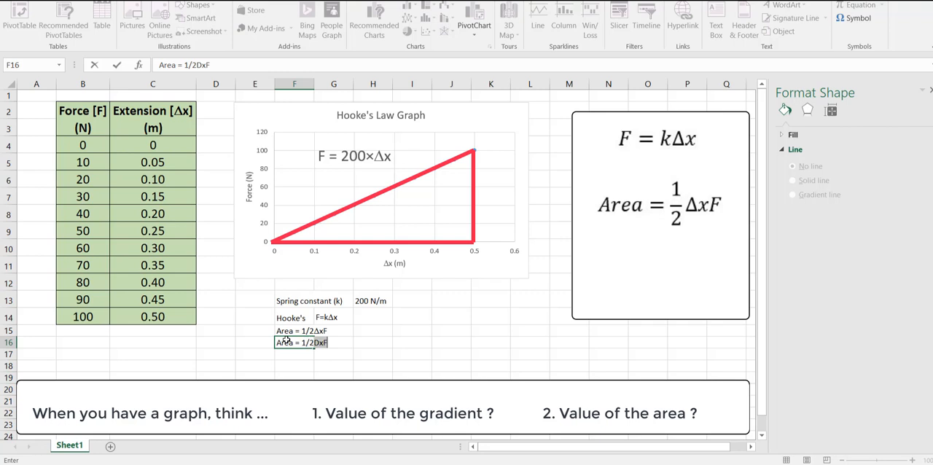
pyautogui.moveTo(347, 297)
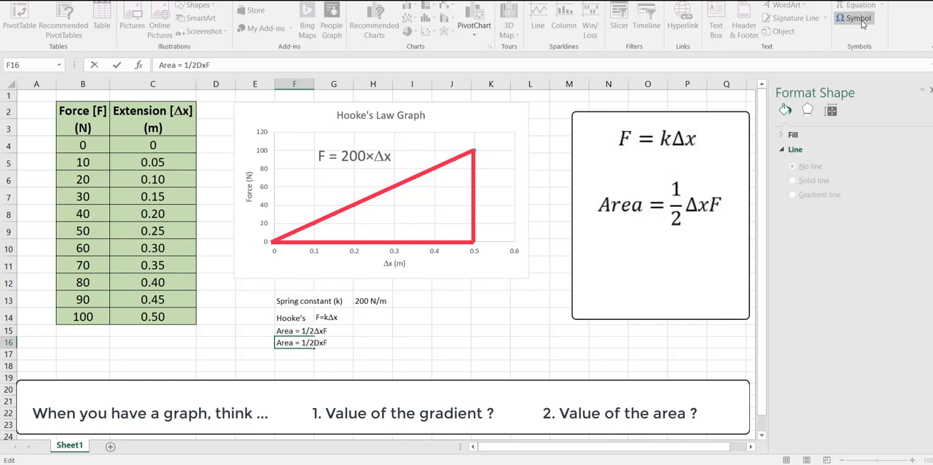
# Replace ΔxF in F16 with ×0.5×100 so the note reads Area = 1/2×0.5×100.
pyautogui.click(854, 19)
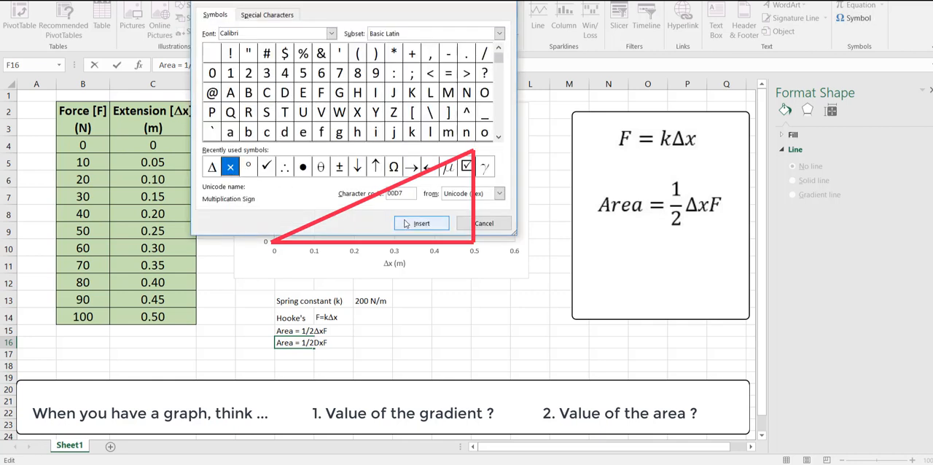
pyautogui.click(420, 223)
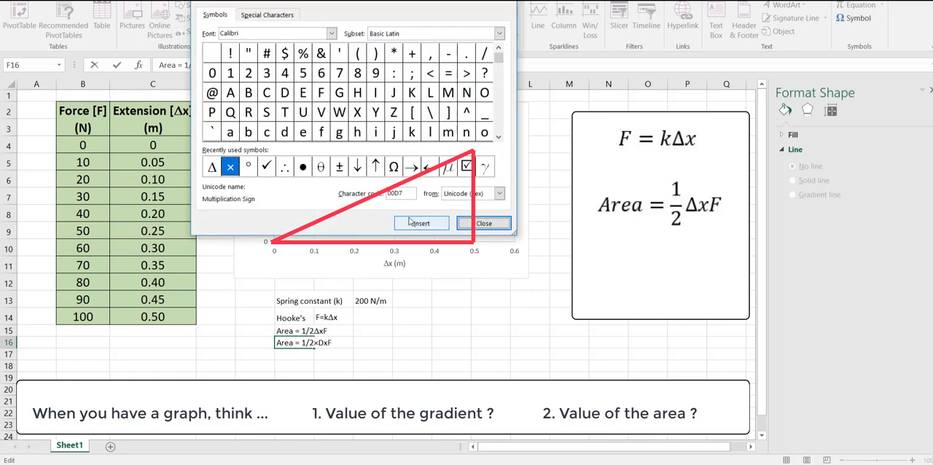
pyautogui.click(484, 223)
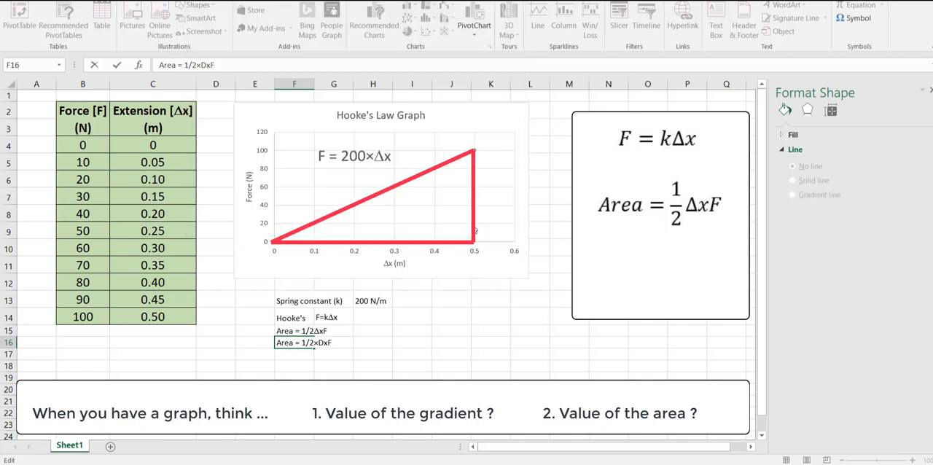
pyautogui.write('0.5')
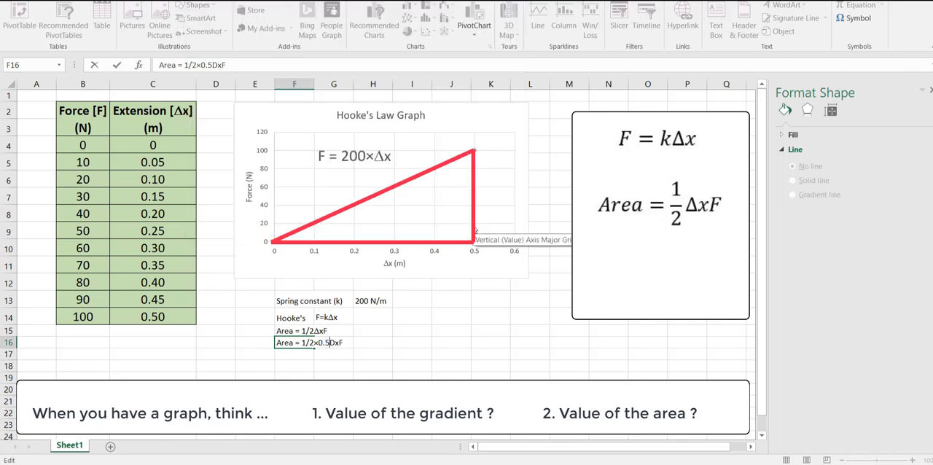
pyautogui.click(857, 18)
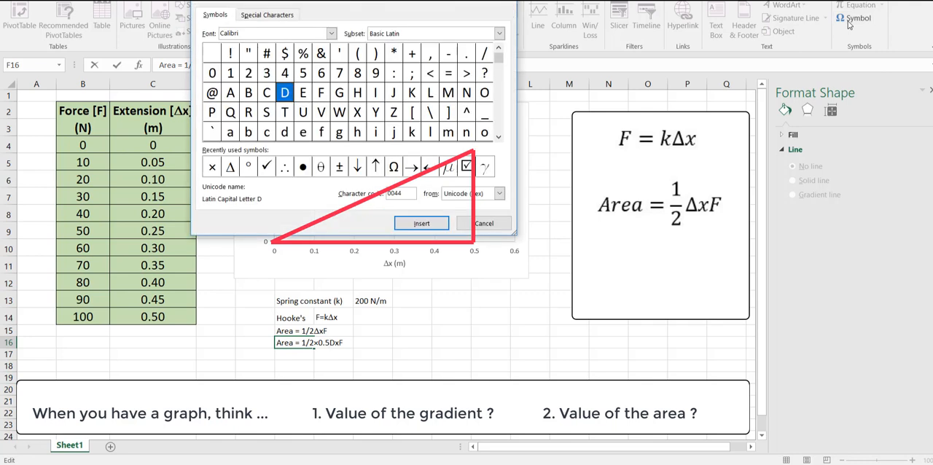
pyautogui.click(213, 166)
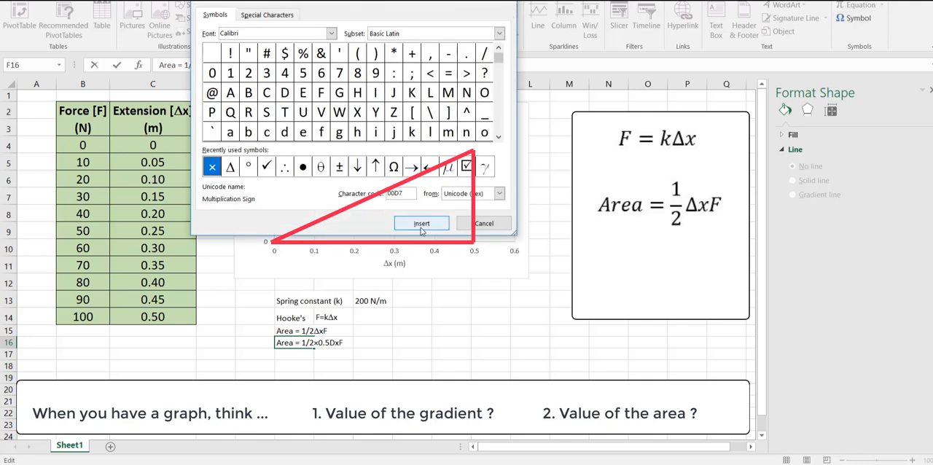
pyautogui.click(422, 223)
pyautogui.write('×100')
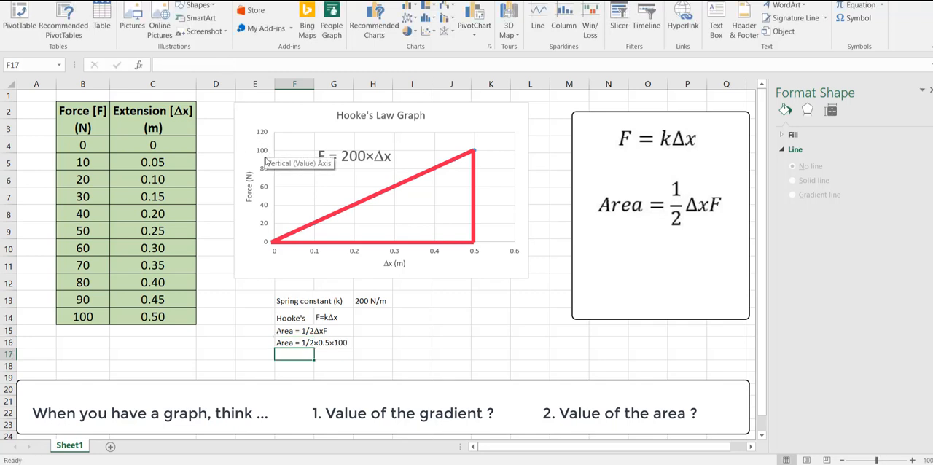
pyautogui.moveTo(283, 248)
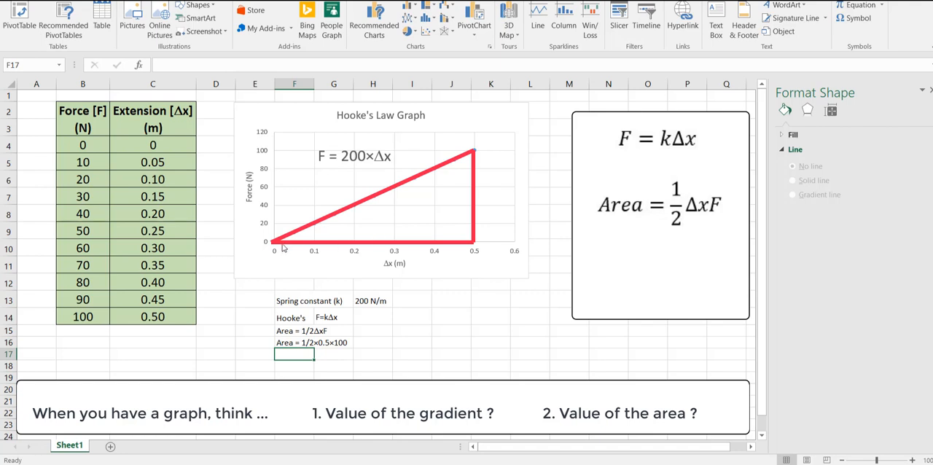
pyautogui.moveTo(274, 245)
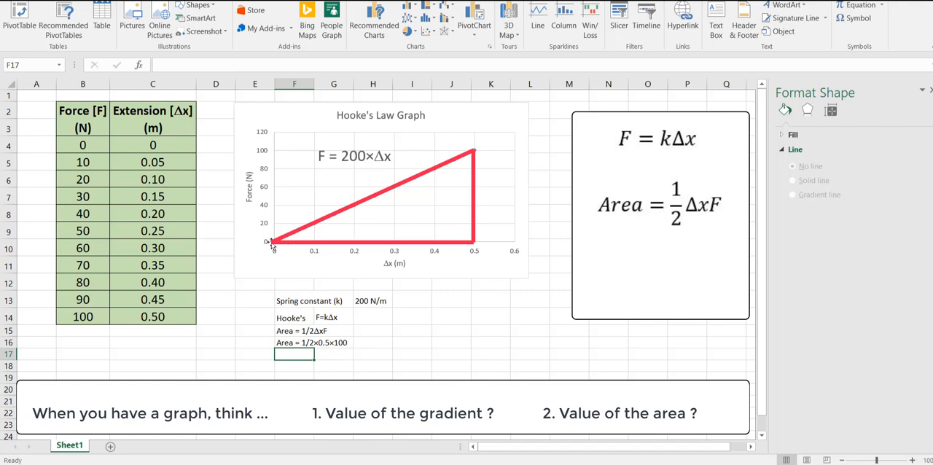
pyautogui.moveTo(459, 248)
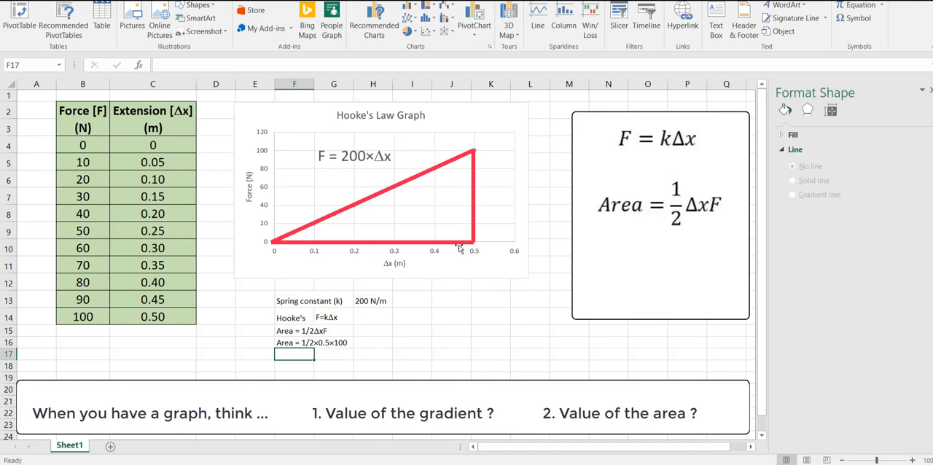
pyautogui.moveTo(305, 352)
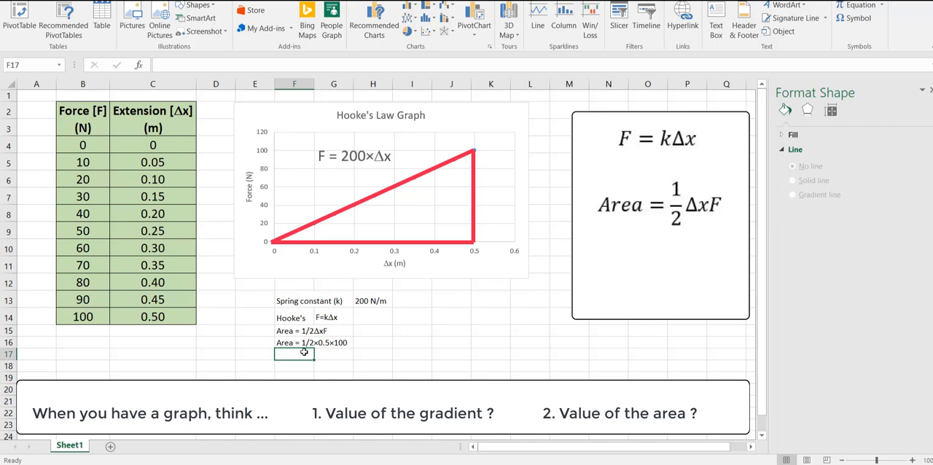
# Enter the result note 'Area = 25 Joule' in cell F17.
pyautogui.write('Area =')
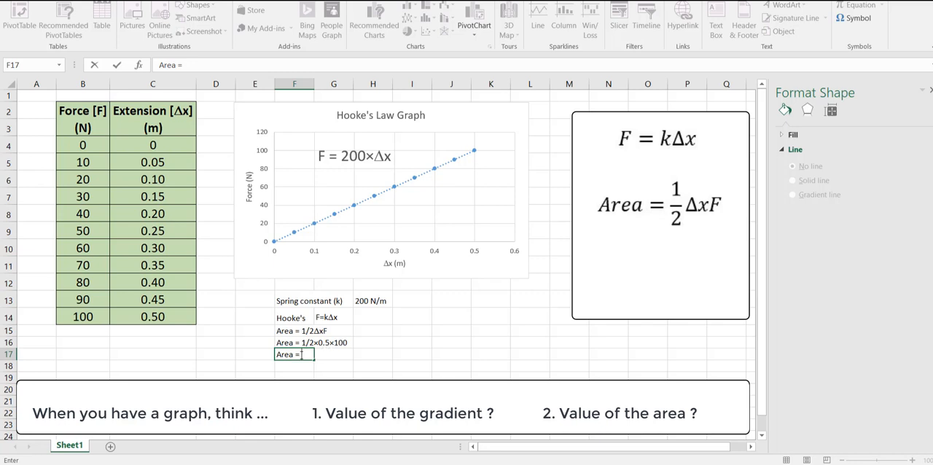
pyautogui.write('25')
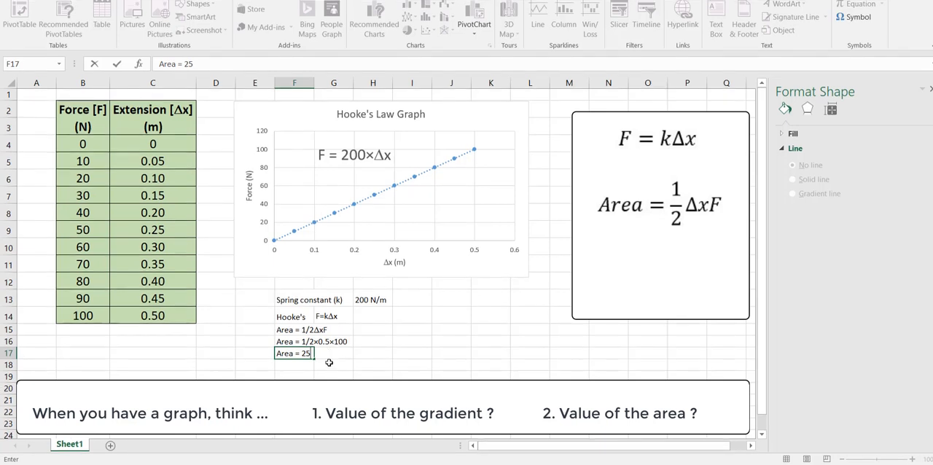
pyautogui.write('Joule')
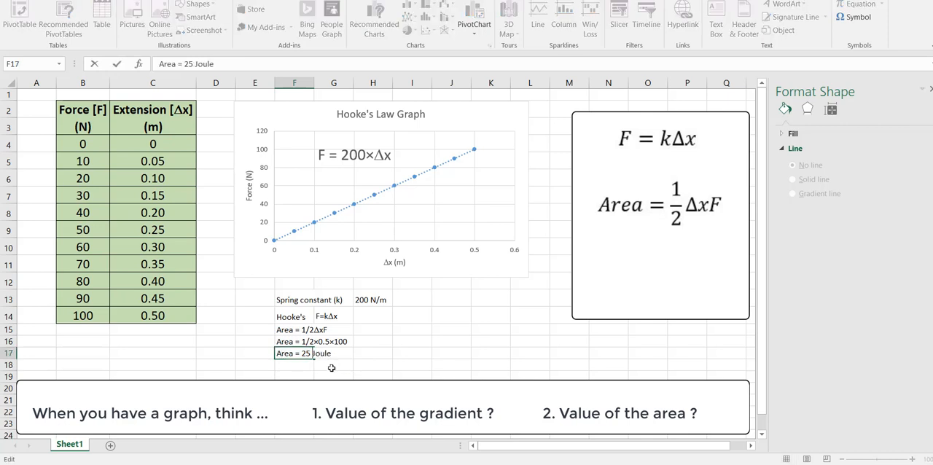
pyautogui.click(332, 366)
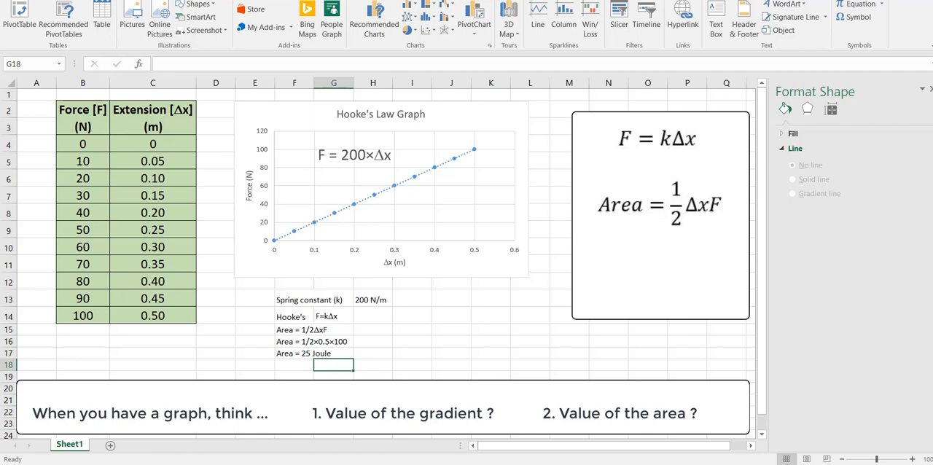
# Enter the note '1 Nm = 1 Joule' in cell F19.
pyautogui.write('1 Nm =')
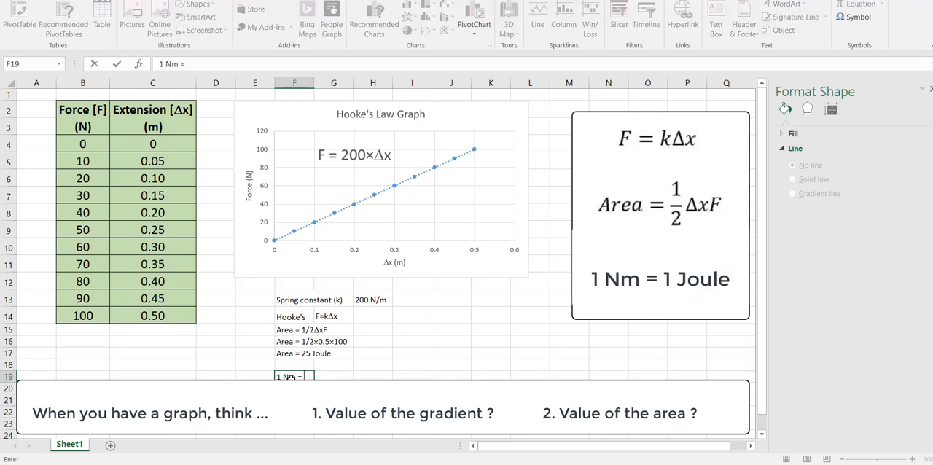
pyautogui.write('1 Joul')
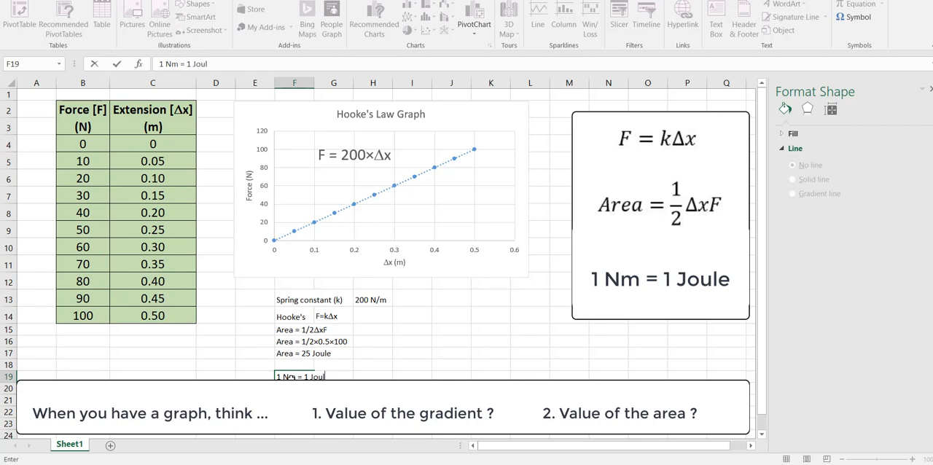
pyautogui.click(490, 299)
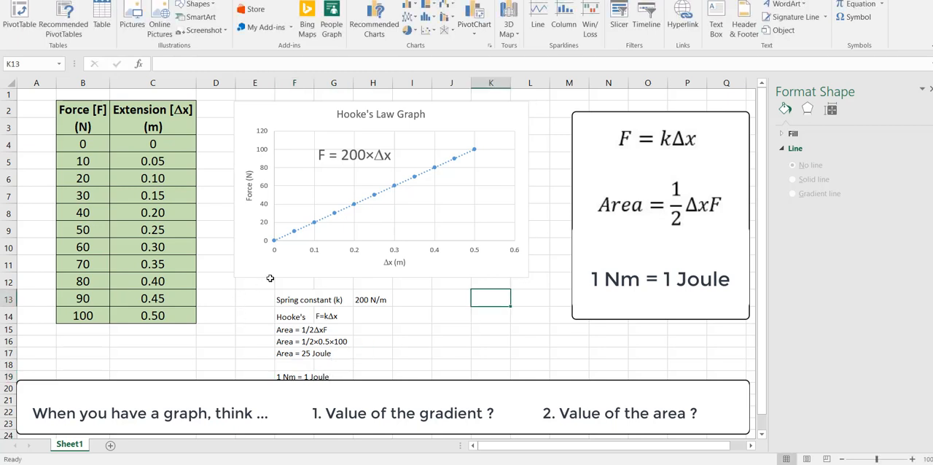
pyautogui.moveTo(333, 236)
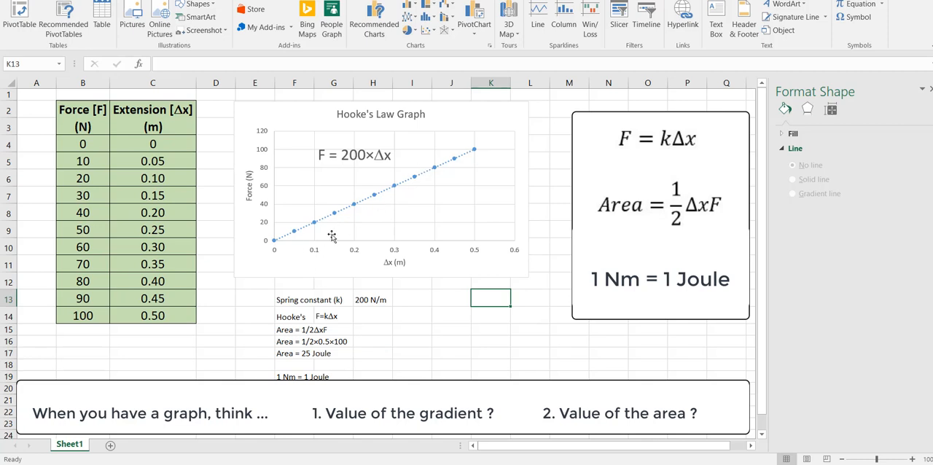
pyautogui.moveTo(362, 166)
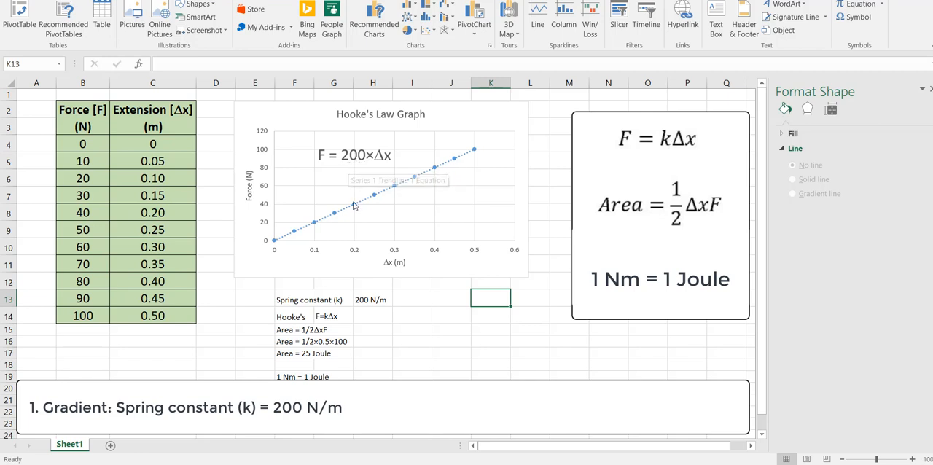
pyautogui.moveTo(315, 231)
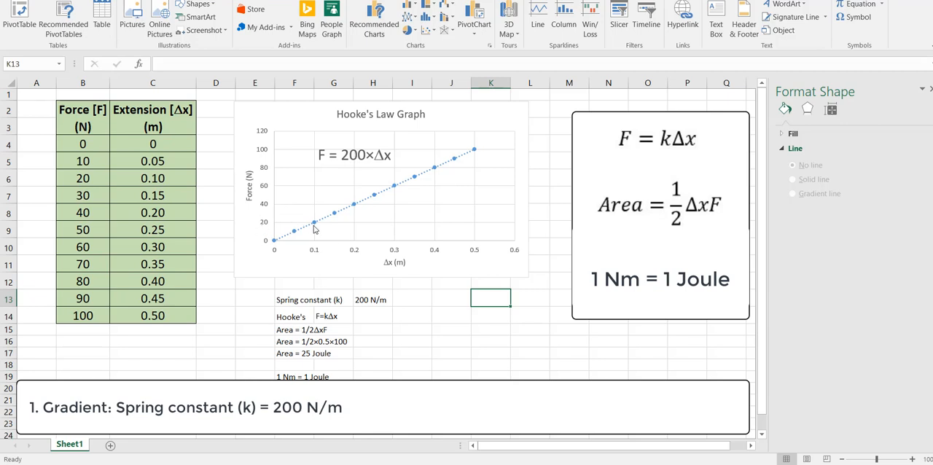
pyautogui.moveTo(475, 168)
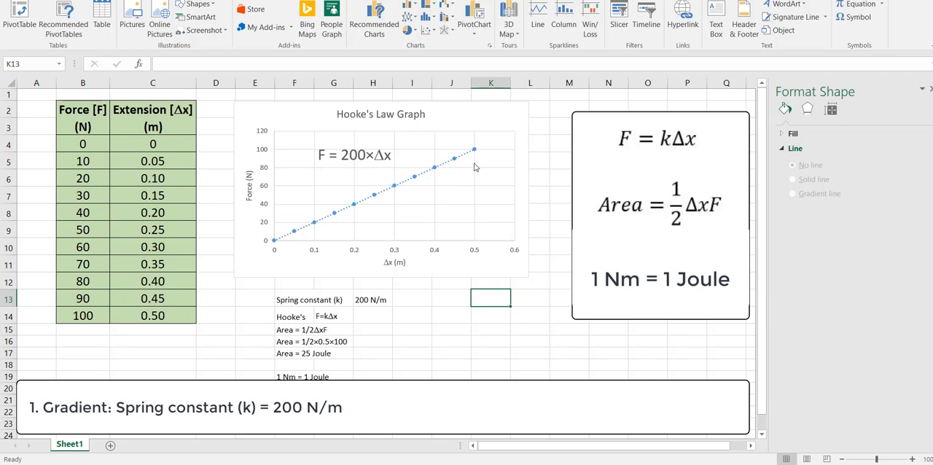
pyautogui.moveTo(459, 151)
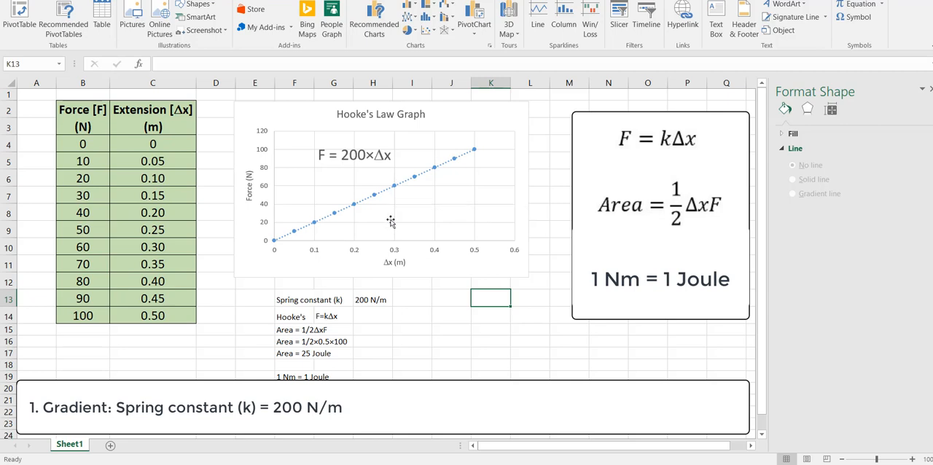
pyautogui.moveTo(391, 222)
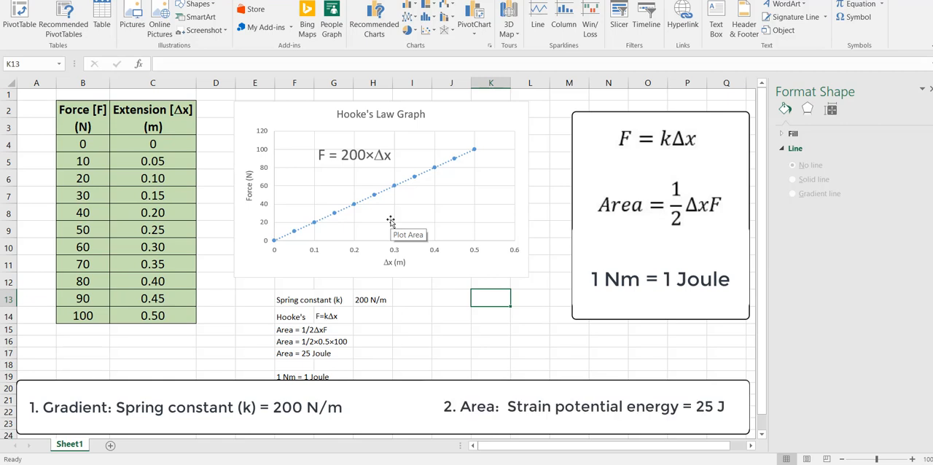
pyautogui.moveTo(361, 306)
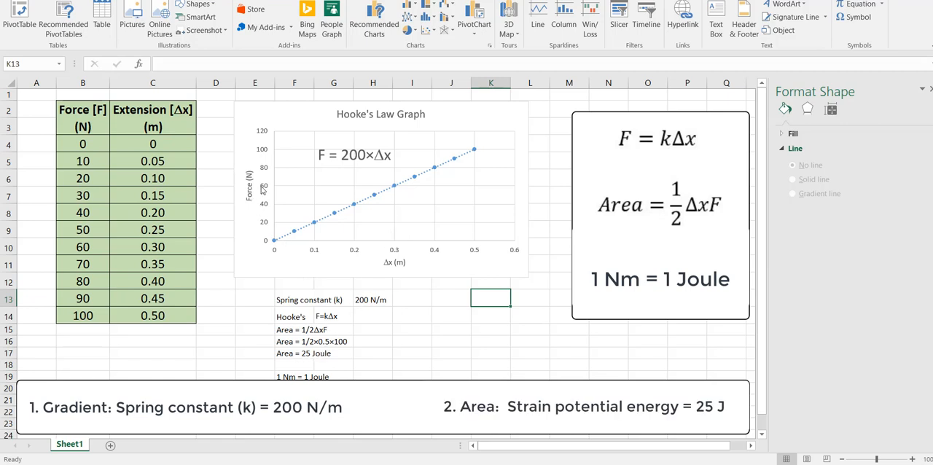
pyautogui.moveTo(540, 356)
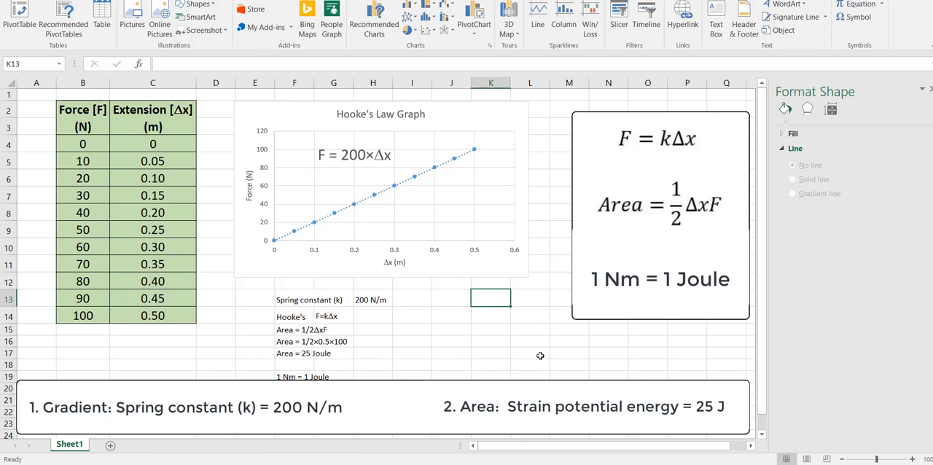